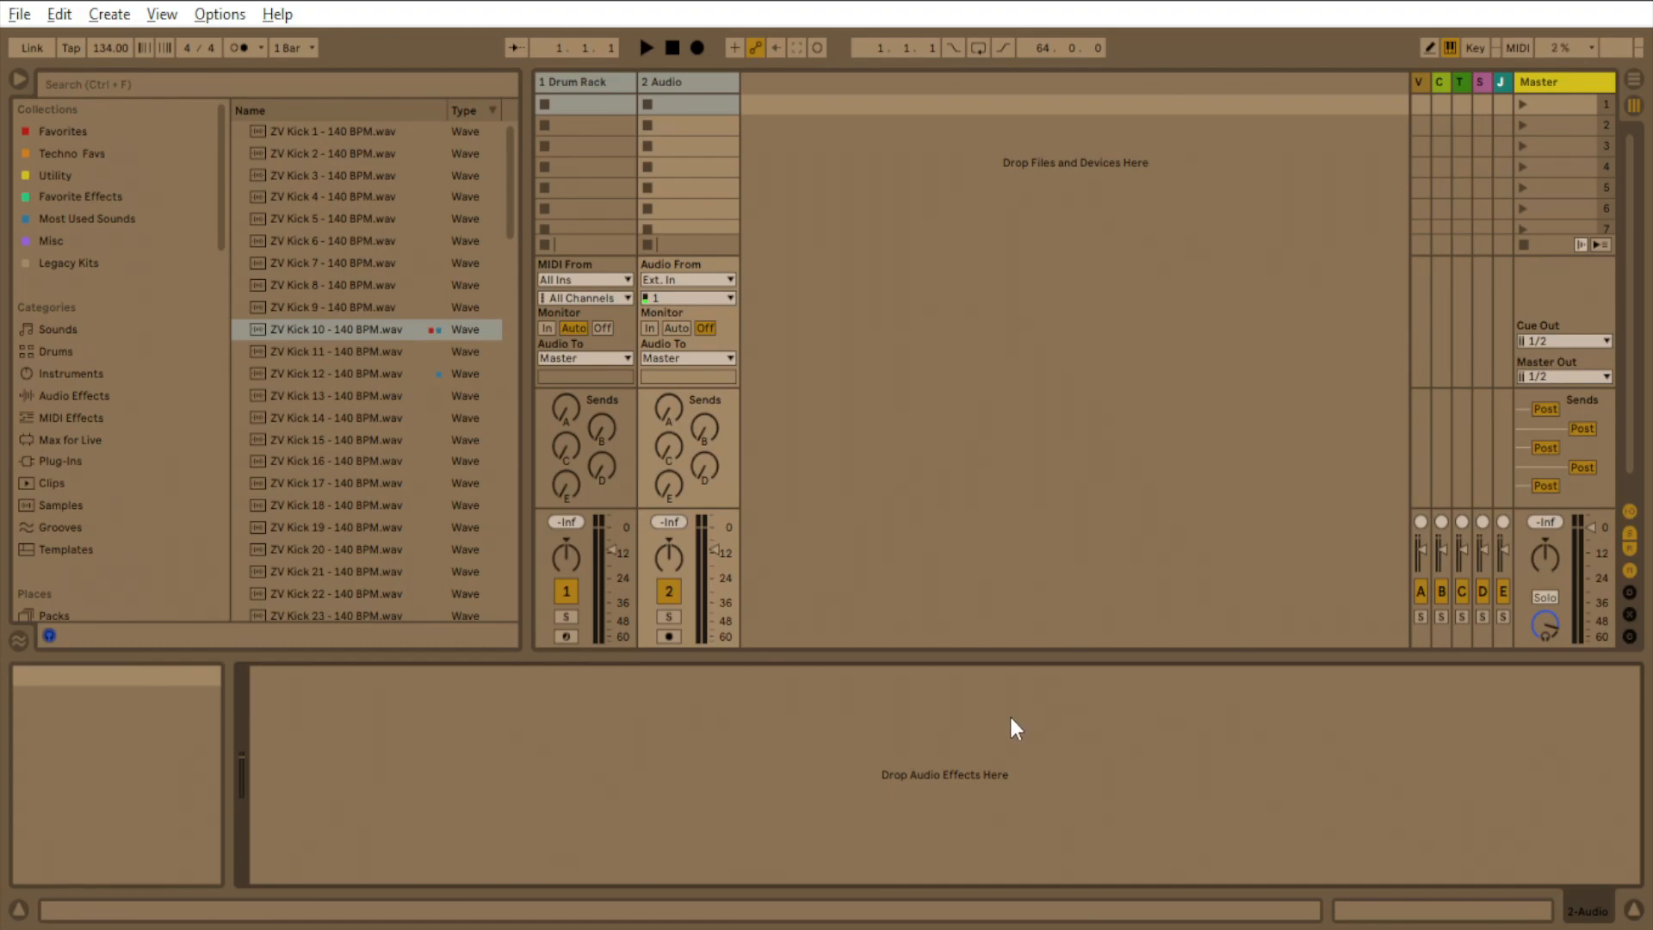
pyautogui.moveTo(988, 728)
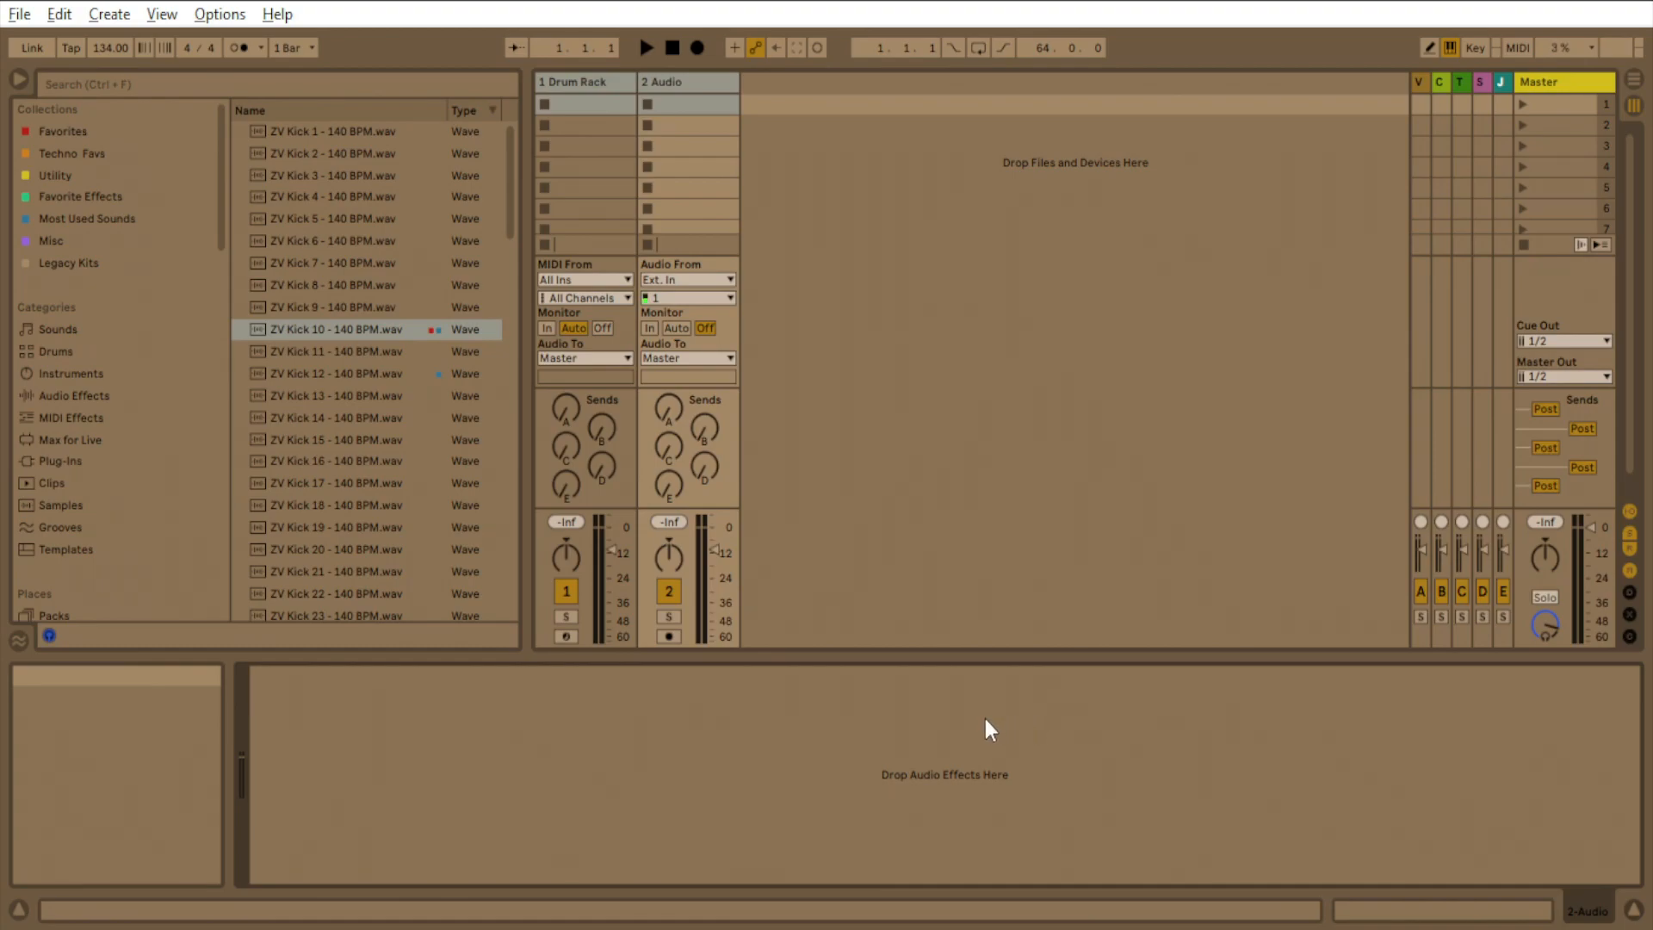
# Scroll the browser sidebar to reveal the Zvrra - Techno Kicks 1 folder.
pyautogui.scroll(-3)
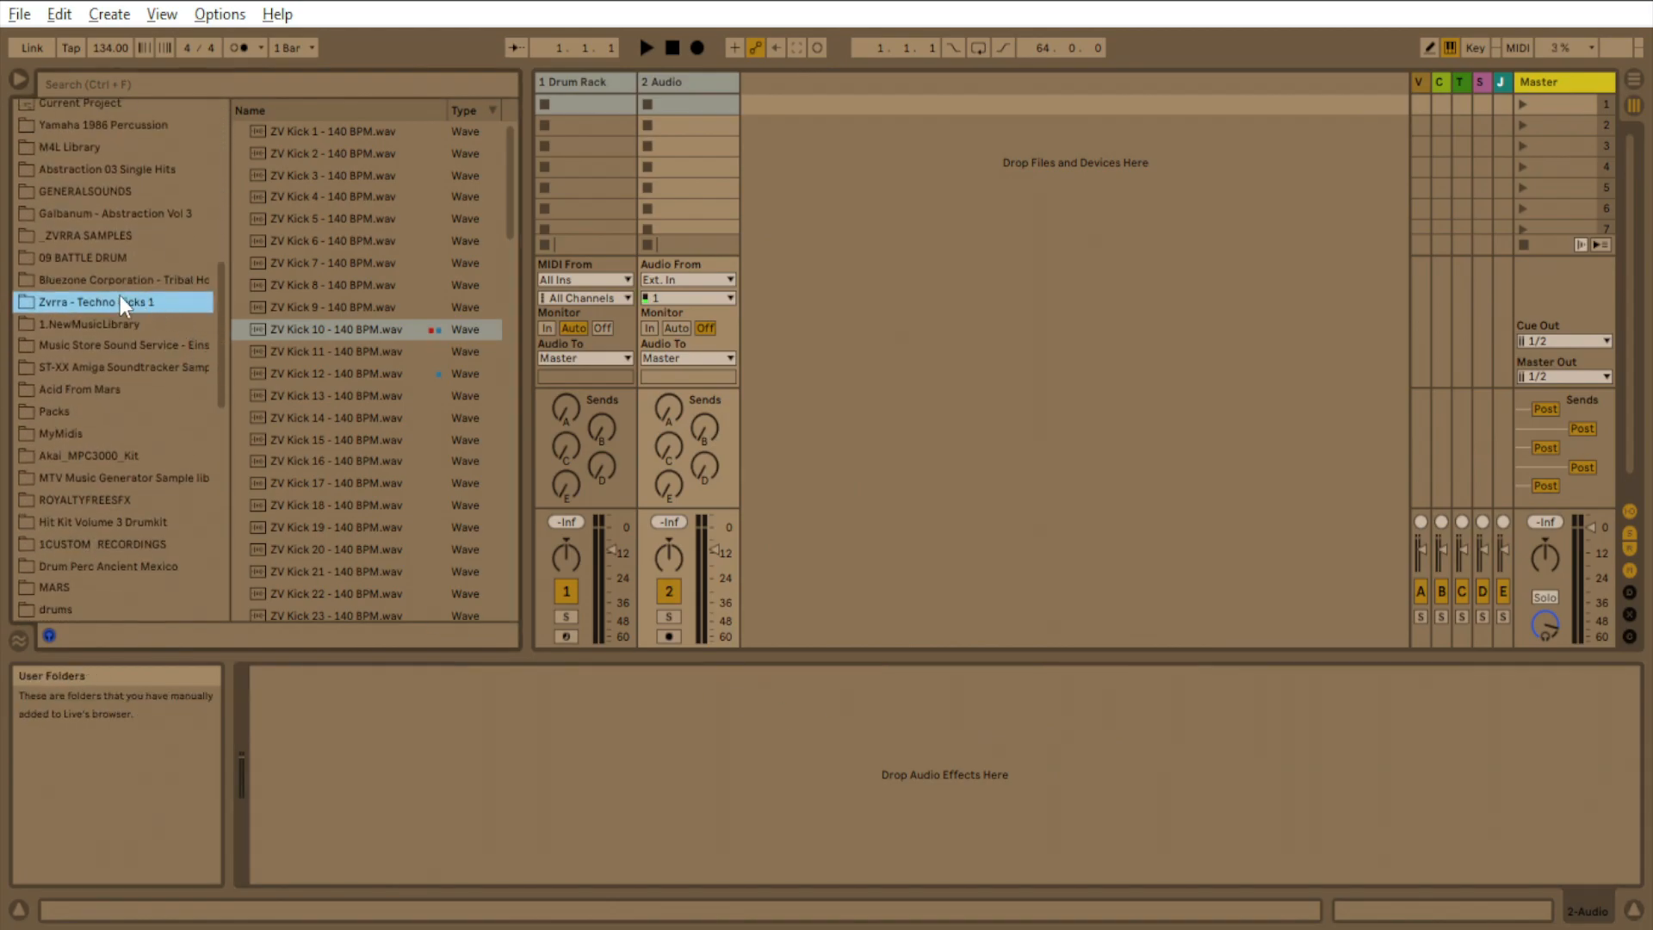
pyautogui.moveTo(174, 326)
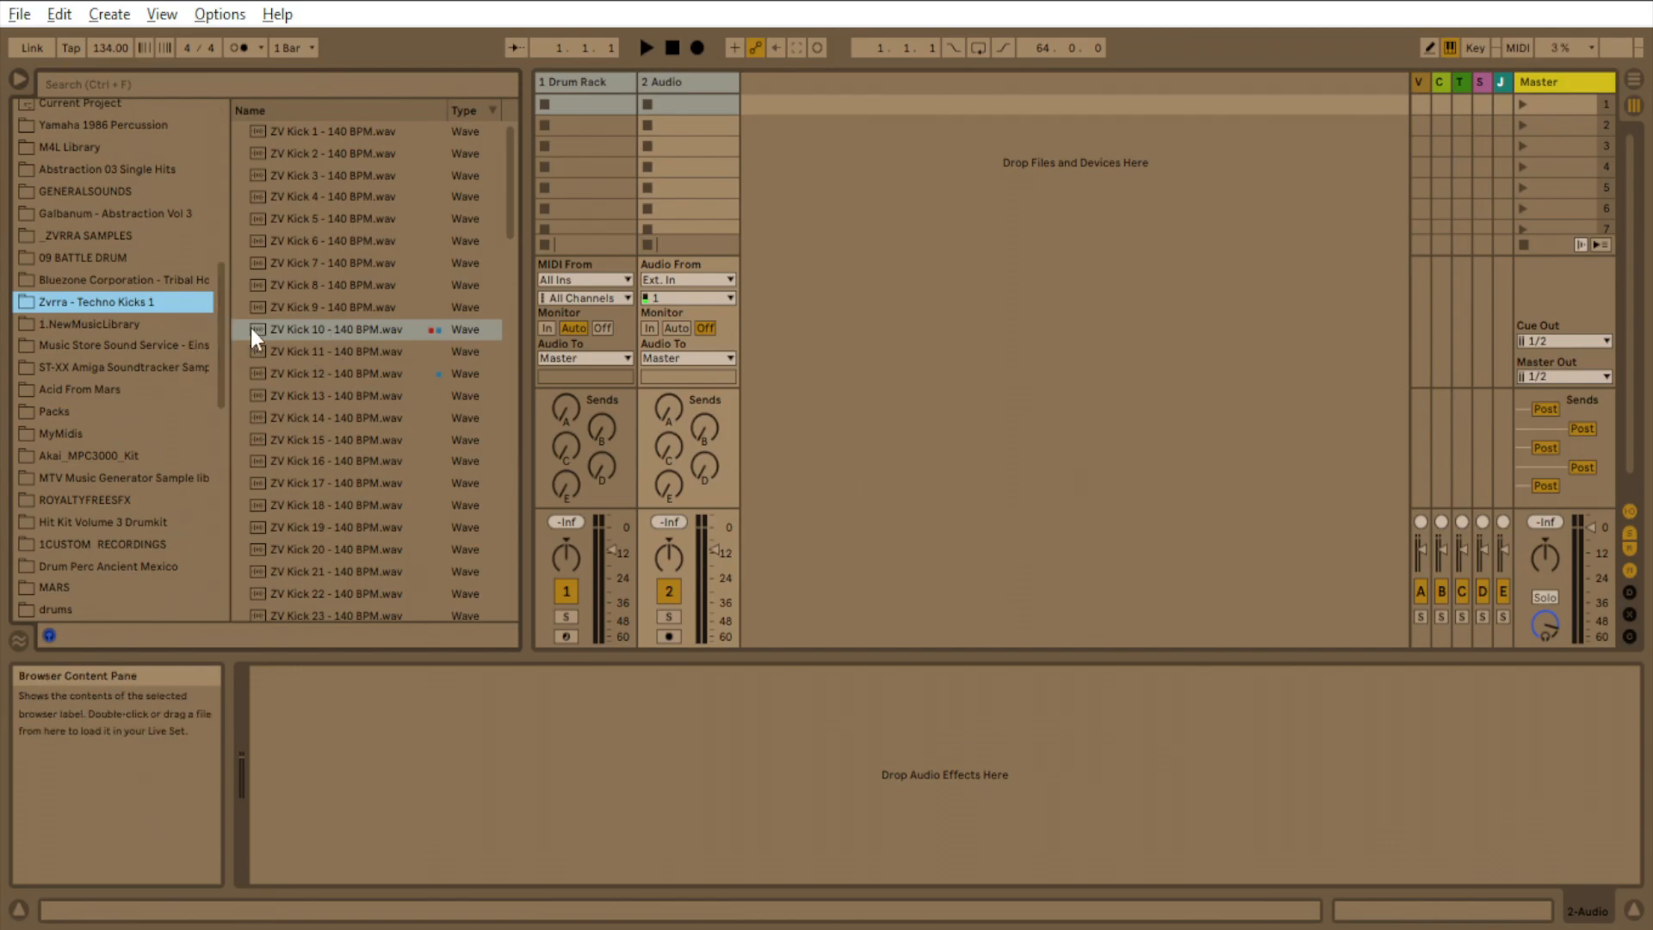
pyautogui.moveTo(322, 344)
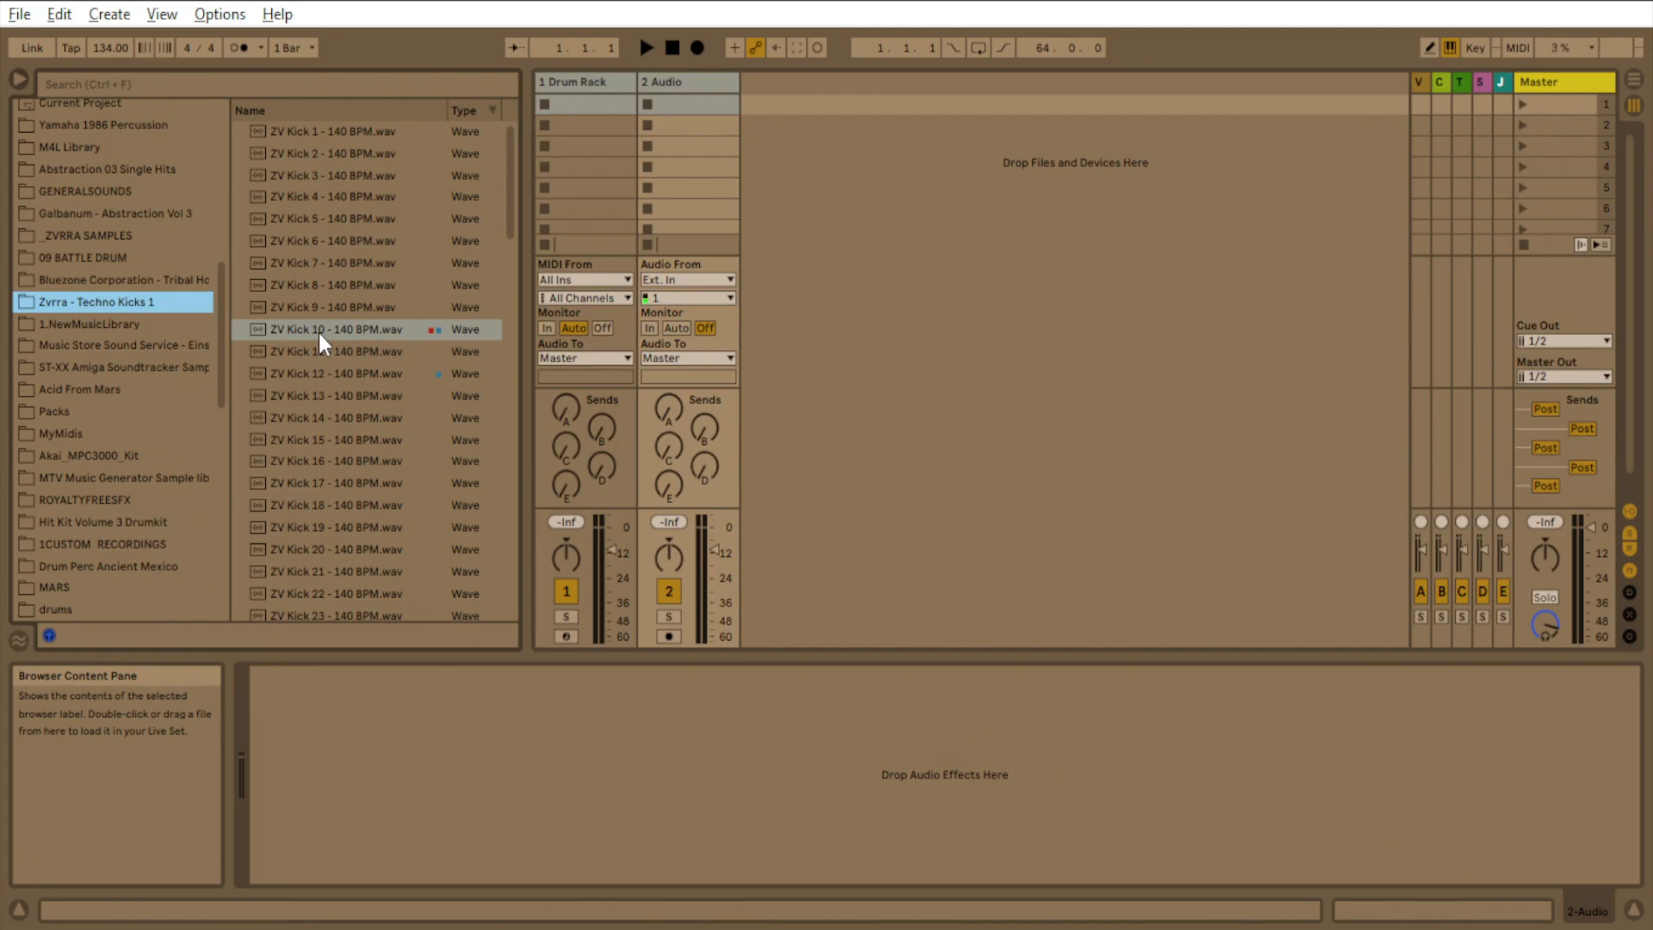
# Preview ZV Kick 10, load it onto a Drum Rack pad and start a new clip on the drum track.
pyautogui.click(334, 329)
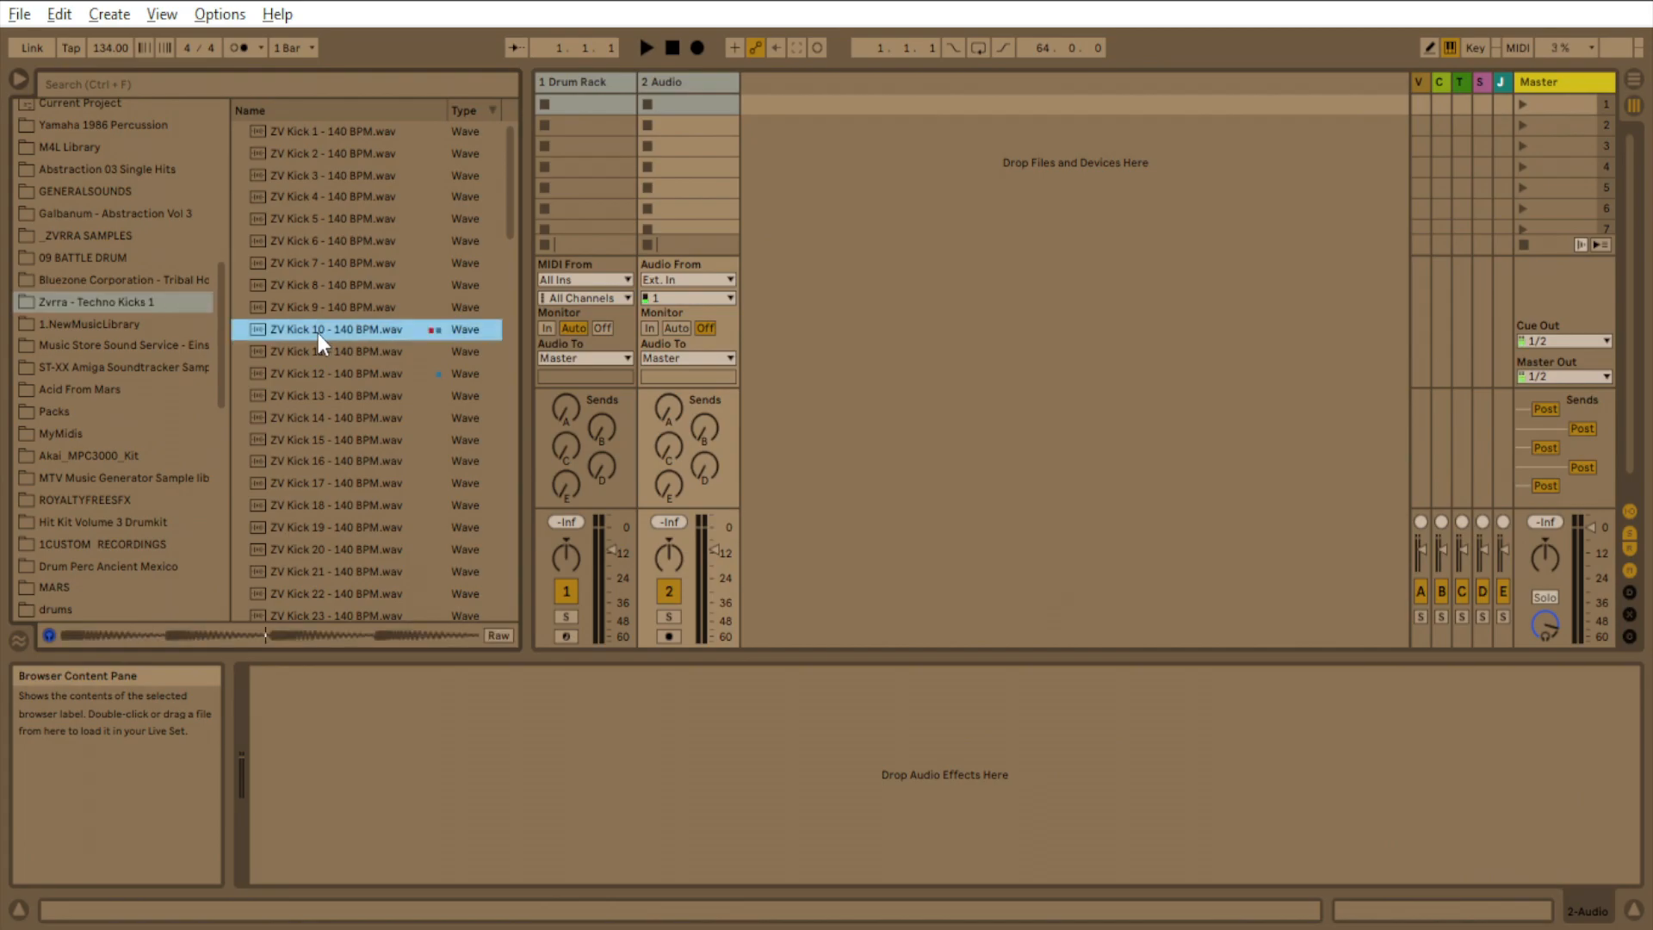
pyautogui.click(575, 83)
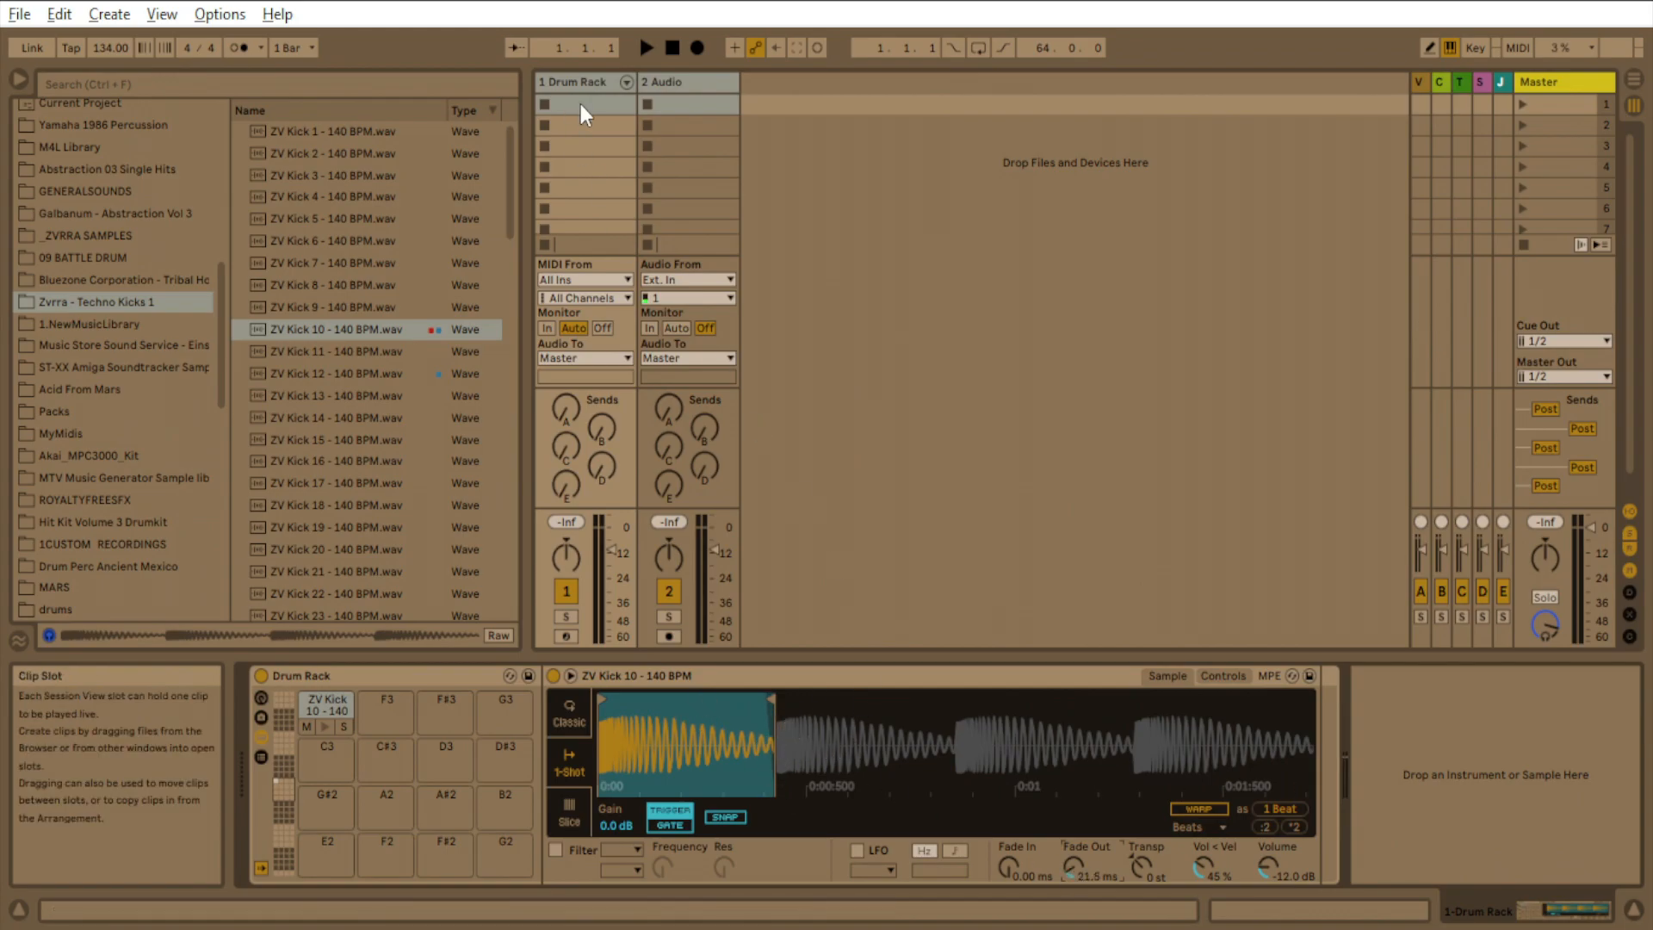
pyautogui.click(545, 103)
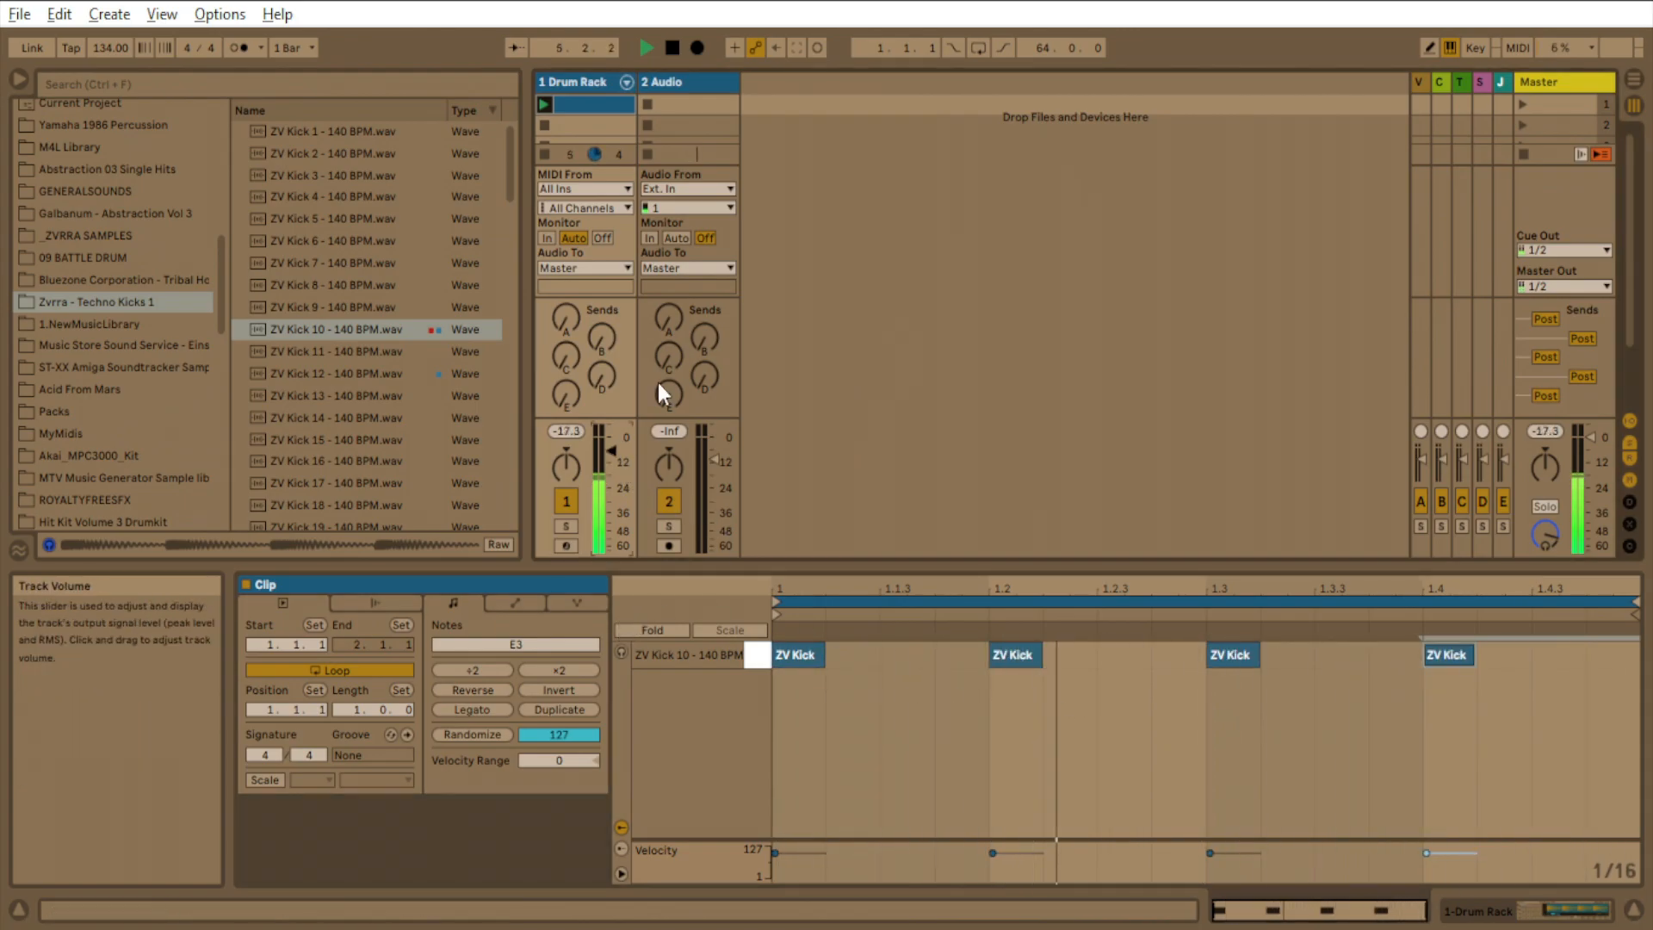
# Rename the audio track BASS and set its Audio From to the KICK track.
pyautogui.click(661, 81)
pyautogui.write('BASS')
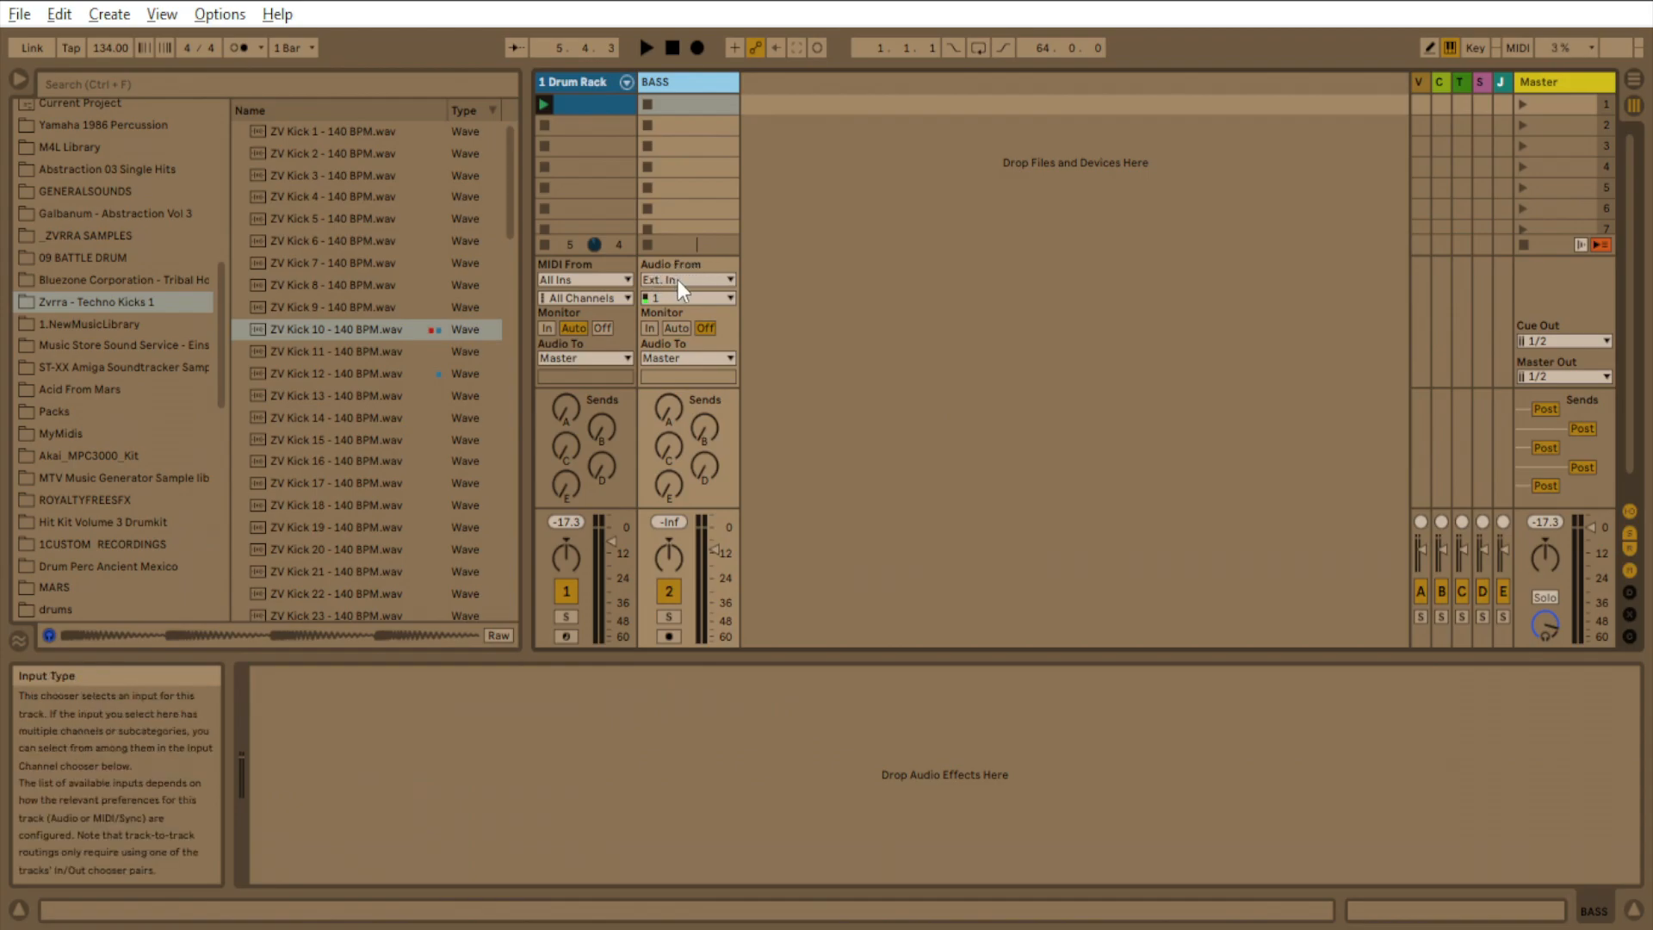
pyautogui.click(687, 279)
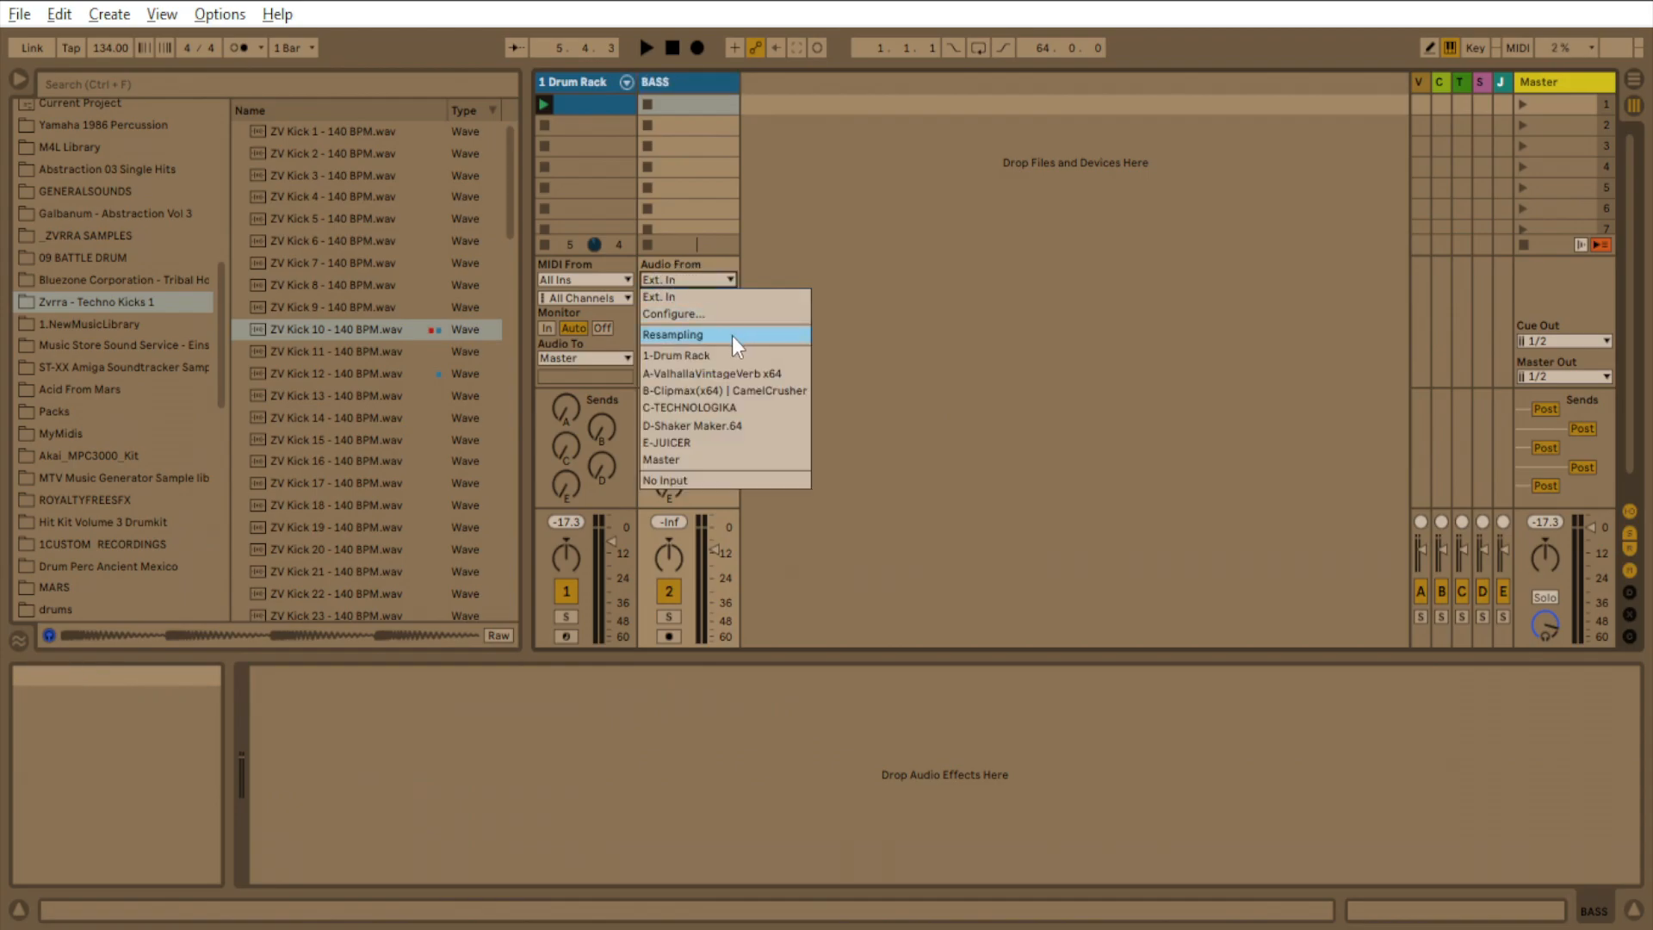
pyautogui.click(676, 355)
pyautogui.write('KICK')
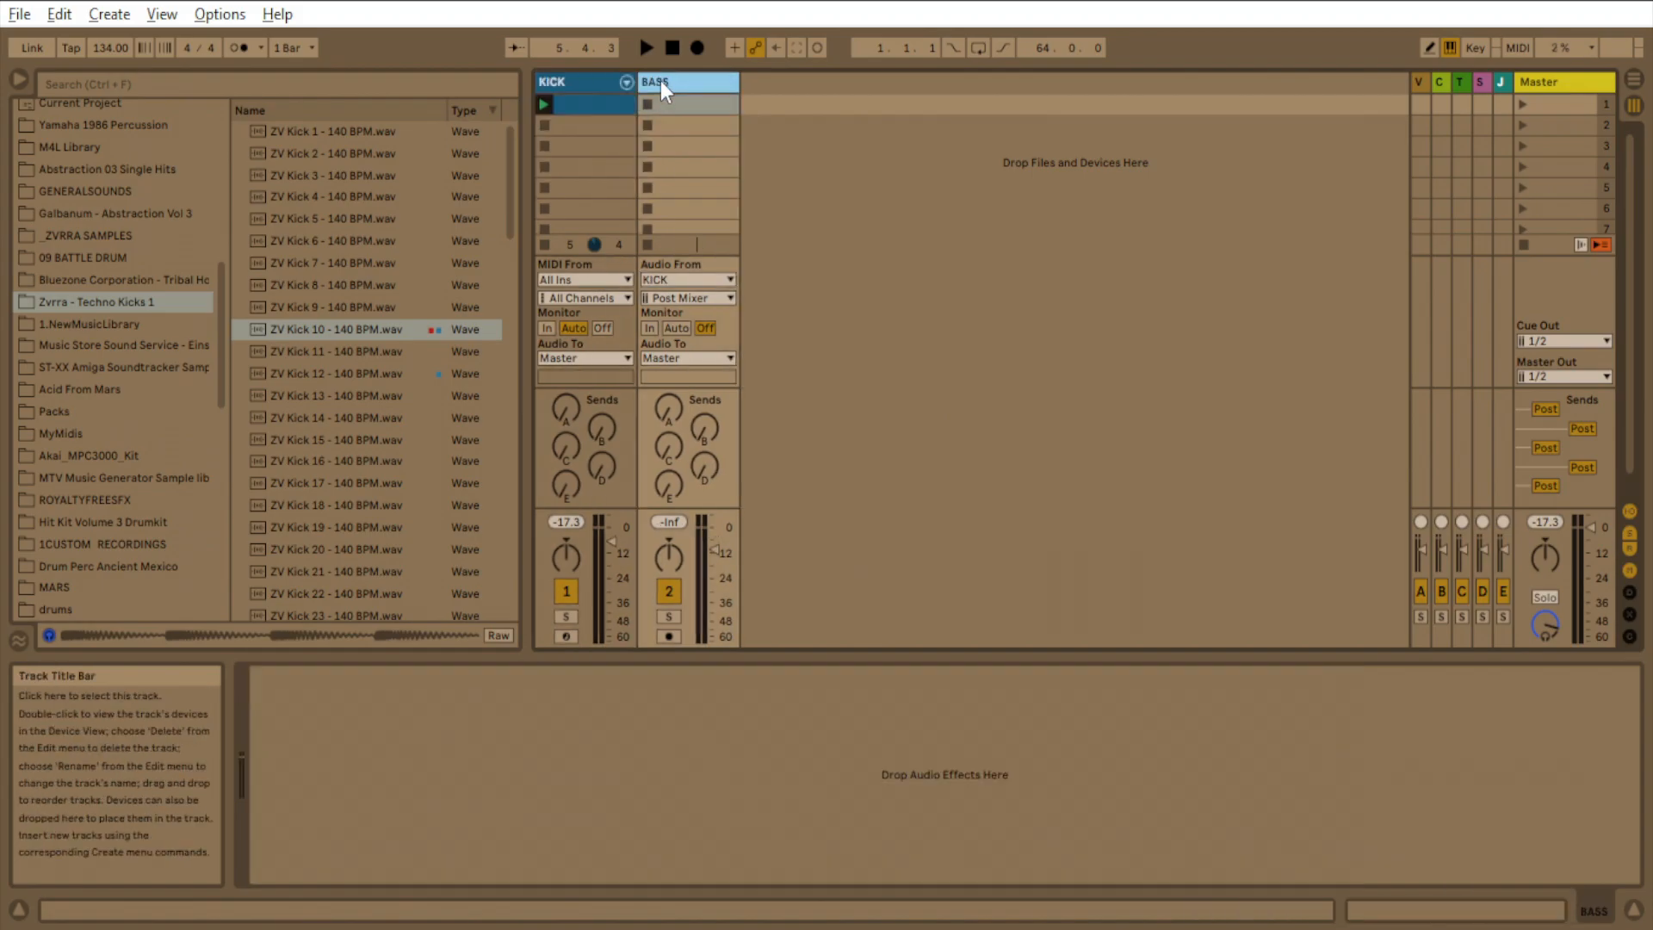
pyautogui.click(727, 279)
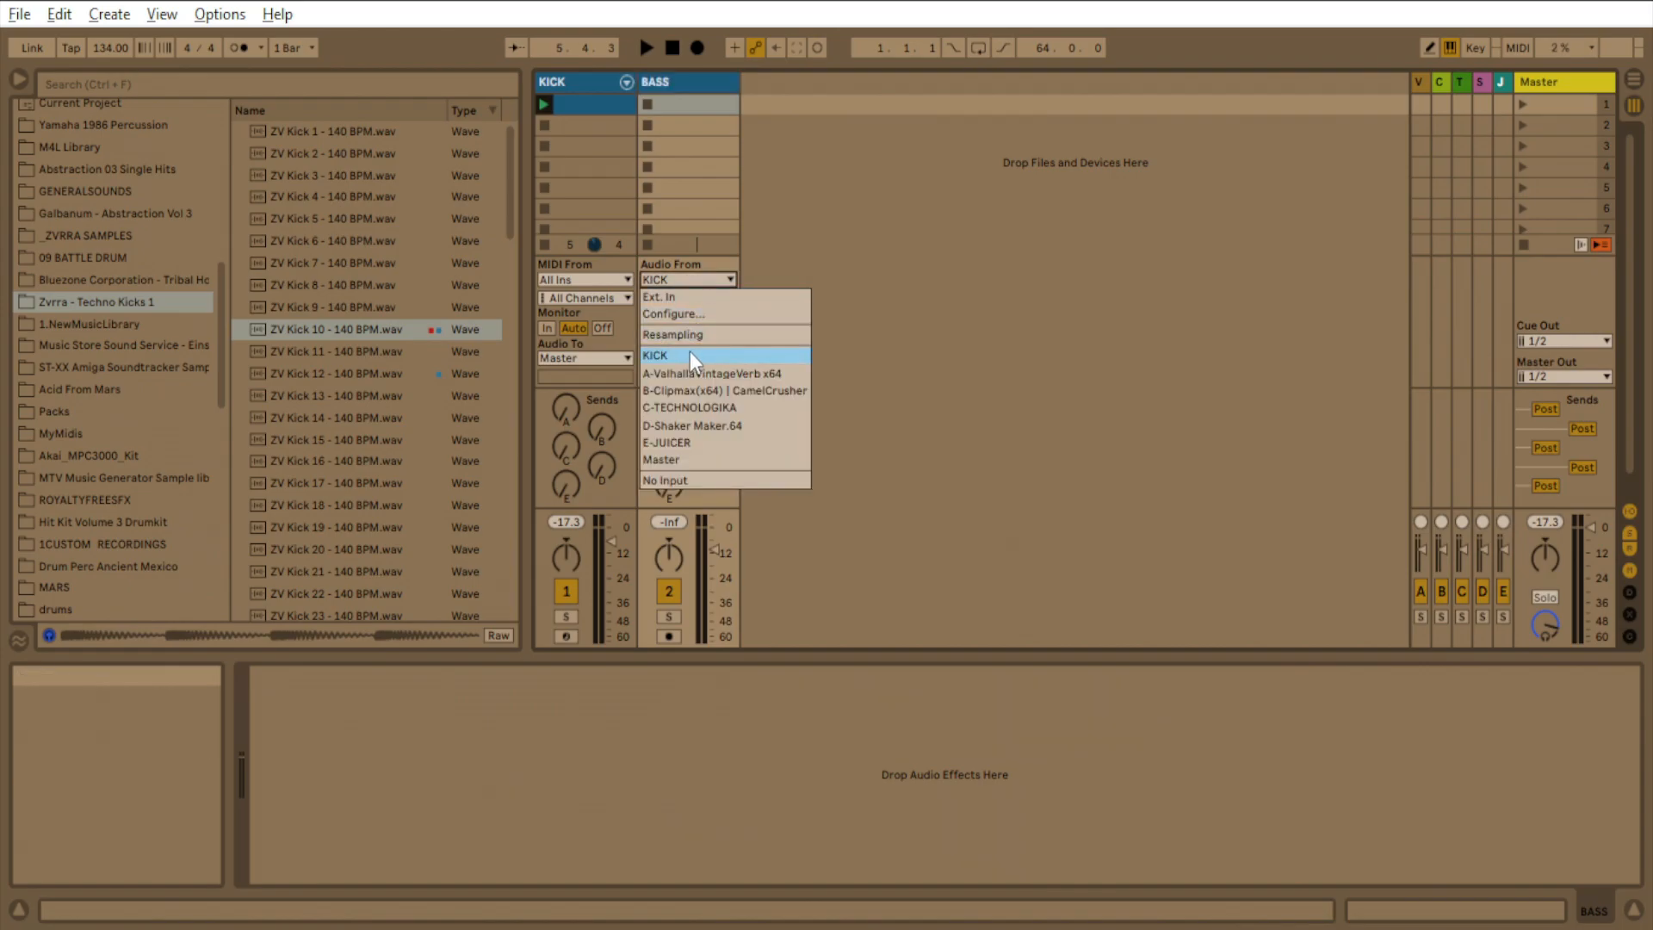
pyautogui.click(685, 354)
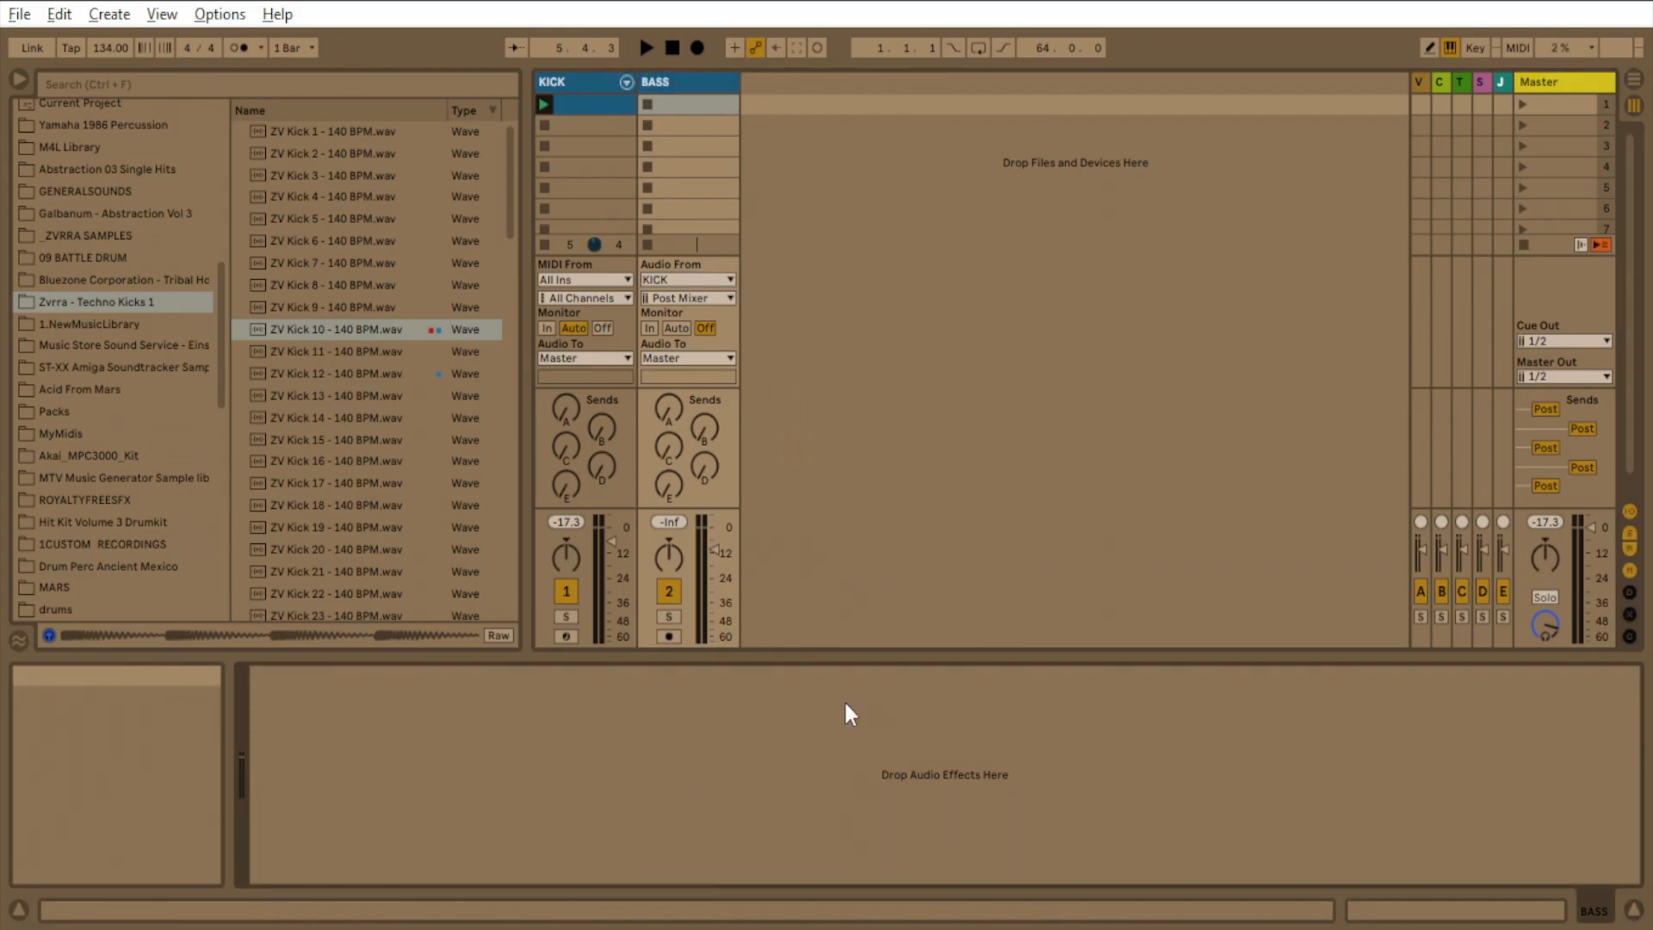
pyautogui.moveTo(659, 328)
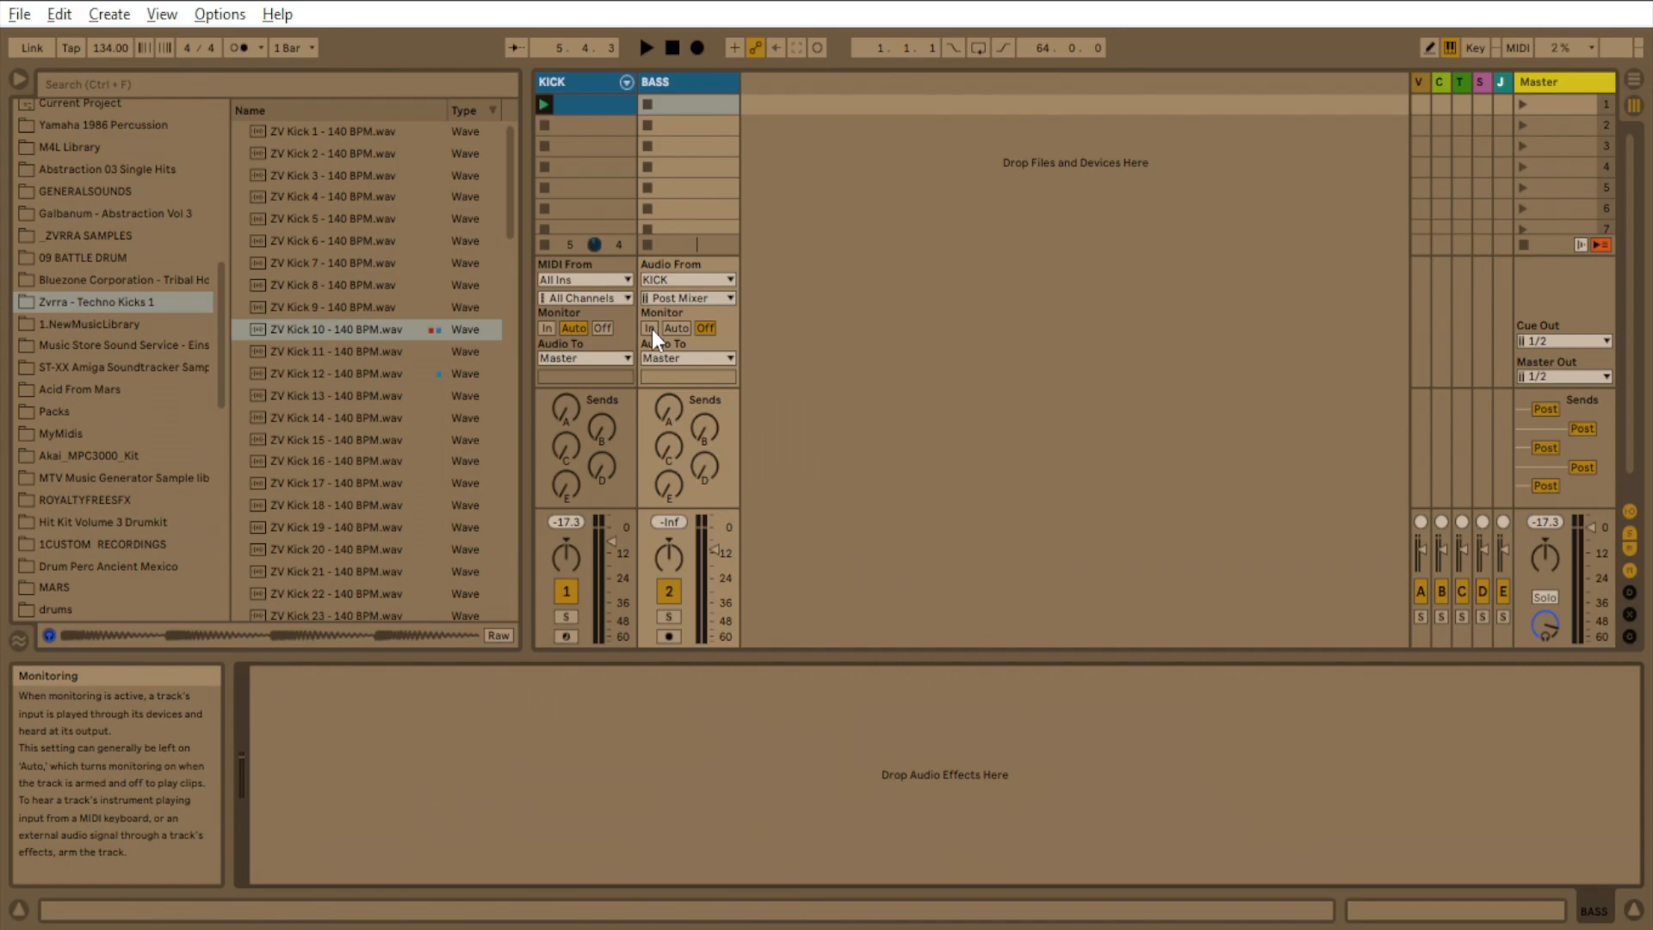
# Switch BASS monitoring to In and start playback to hear the routing.
pyautogui.click(651, 327)
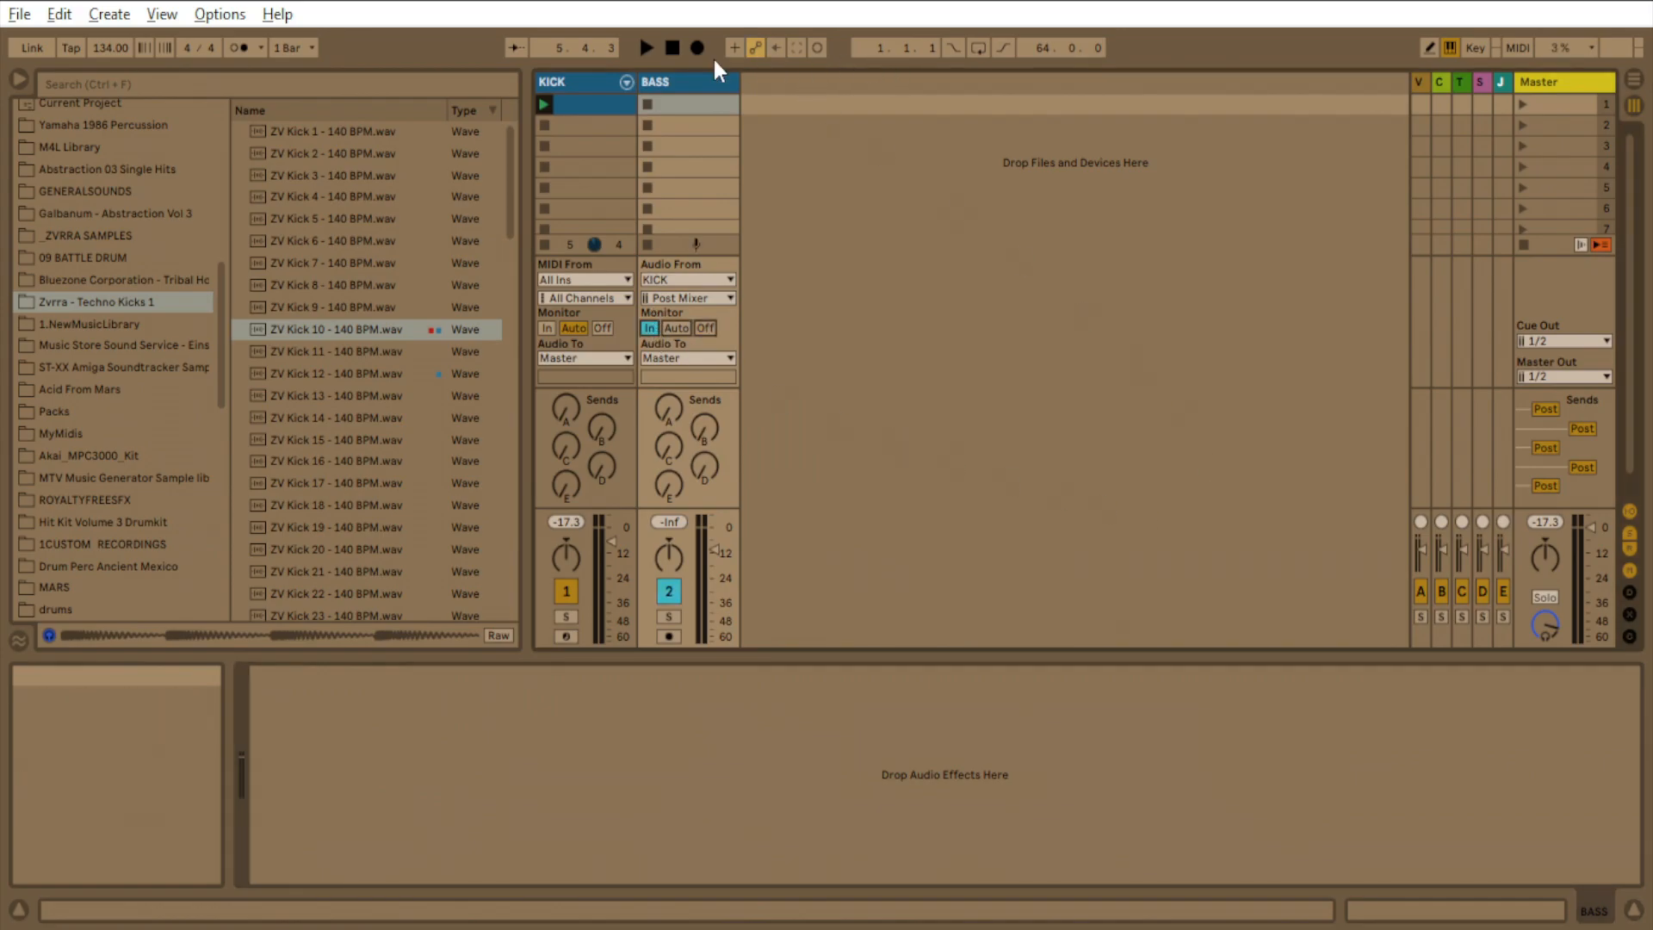
pyautogui.click(645, 48)
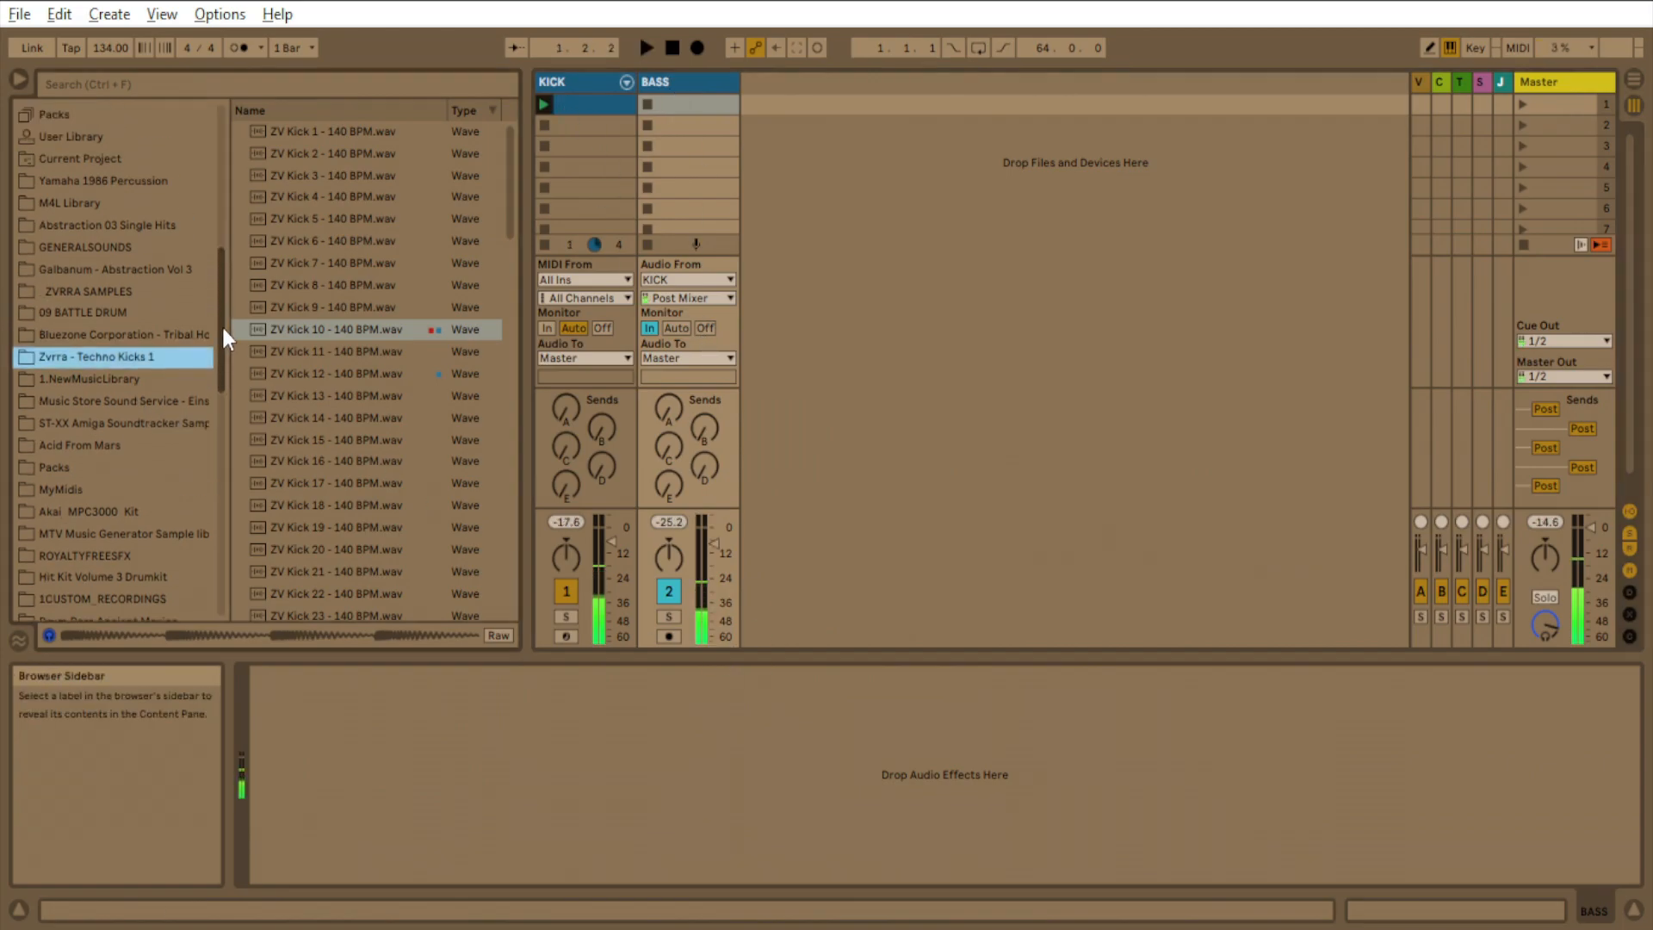
# Browse the Audio Effects list to reach Echo for the BASS track.
pyautogui.click(74, 394)
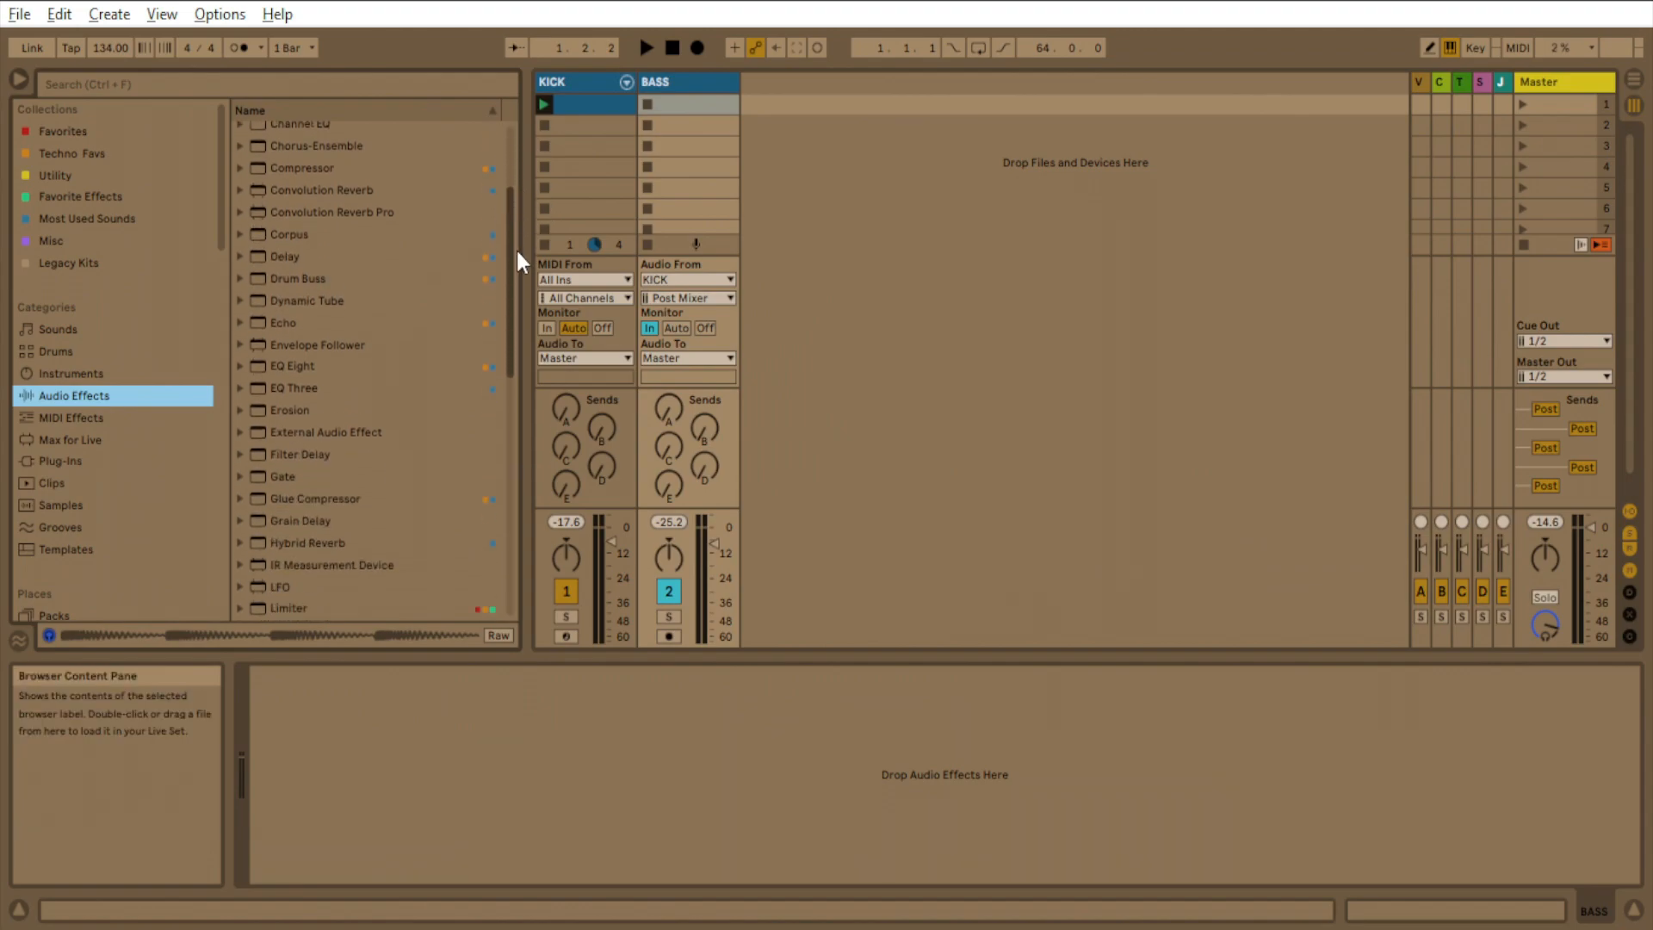
pyautogui.scroll(-3)
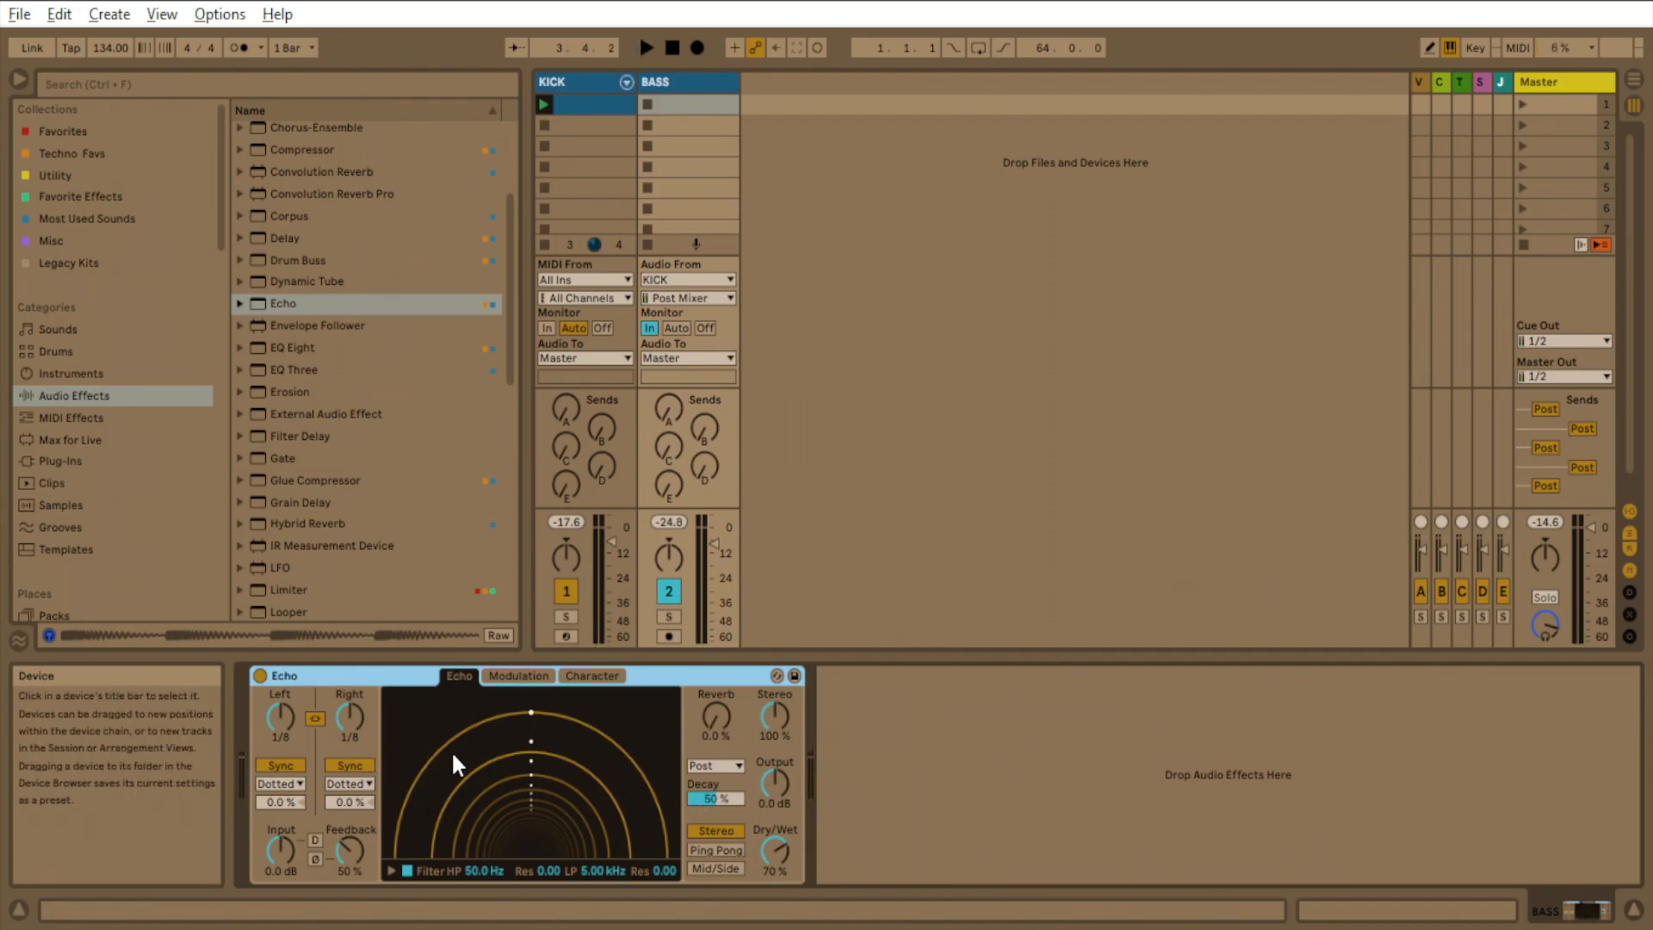
pyautogui.moveTo(775, 720)
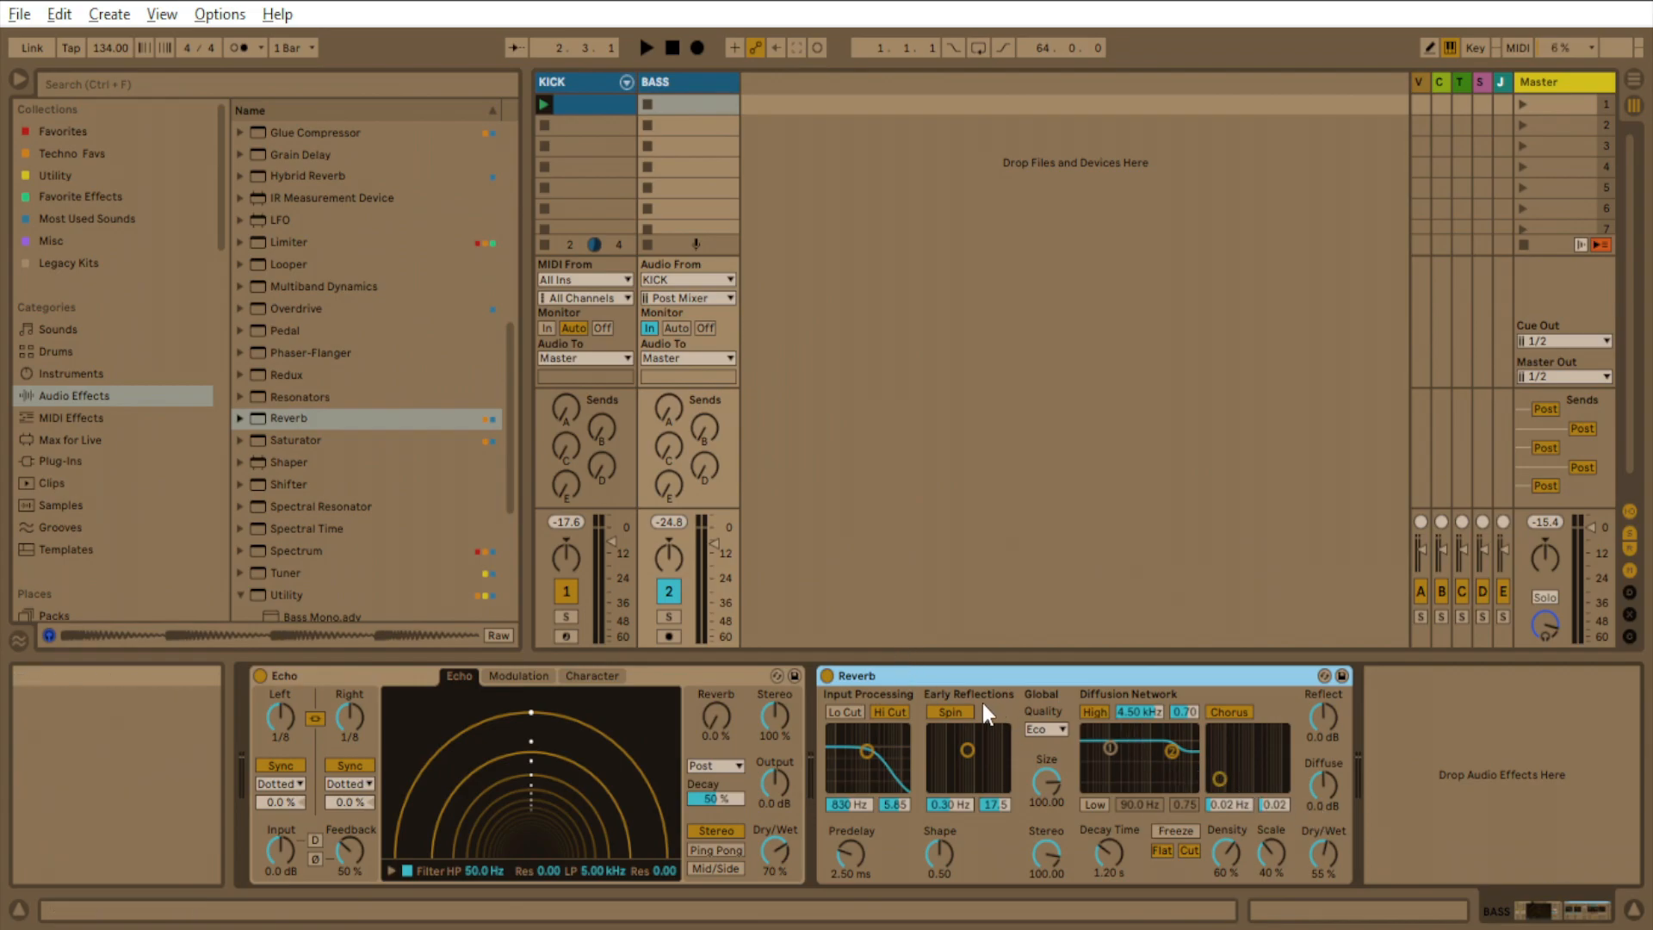
pyautogui.moveTo(1294, 820)
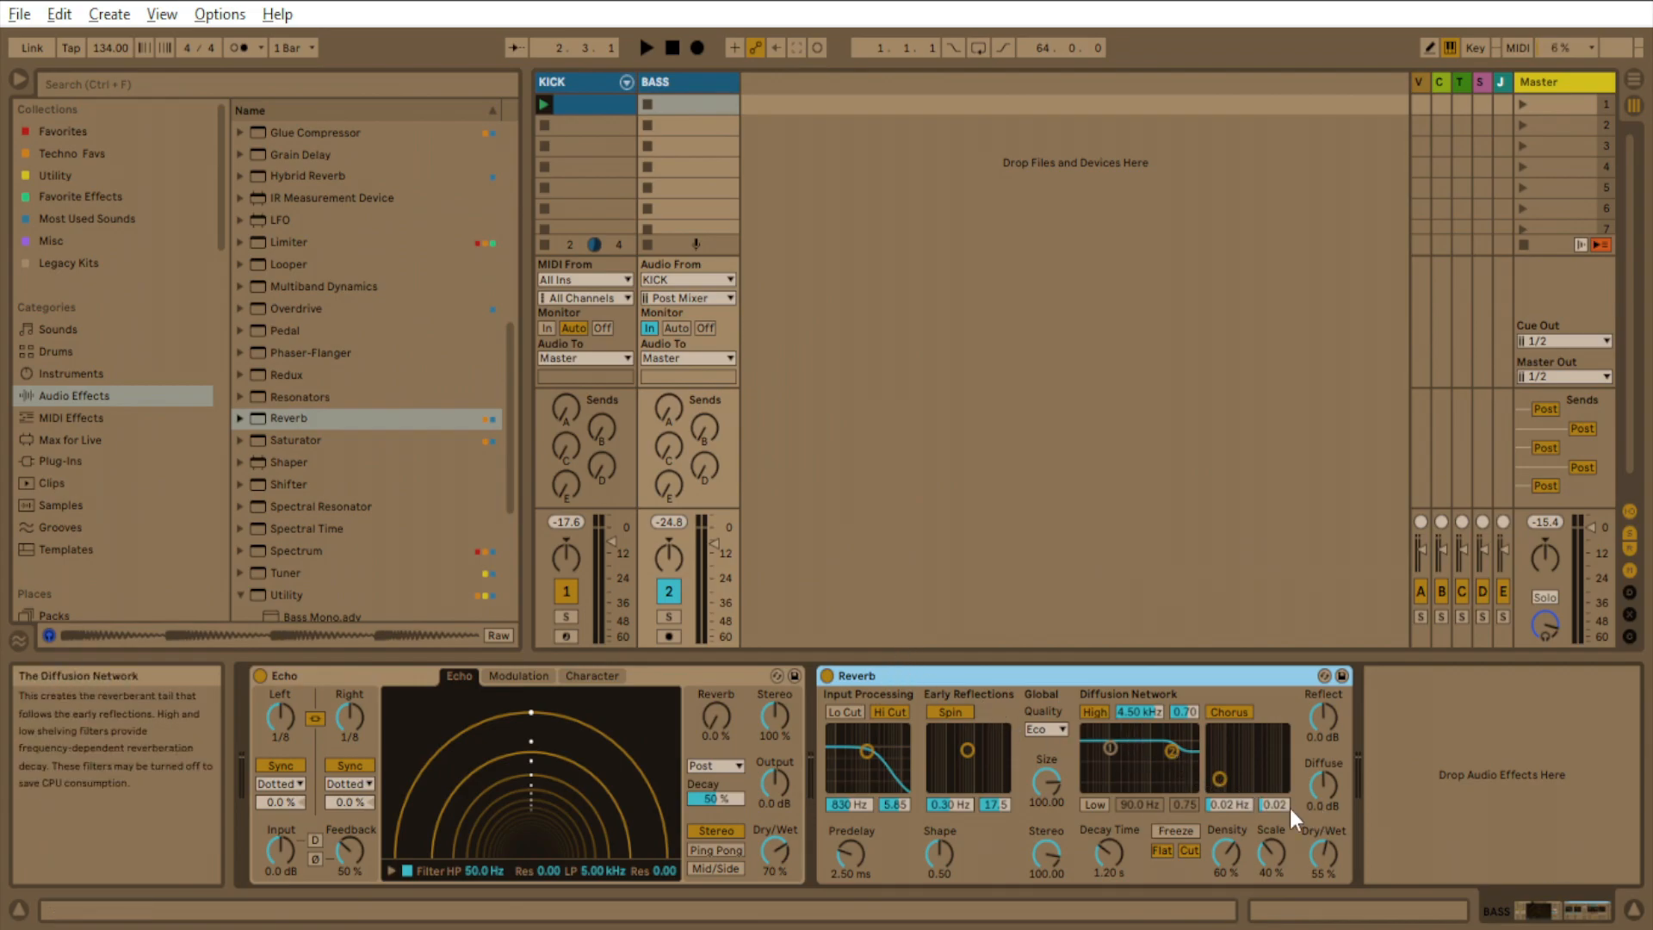
# With playback running, lengthen the Reverb decay to 2.35 s and lower its high shelf frequency.
pyautogui.click(645, 48)
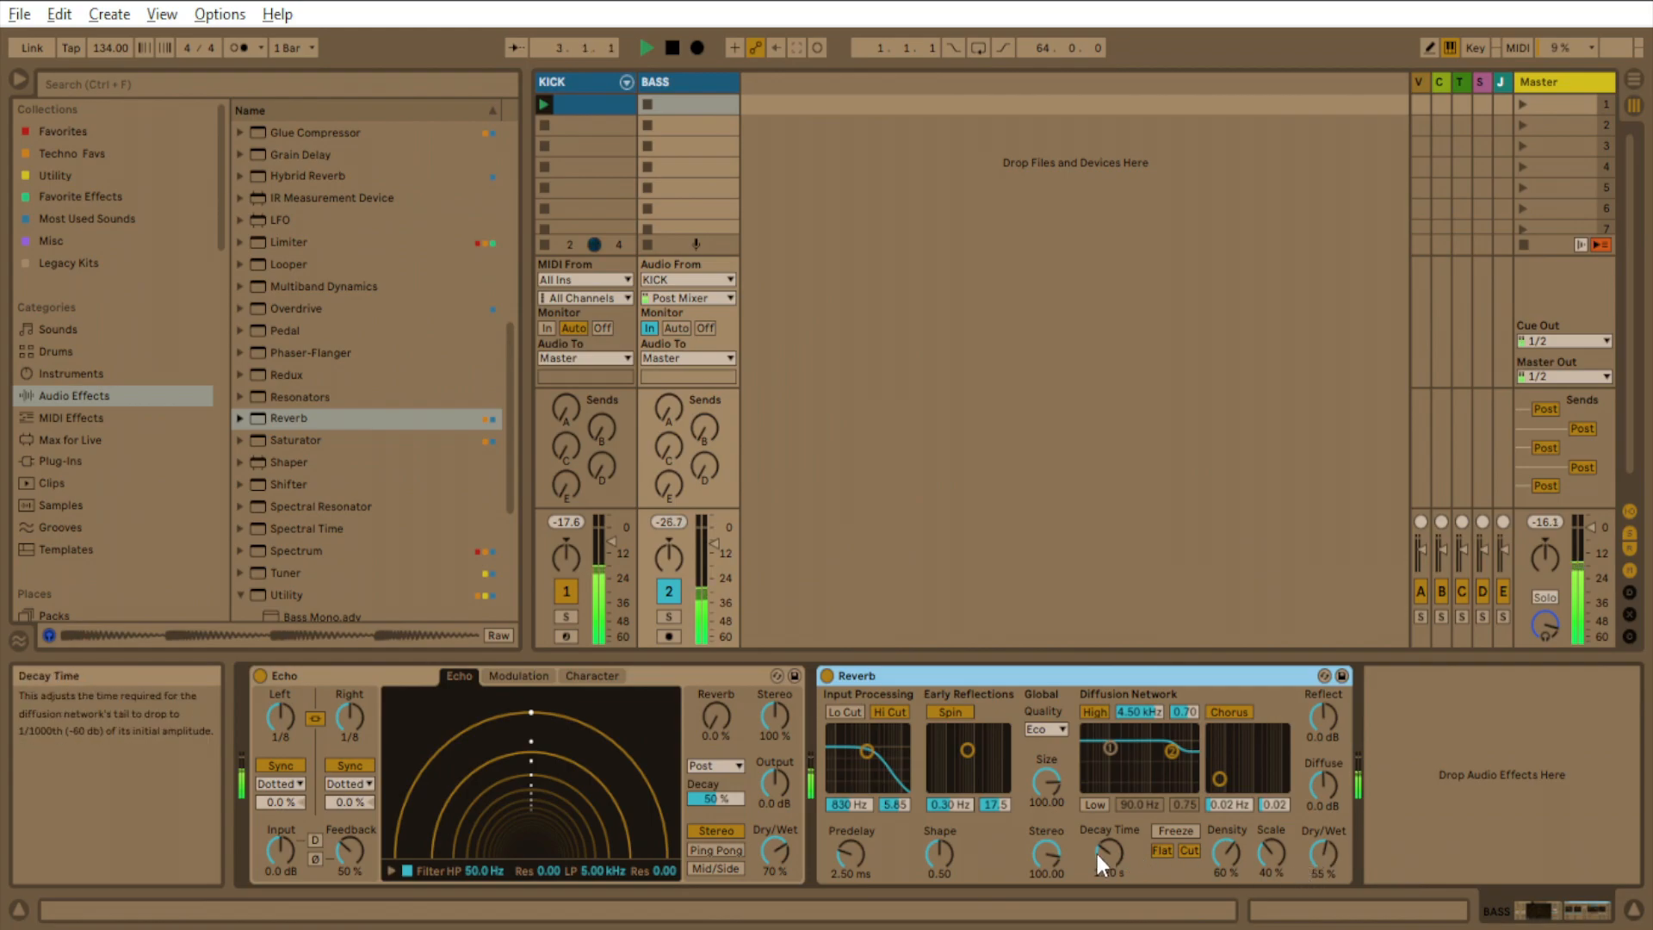
pyautogui.moveTo(1105, 849); pyautogui.dragTo(1105, 874)
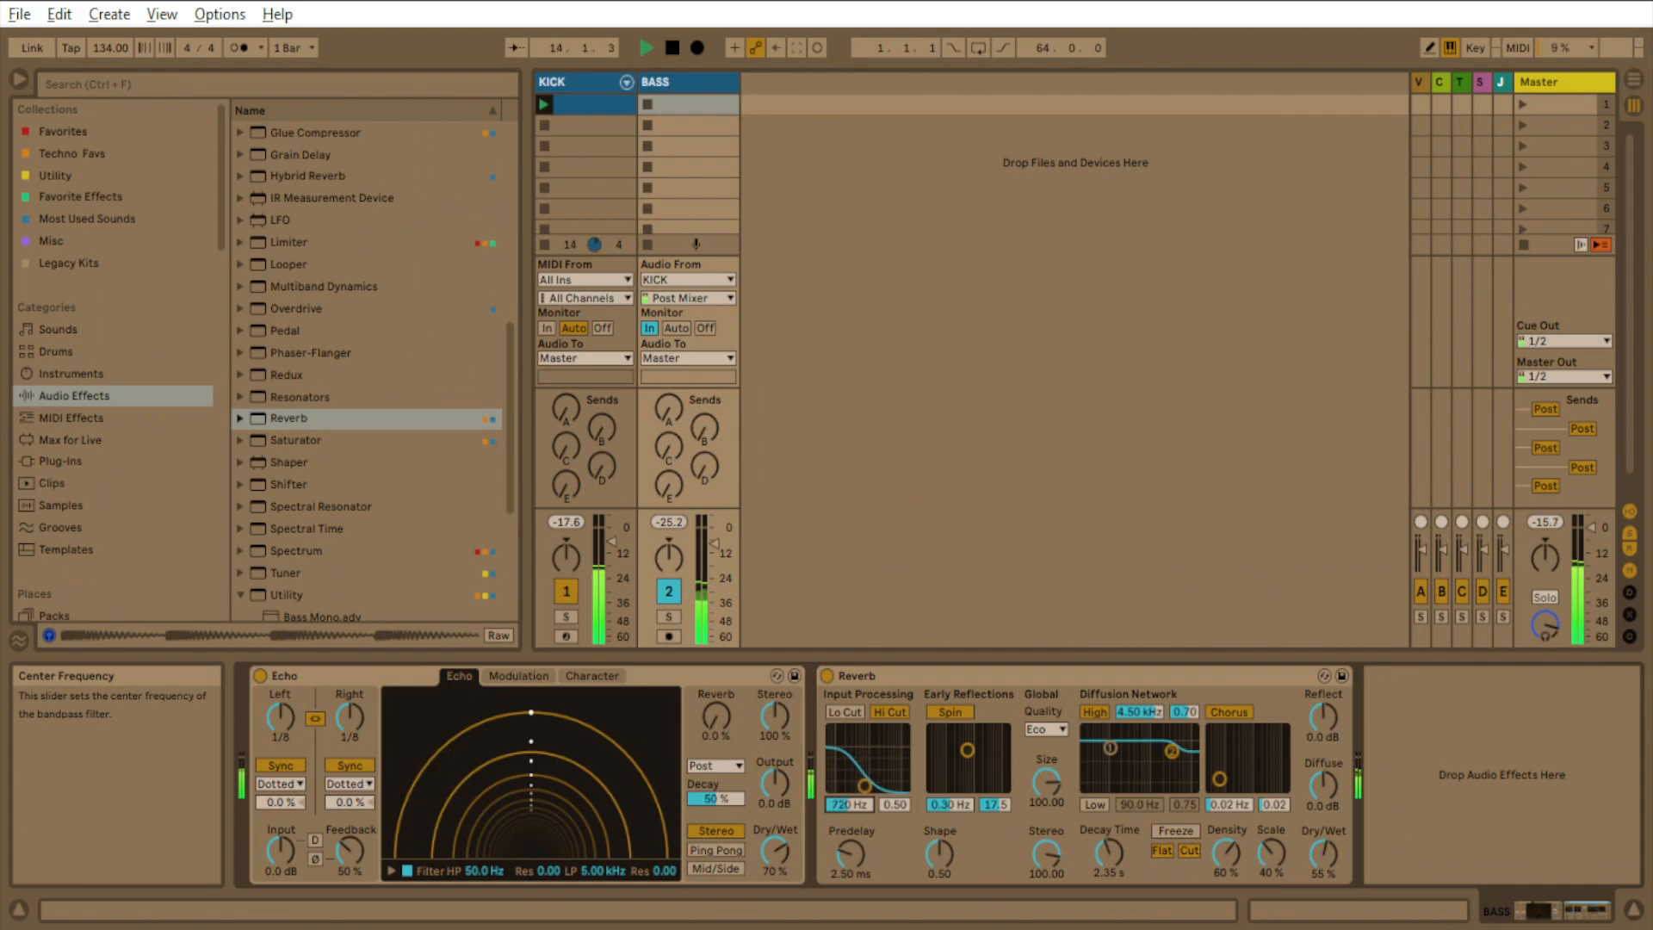
pyautogui.moveTo(1149, 712)
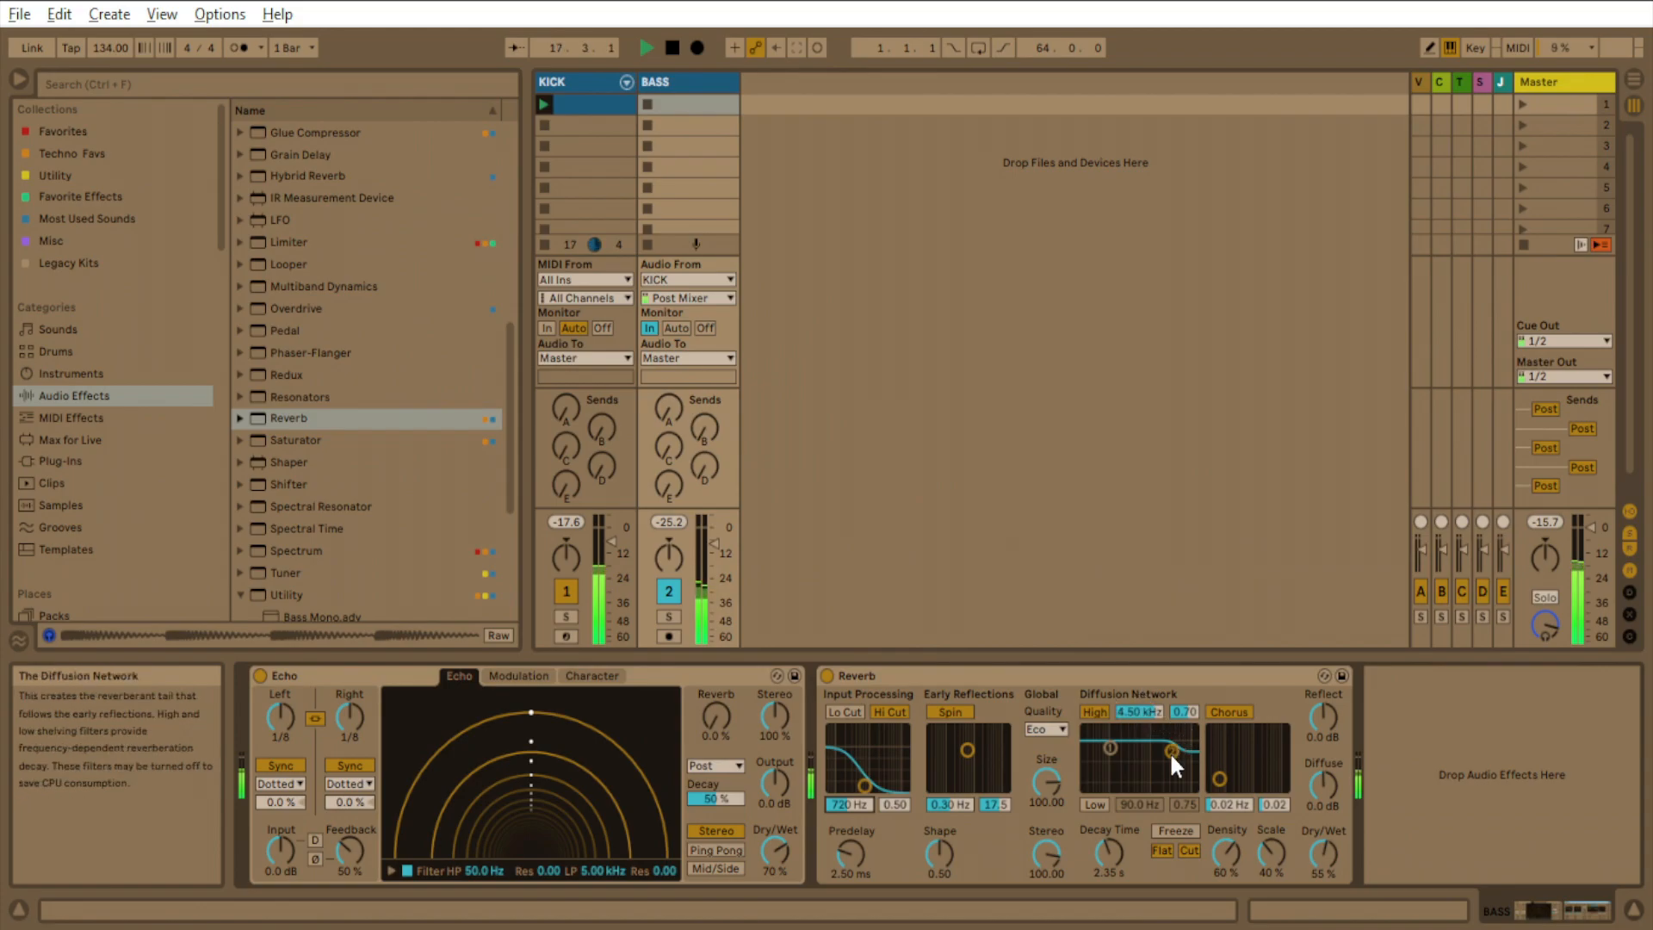
pyautogui.moveTo(1176, 749); pyautogui.dragTo(1171, 755)
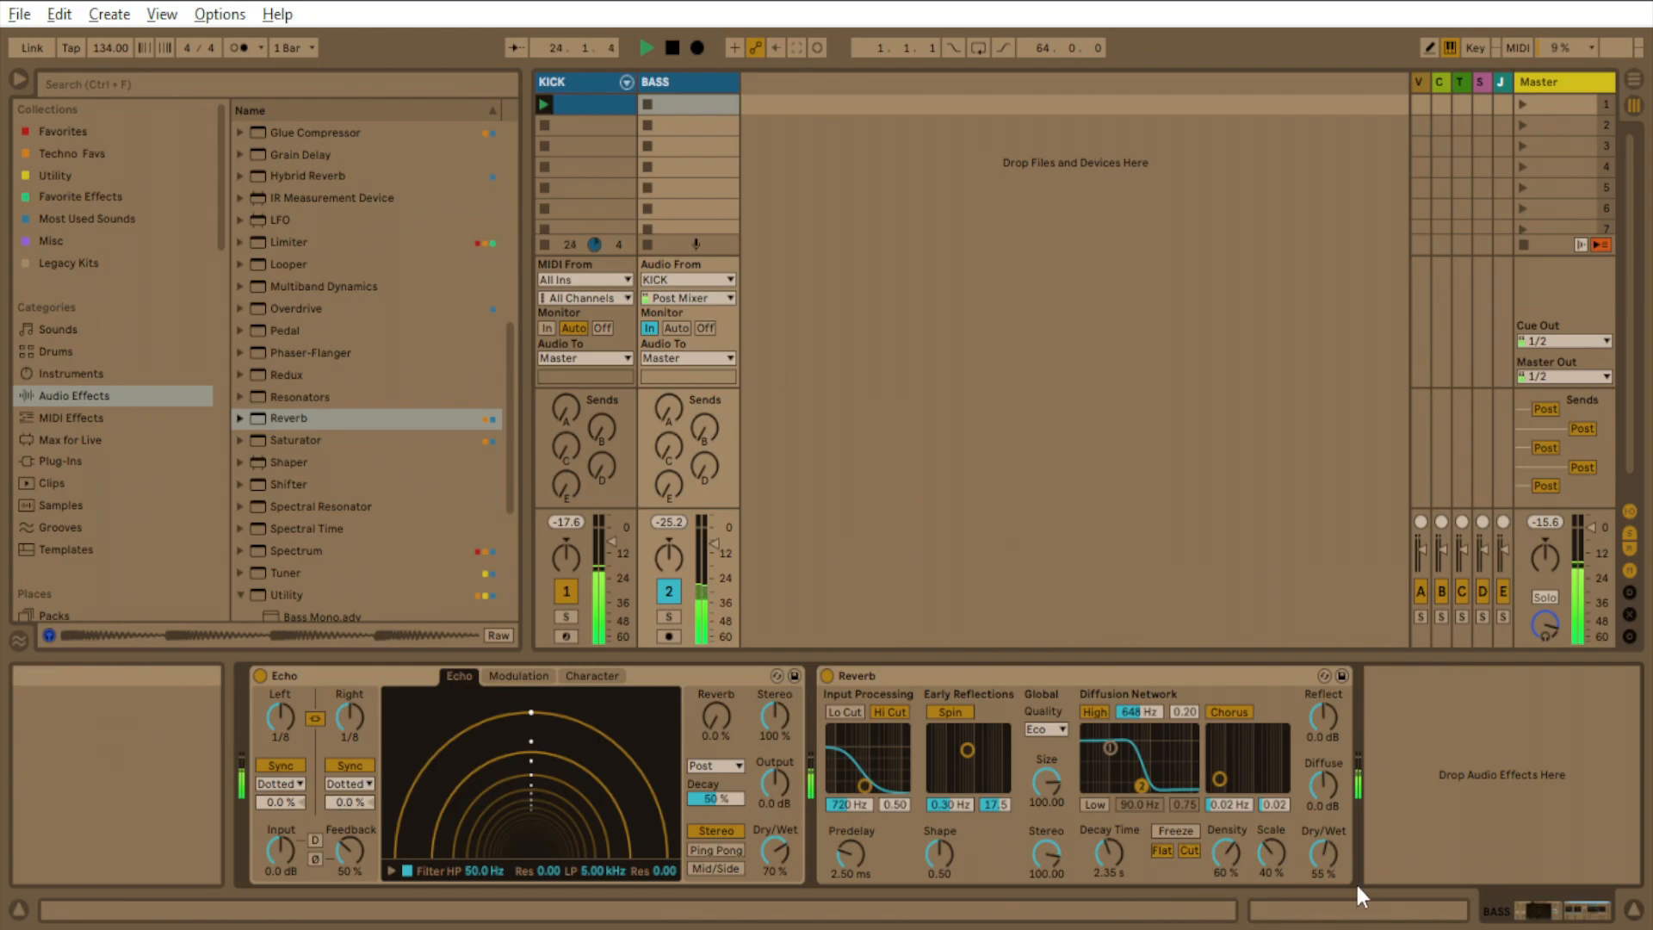
pyautogui.moveTo(1324, 854)
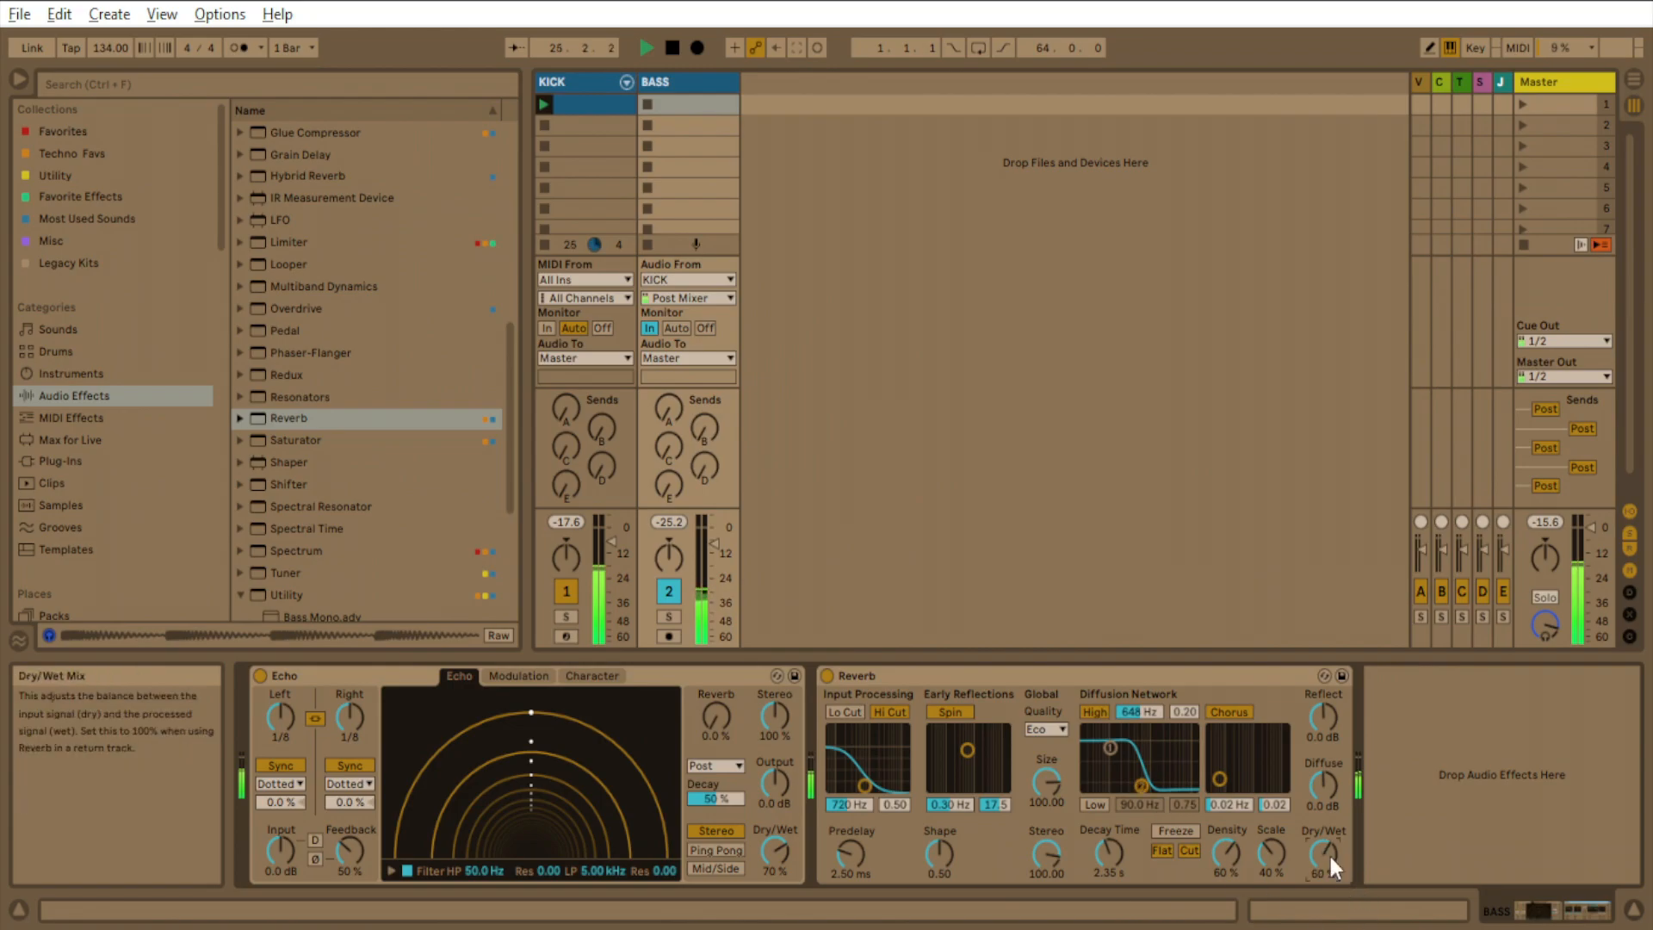
pyautogui.moveTo(833, 600)
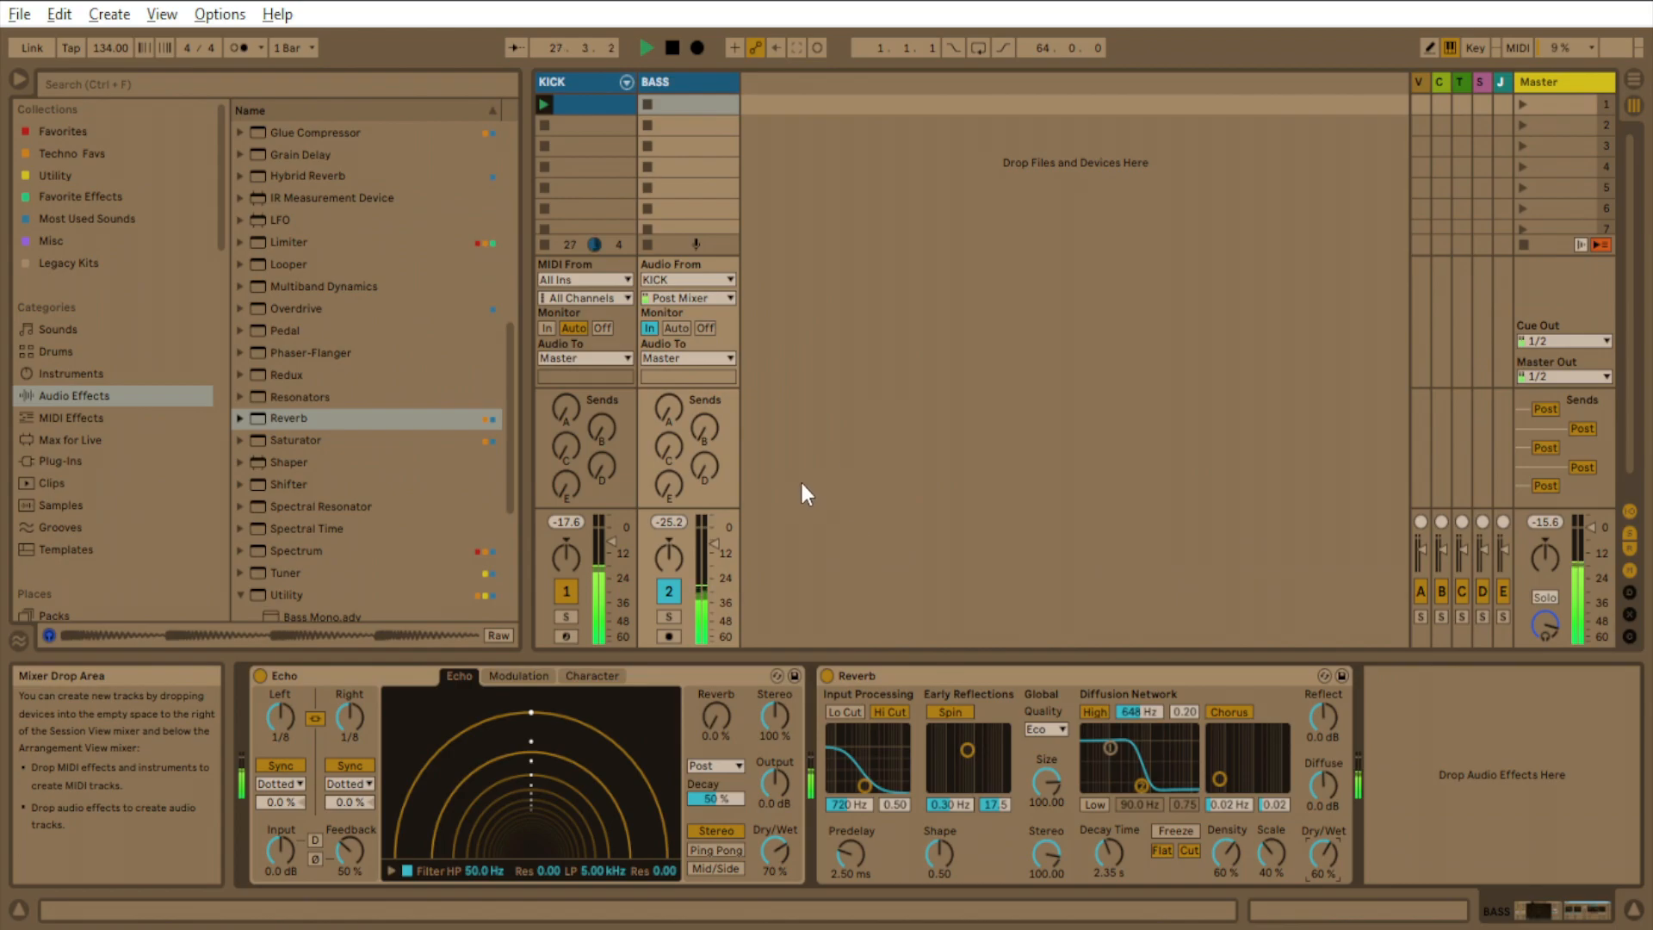
pyautogui.moveTo(1107, 834)
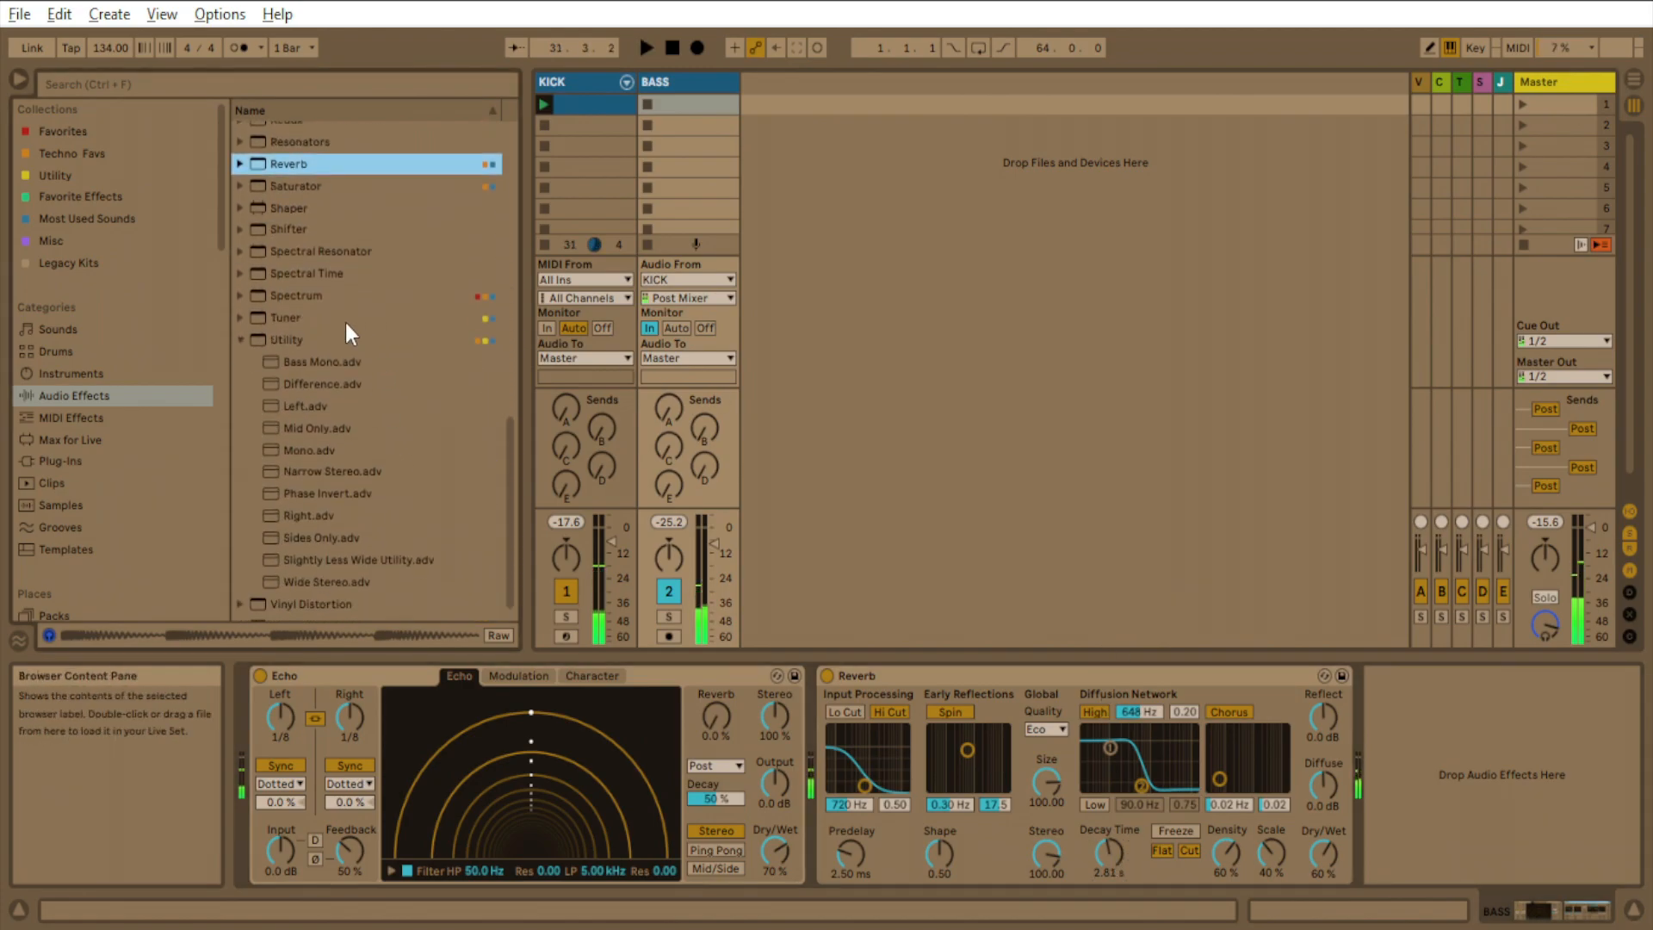
# Load the Utility Bass Mono preset onto BASS and lower its mono frequency to 64.4 Hz.
pyautogui.click(284, 339)
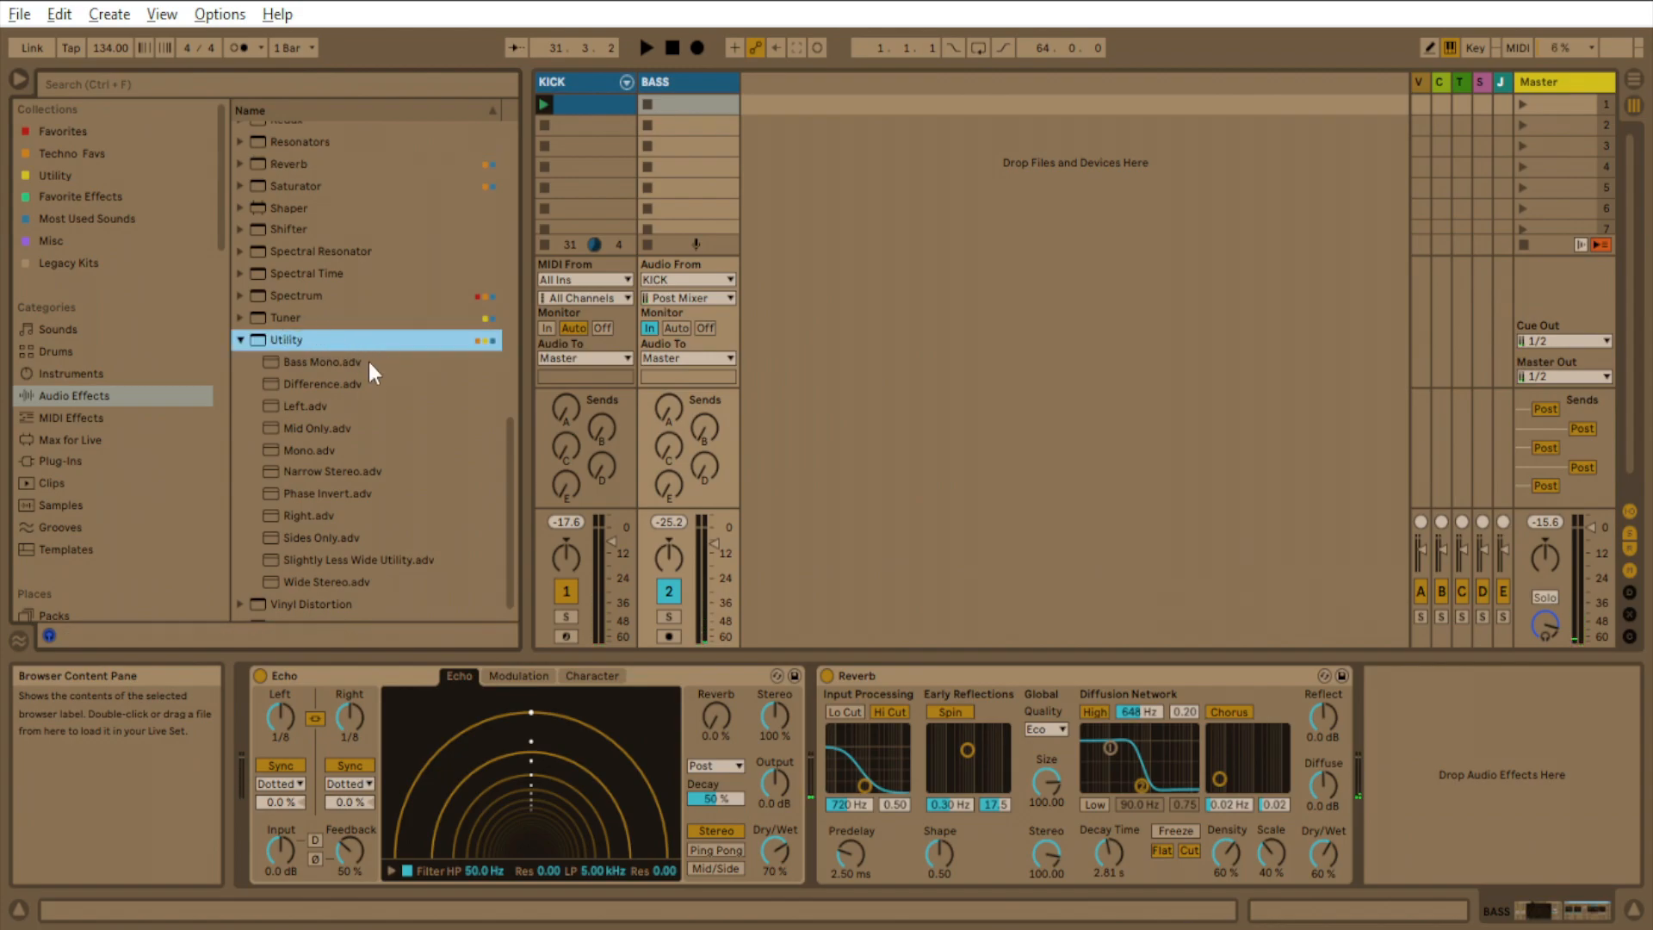
pyautogui.click(322, 362)
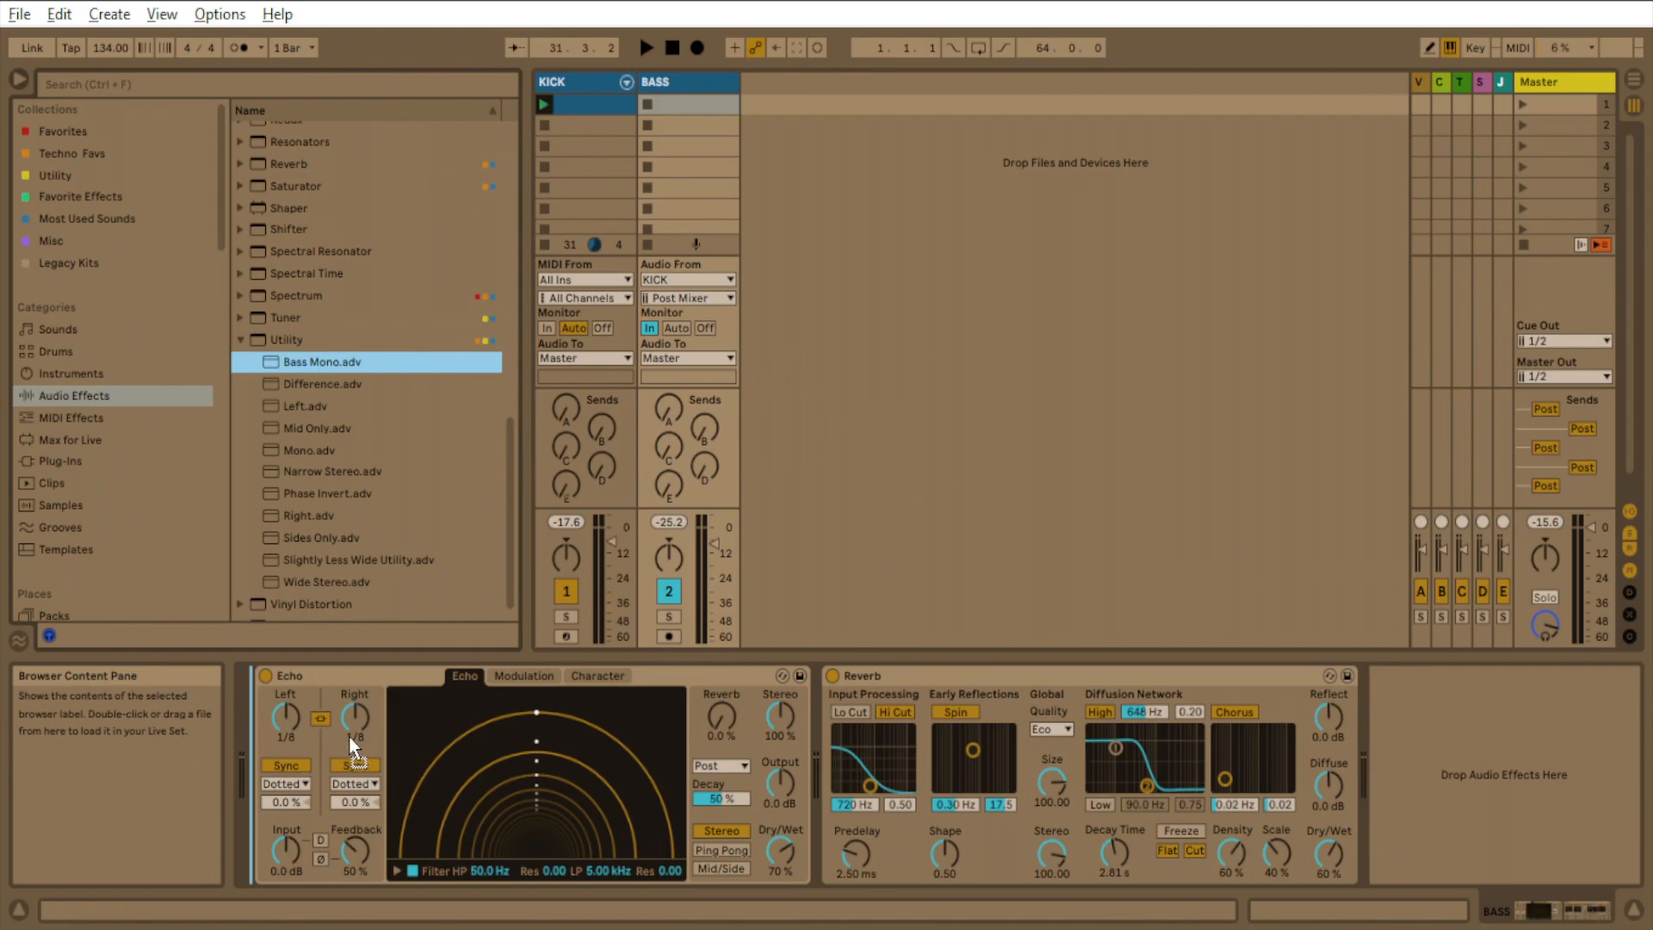
pyautogui.doubleClick(322, 361)
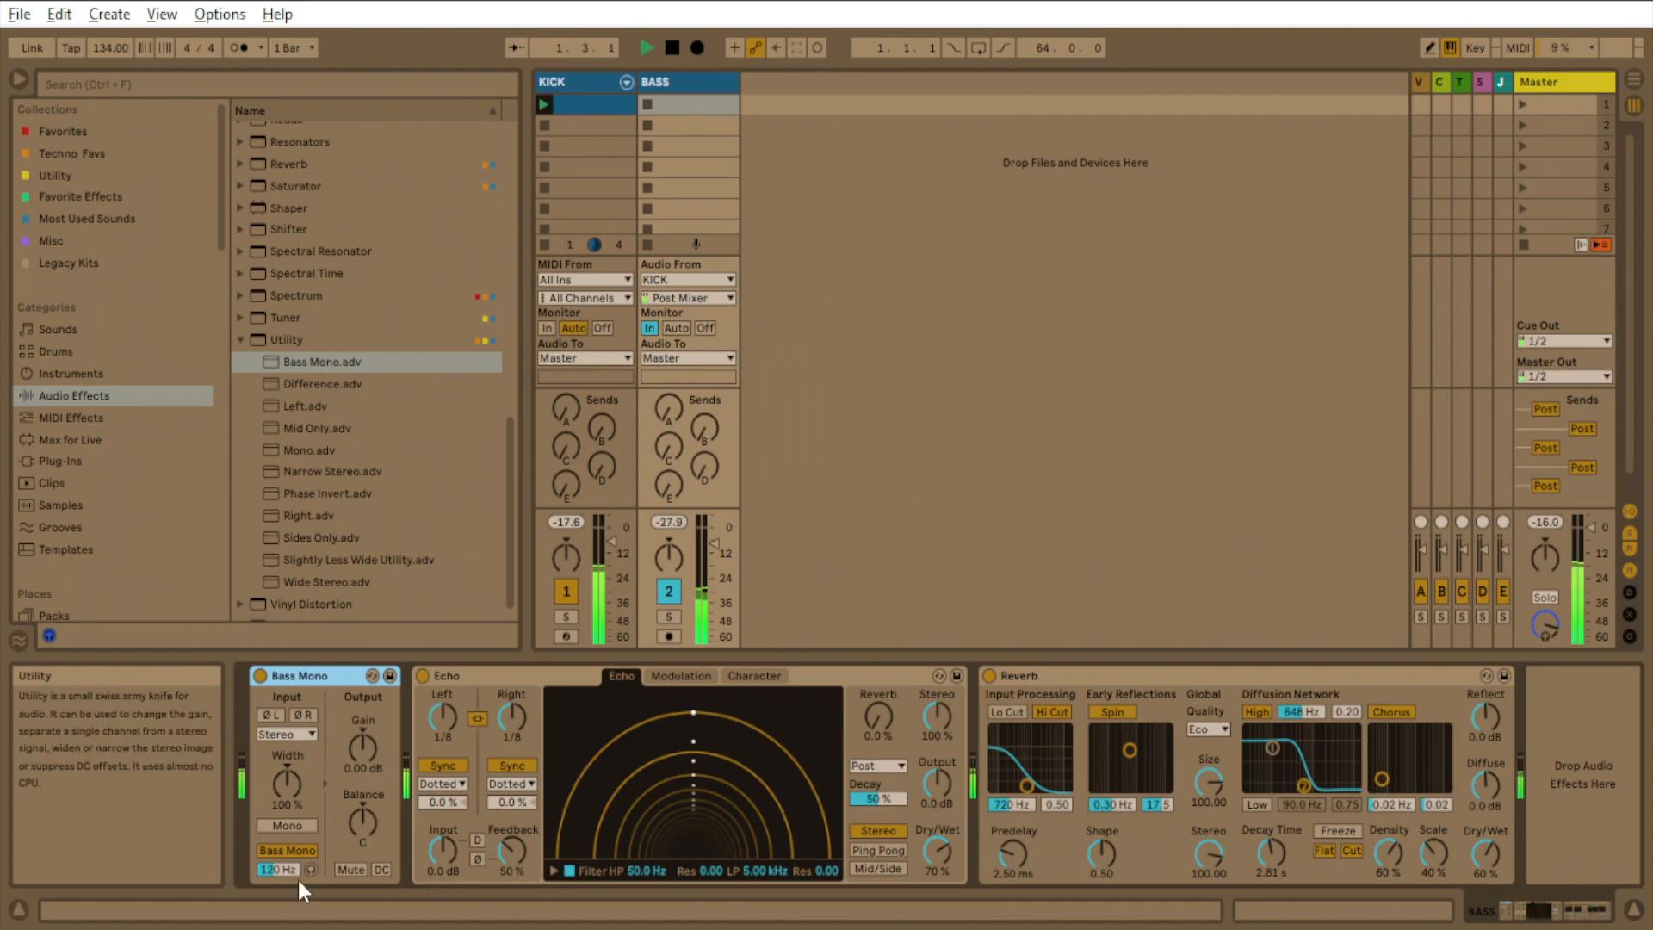
pyautogui.moveTo(279, 868); pyautogui.dragTo(279, 883)
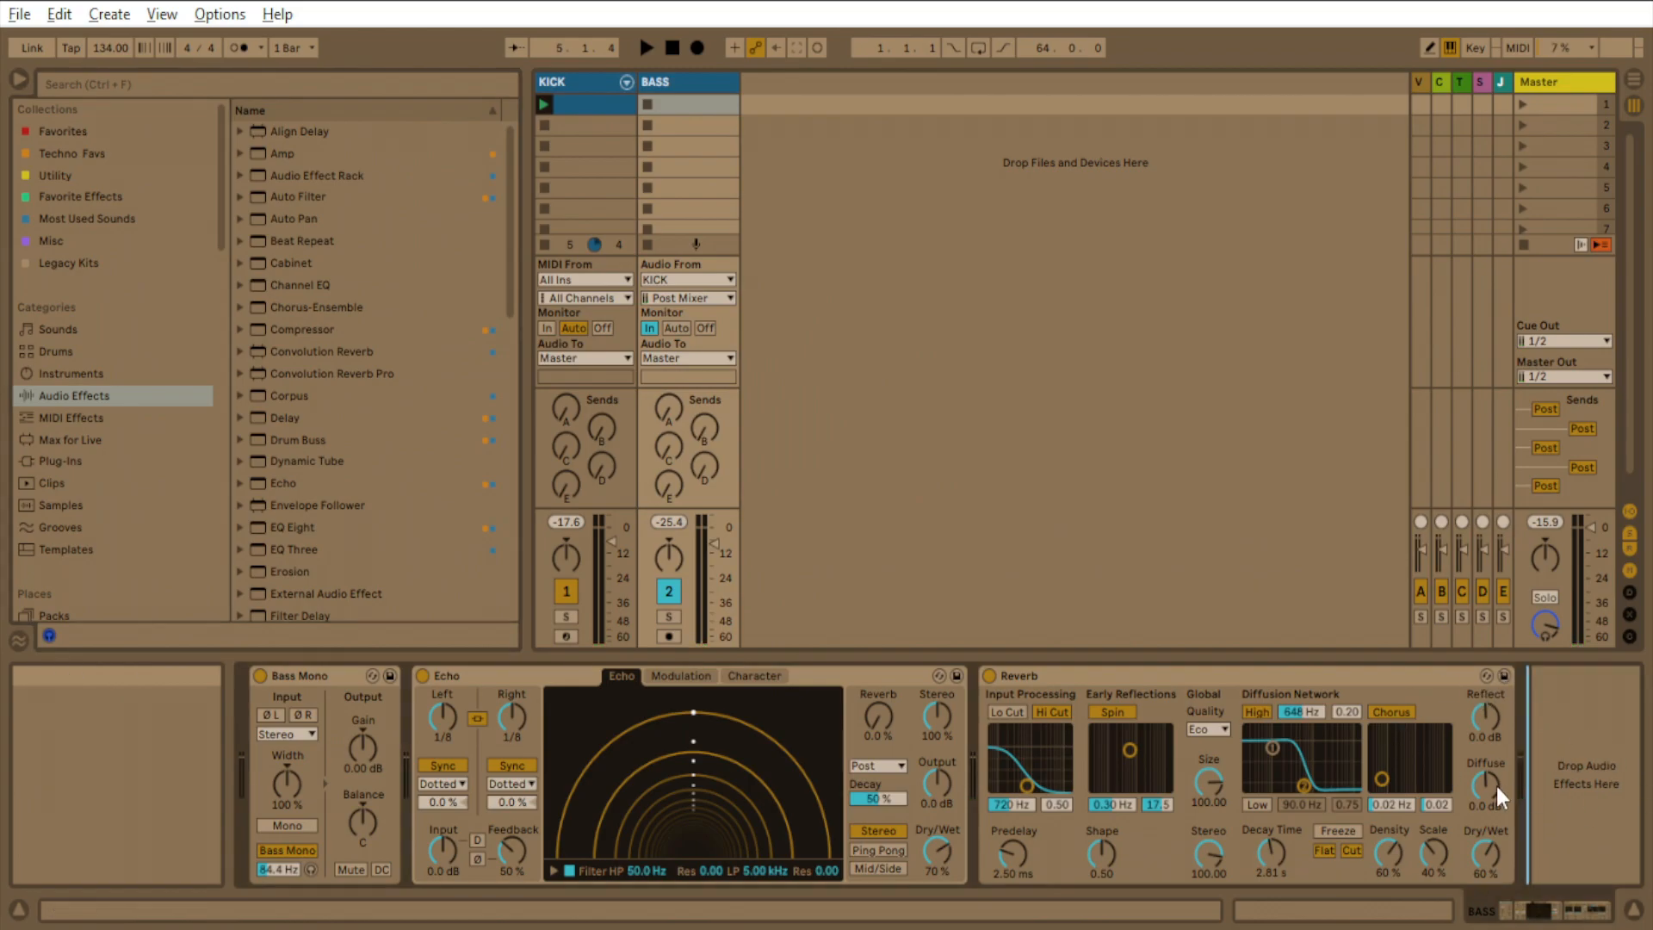
pyautogui.moveTo(241, 148)
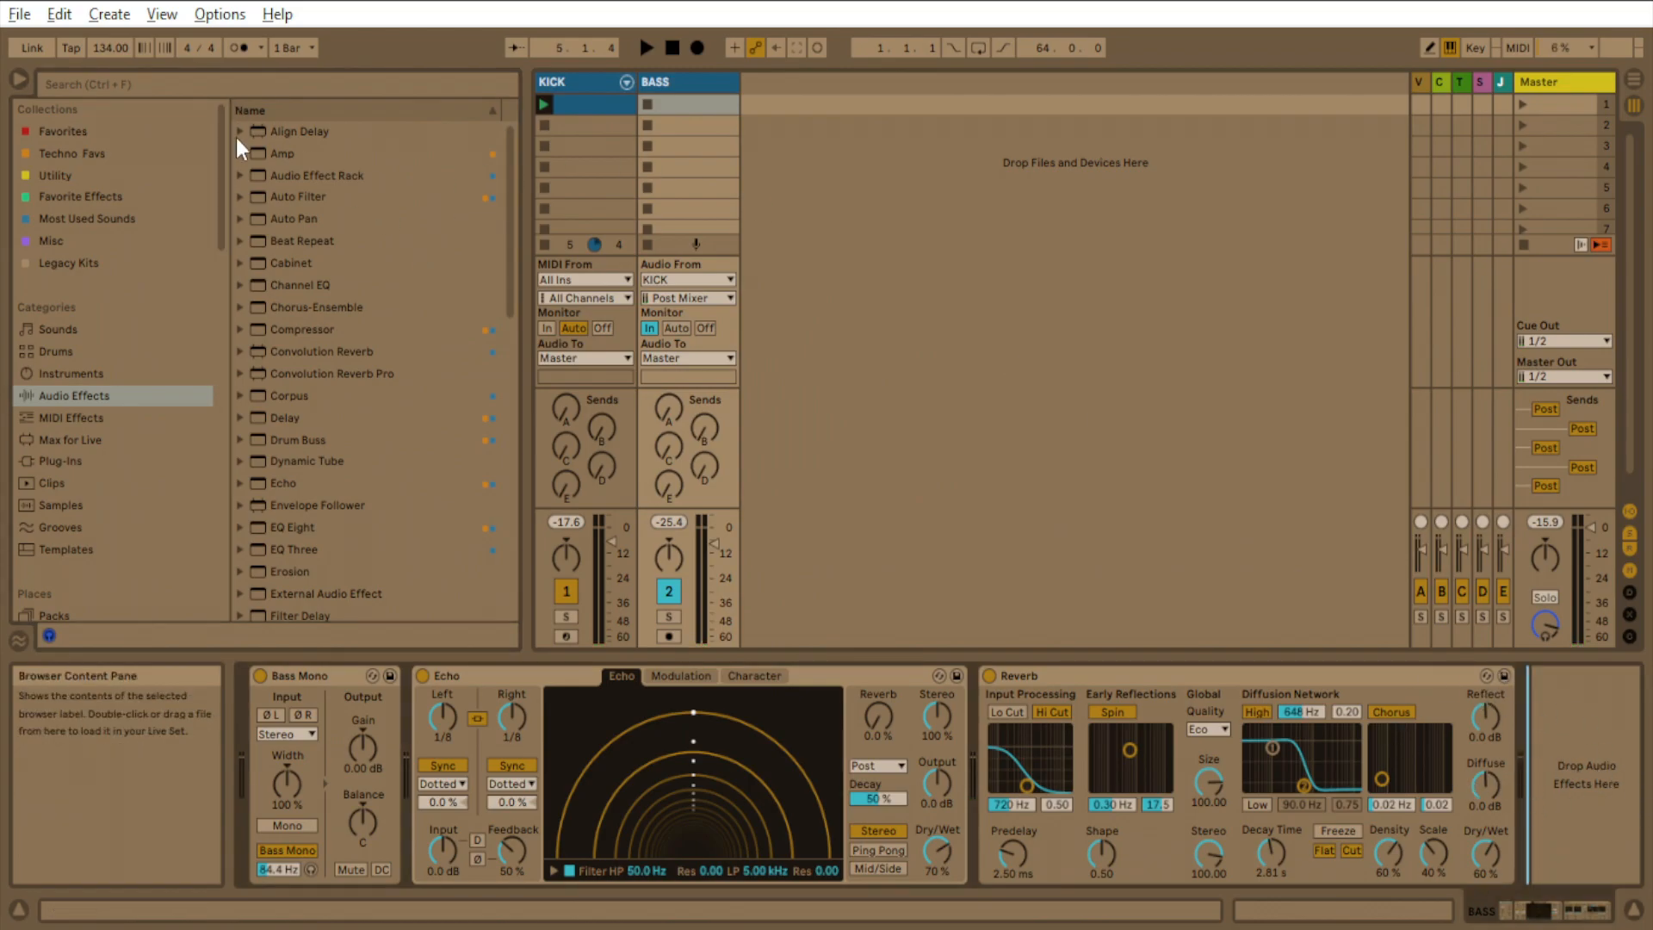
# Add an Amp to the BASS chain, switch its type to Rock and toggle playback.
pyautogui.click(282, 153)
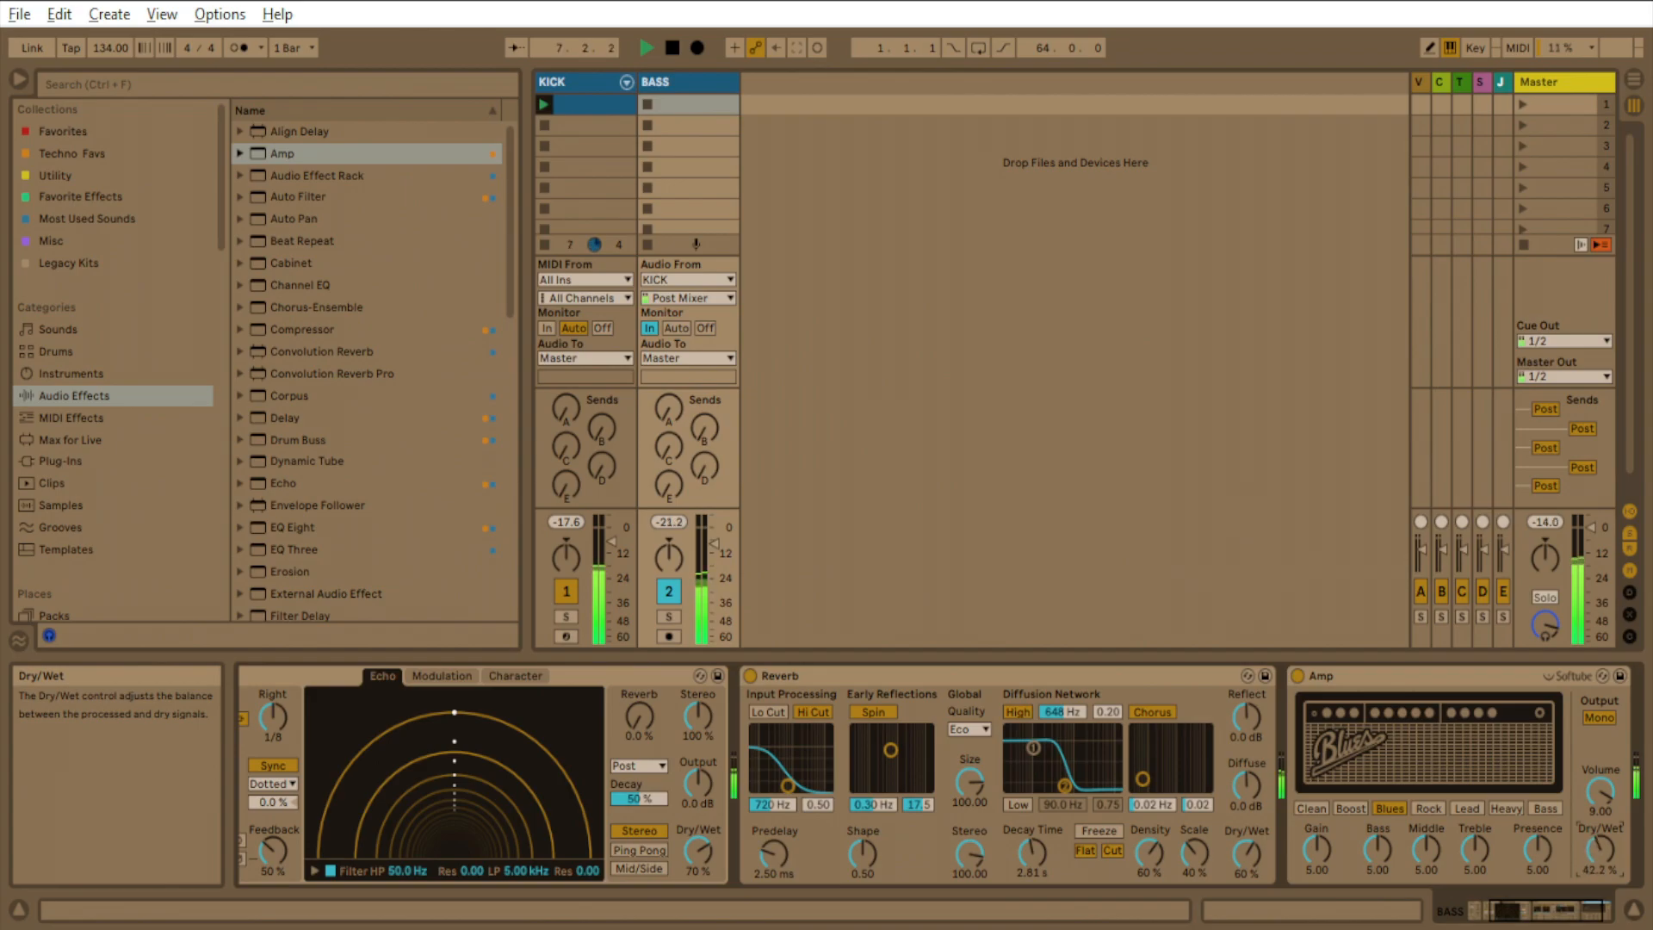
pyautogui.moveTo(1541, 857)
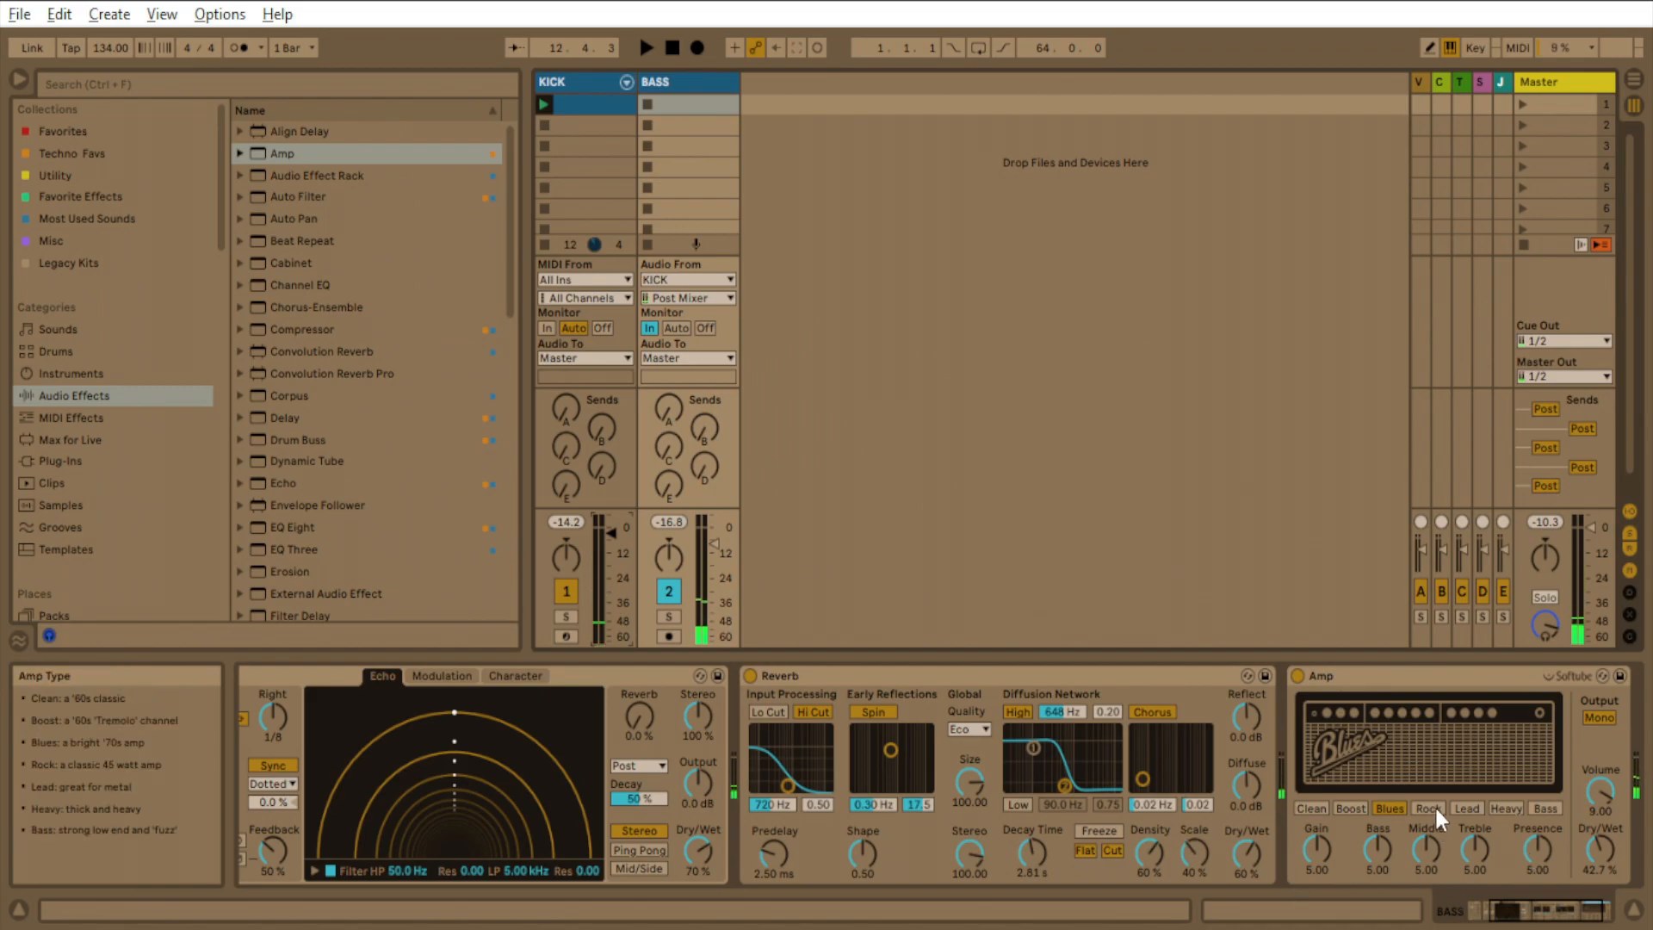
pyautogui.click(1427, 807)
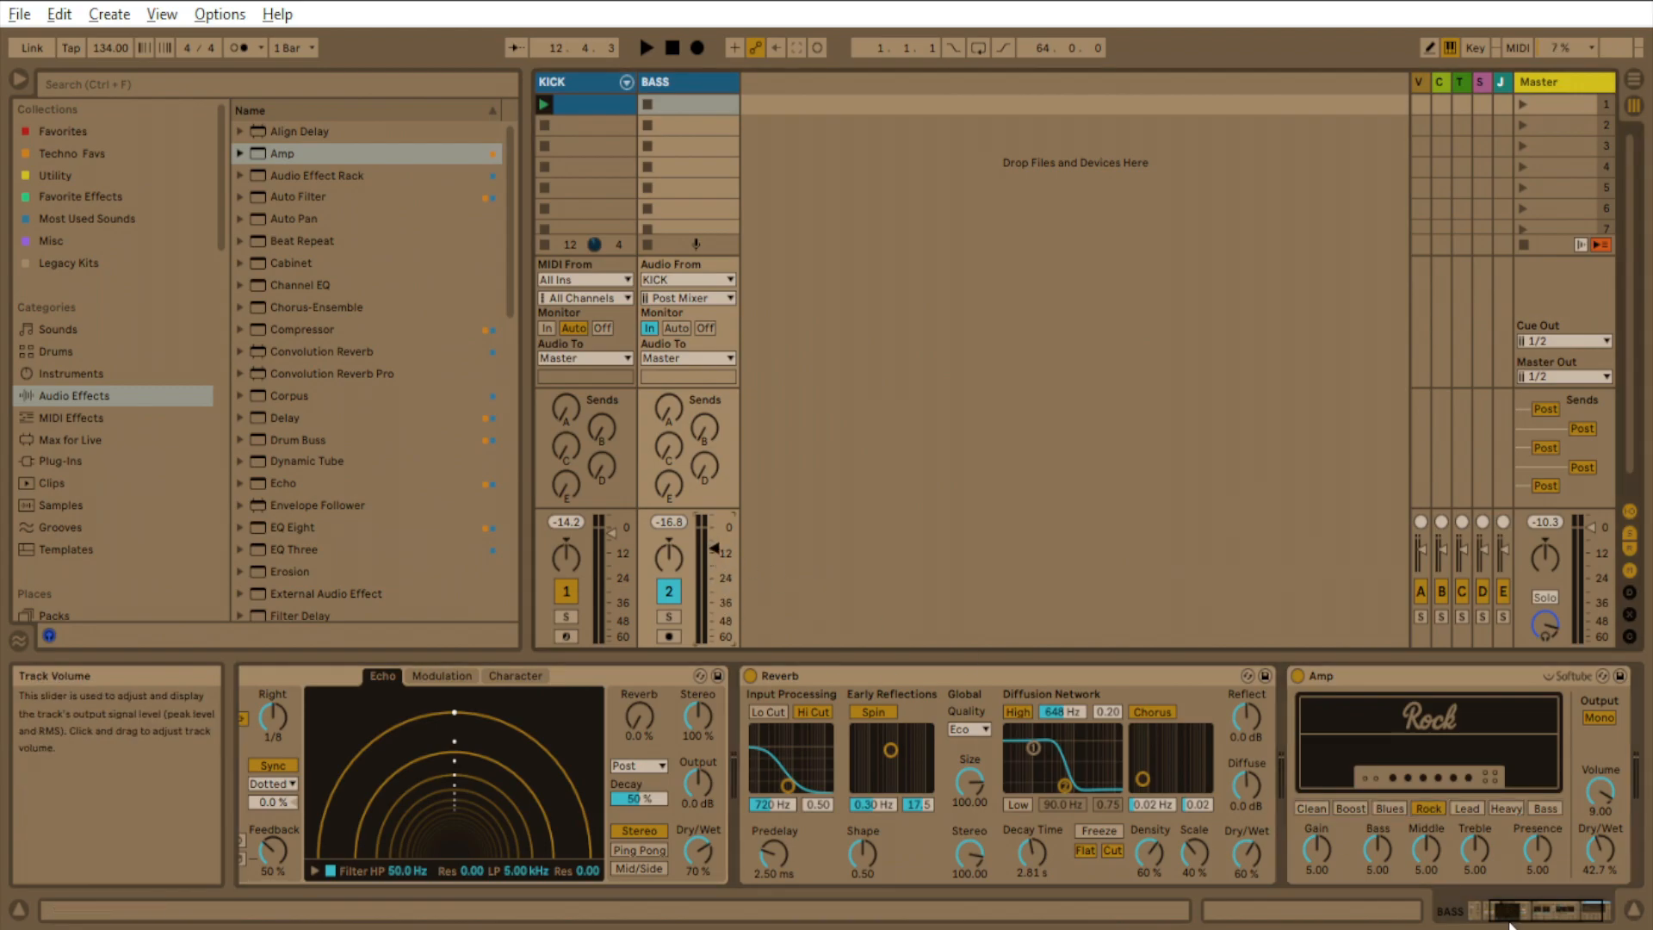
pyautogui.moveTo(1429, 809)
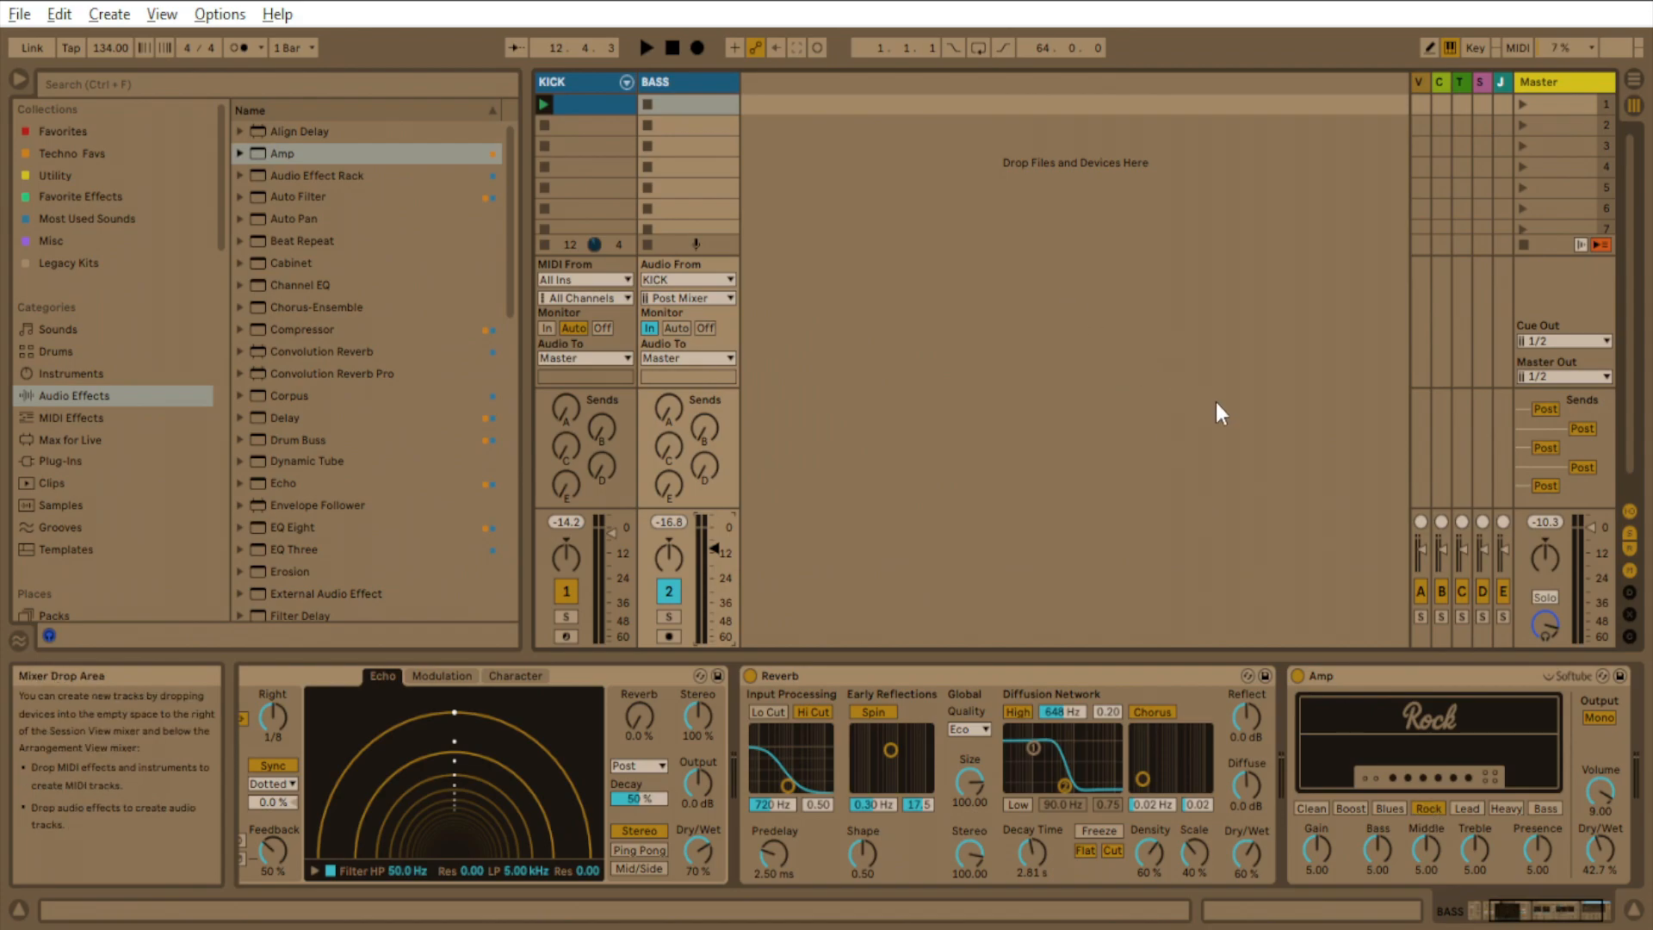
pyautogui.click(645, 48)
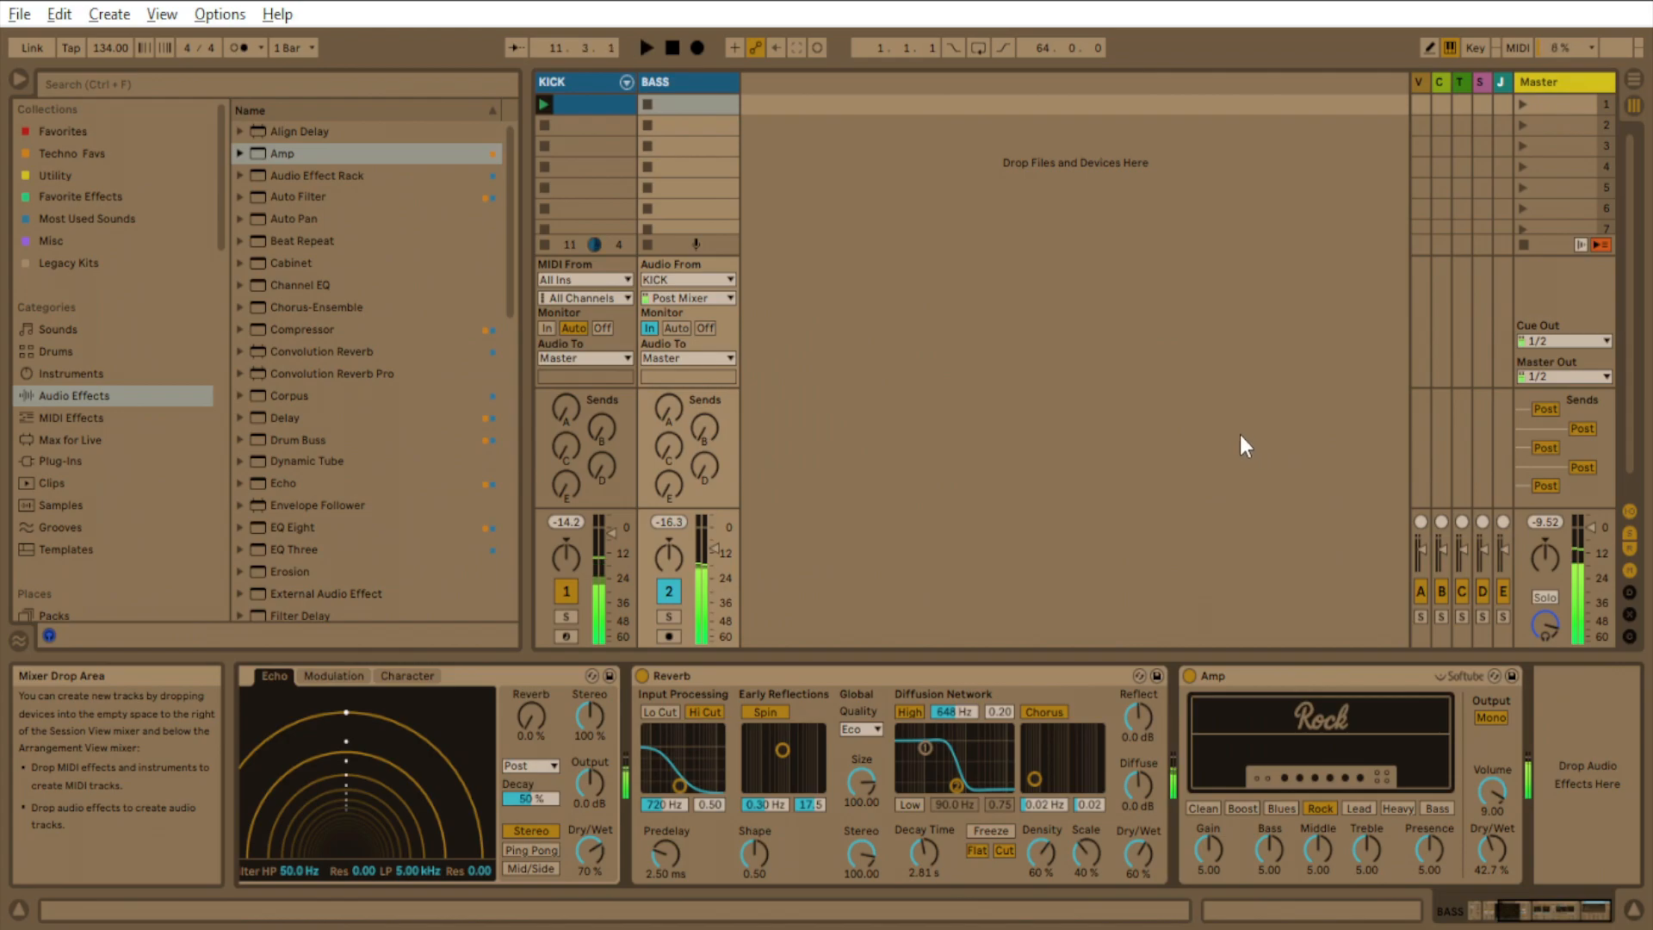
pyautogui.moveTo(1174, 497)
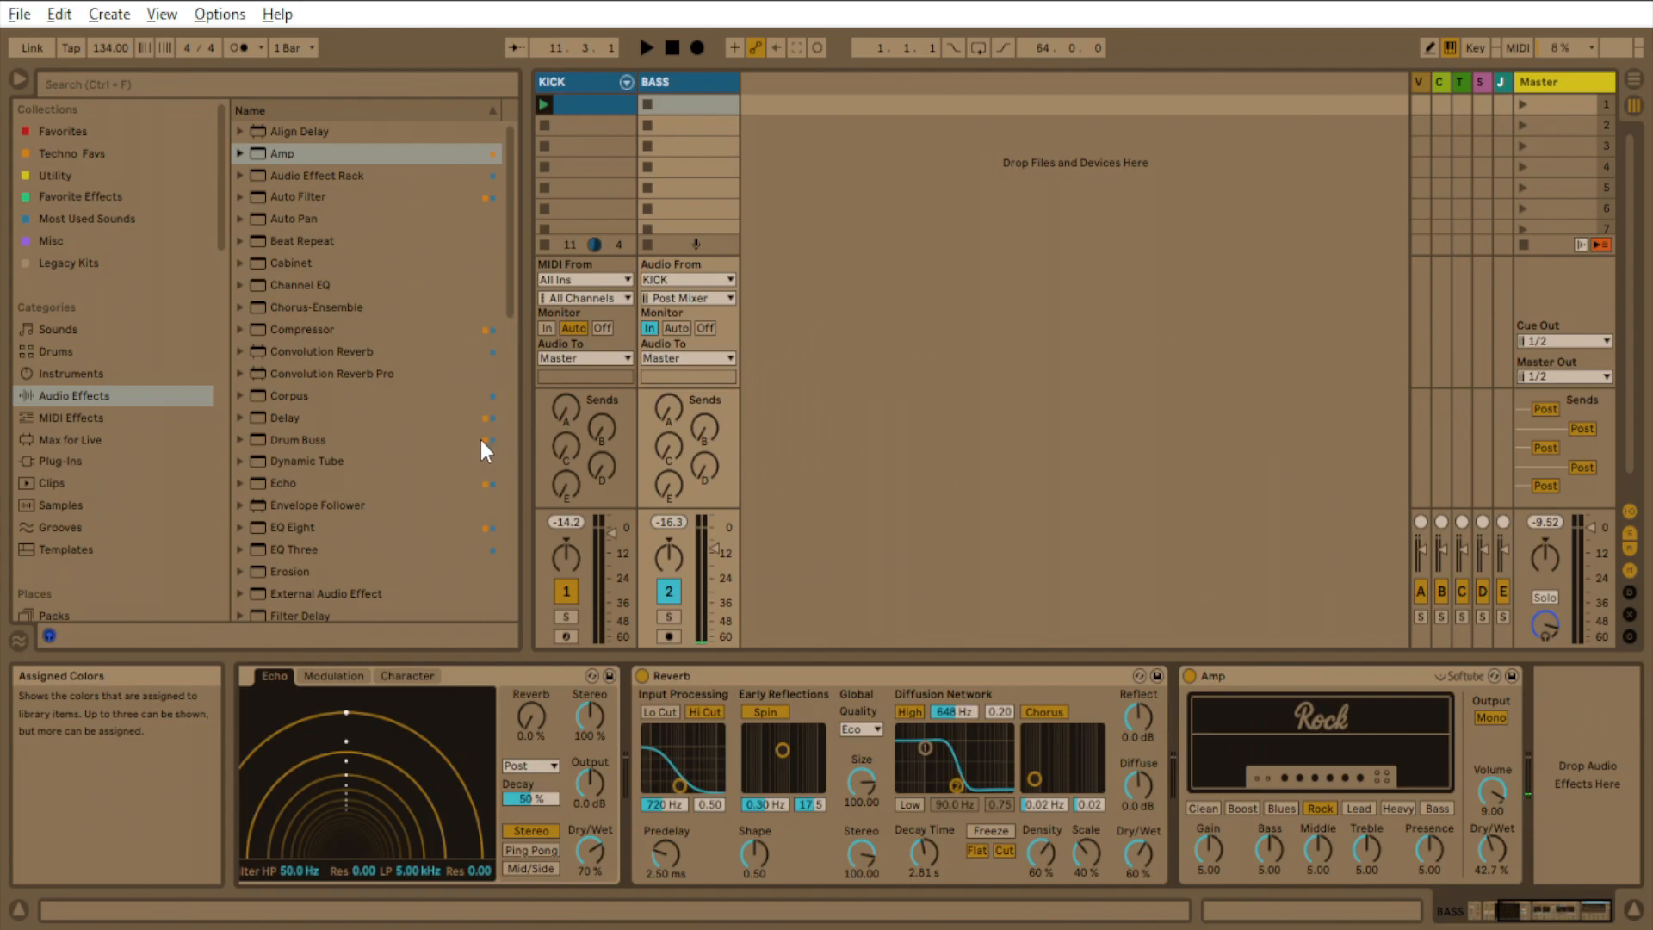
# Select EQ Eight in the Audio Effects list, ready to load.
pyautogui.click(281, 154)
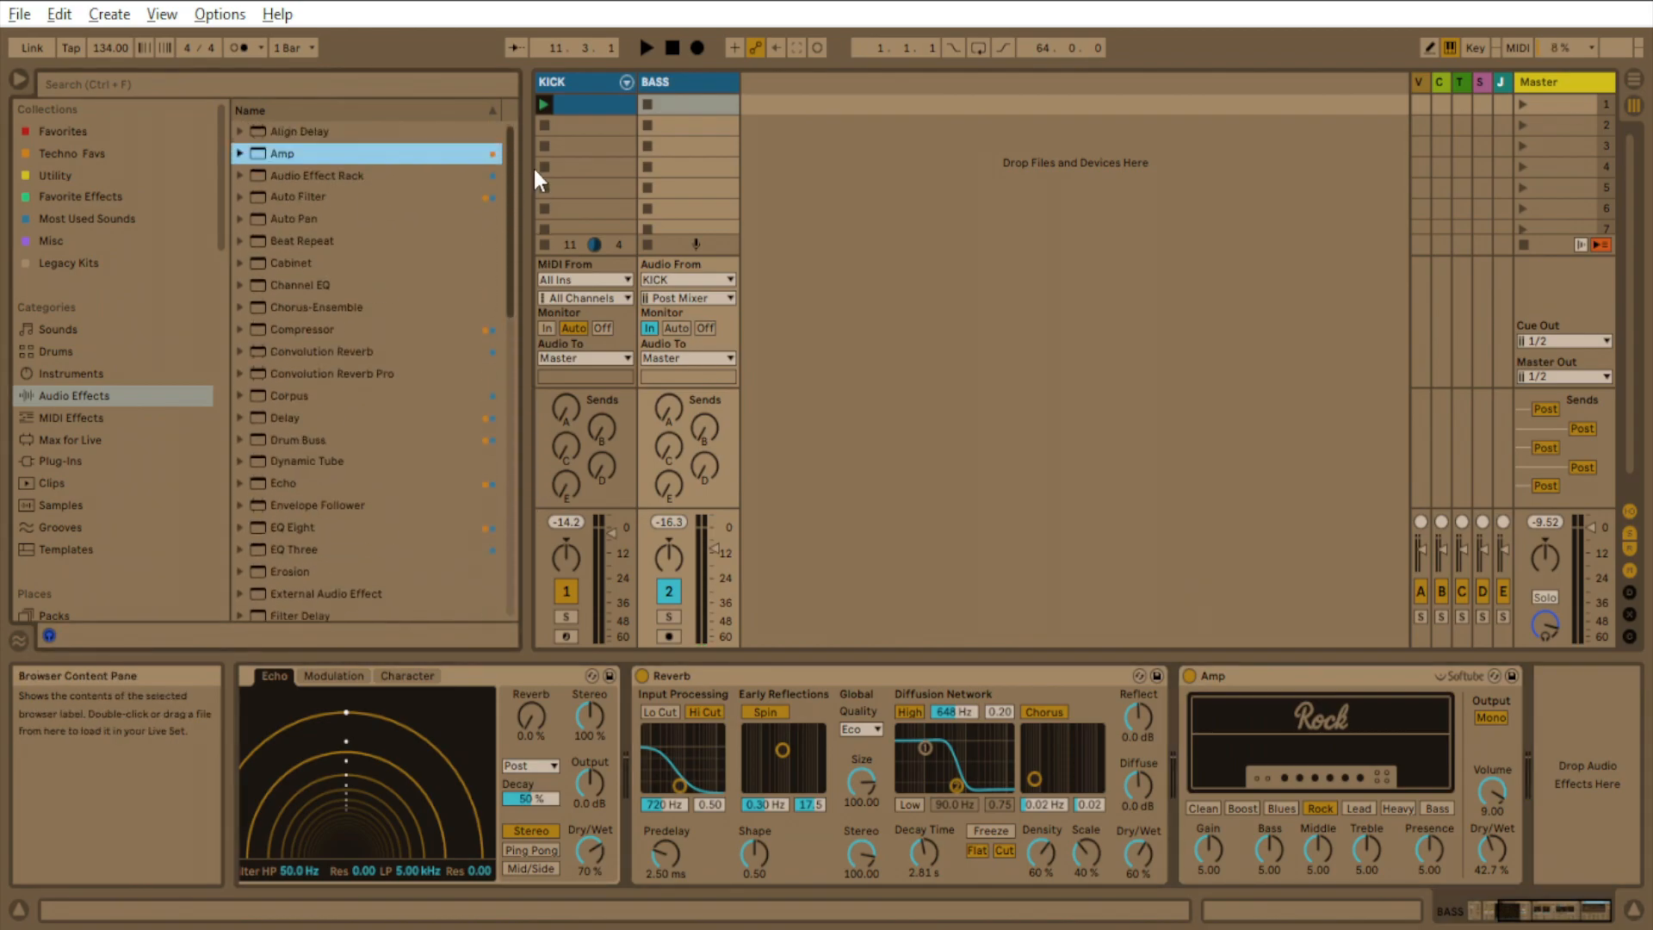
pyautogui.click(293, 527)
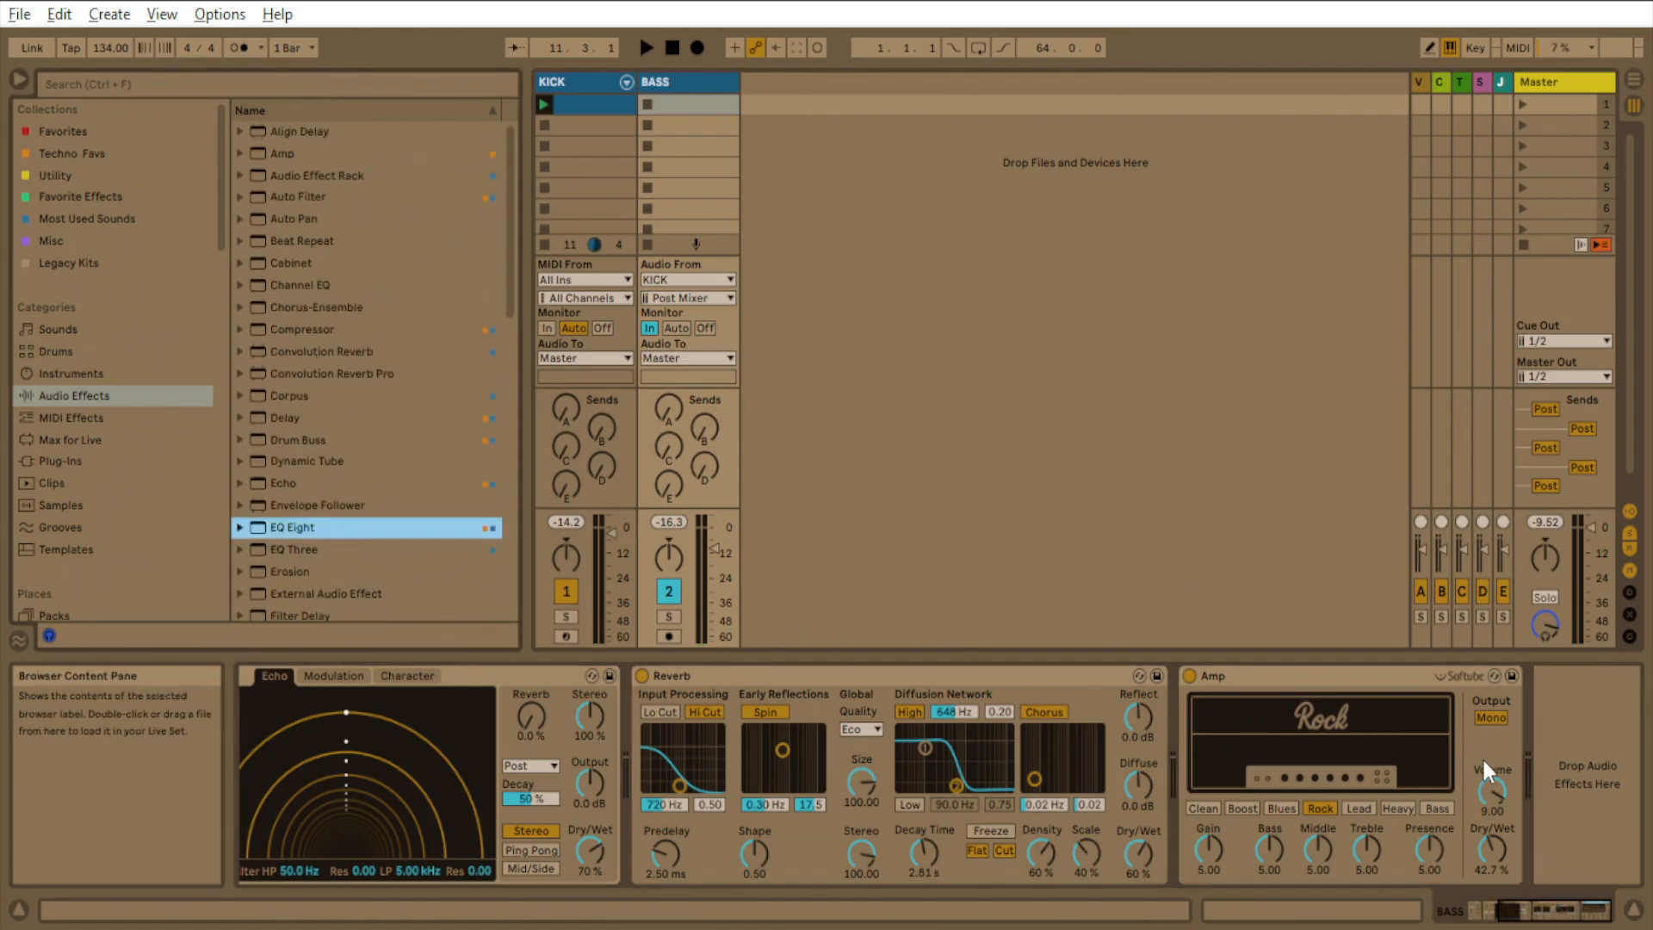
# With EQ Eight low cut on BASS, toggle playback and adjust the BASS fader level.
pyautogui.scroll(-3)
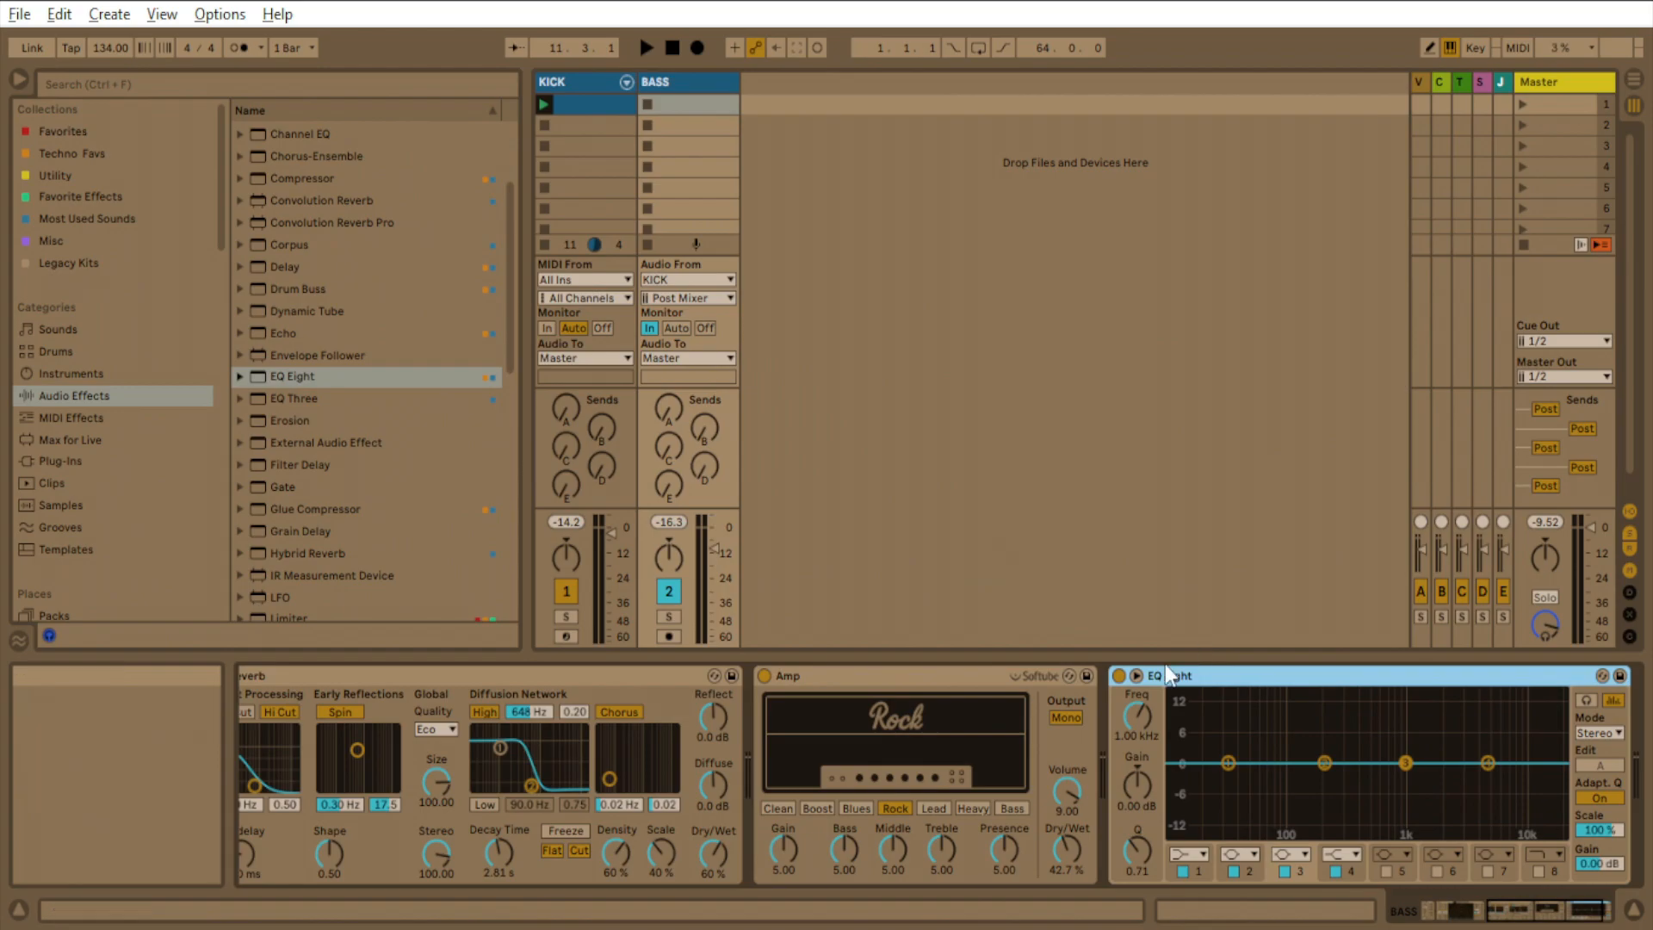
pyautogui.moveTo(1209, 823)
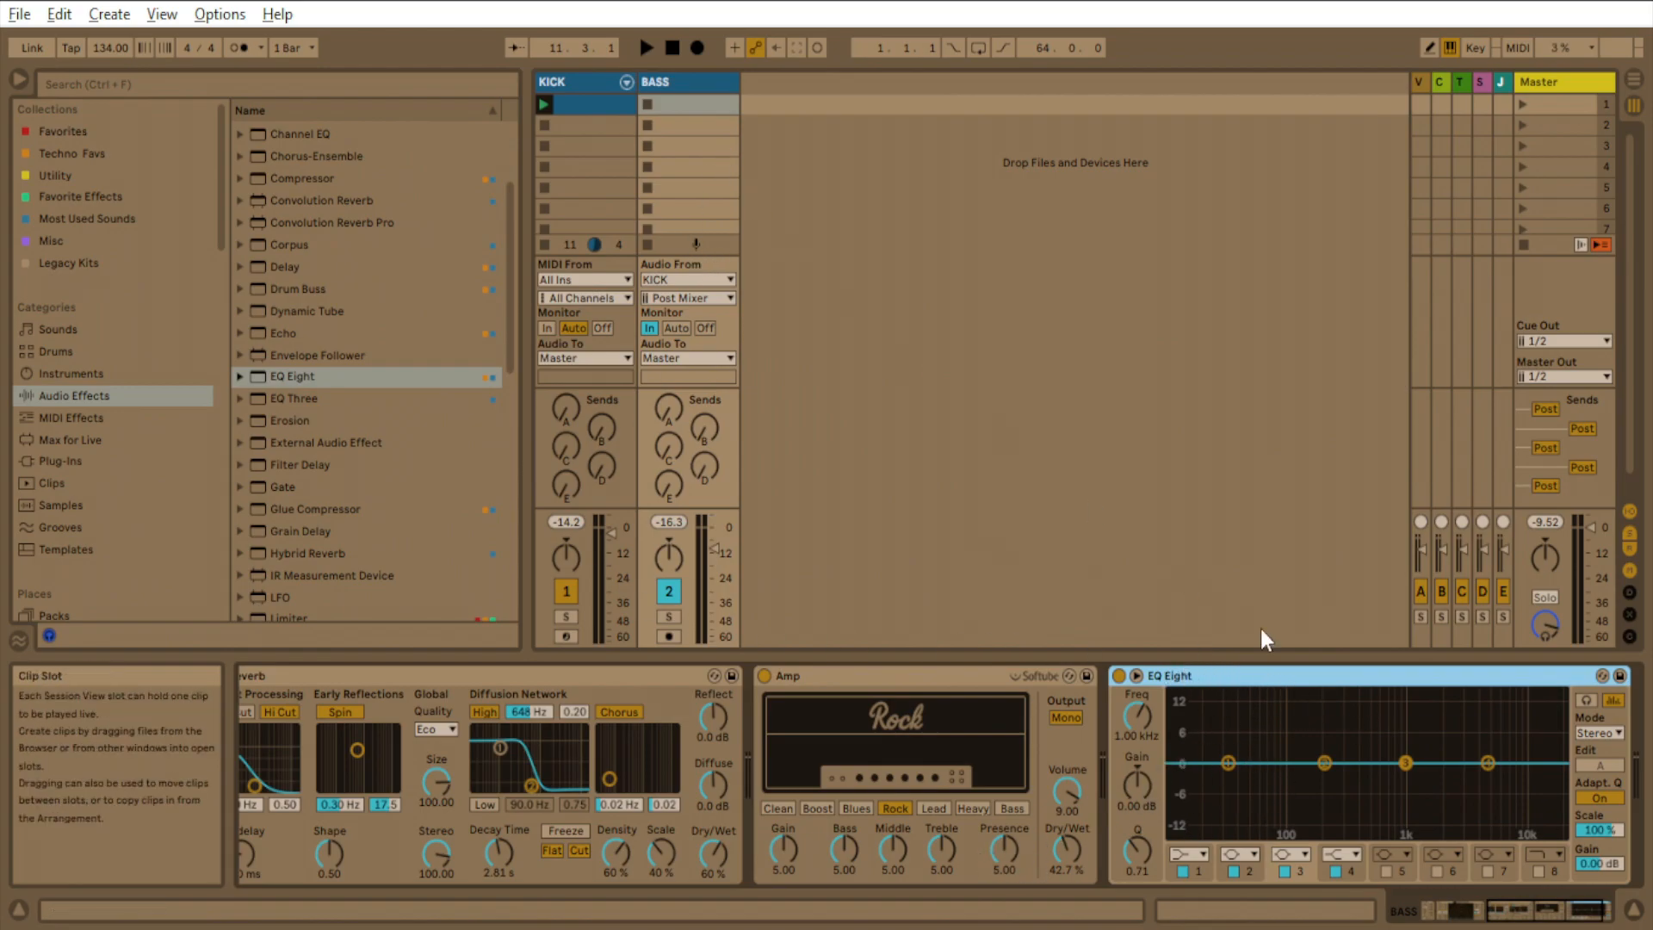
pyautogui.click(646, 48)
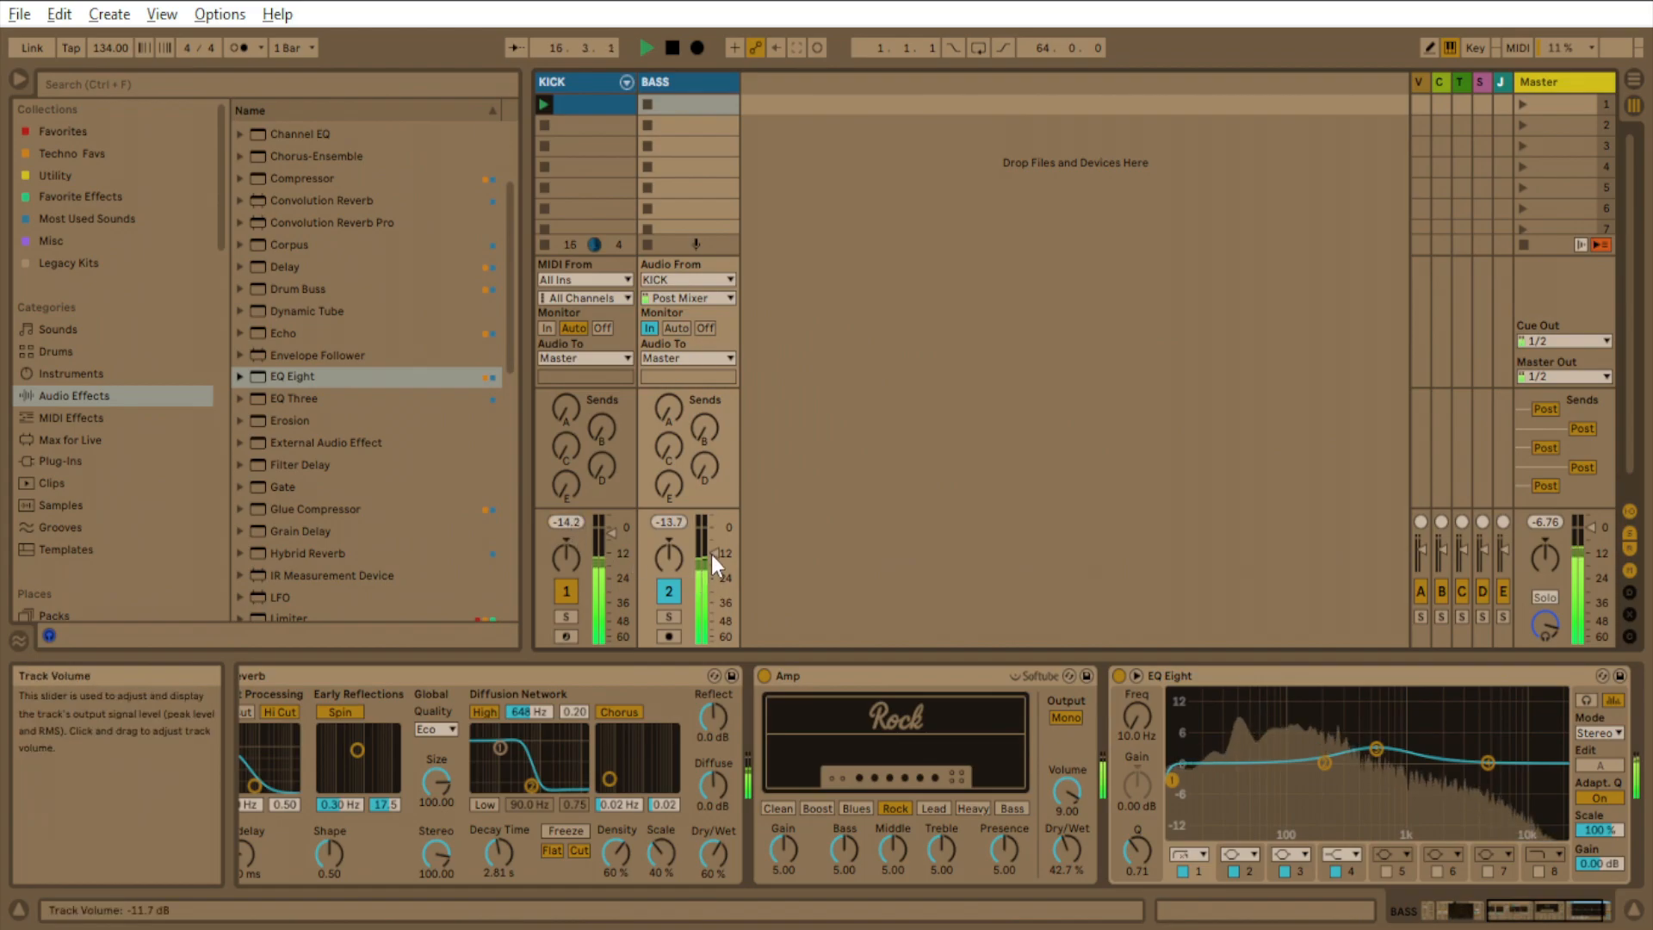
pyautogui.moveTo(716, 553); pyautogui.dragTo(716, 564)
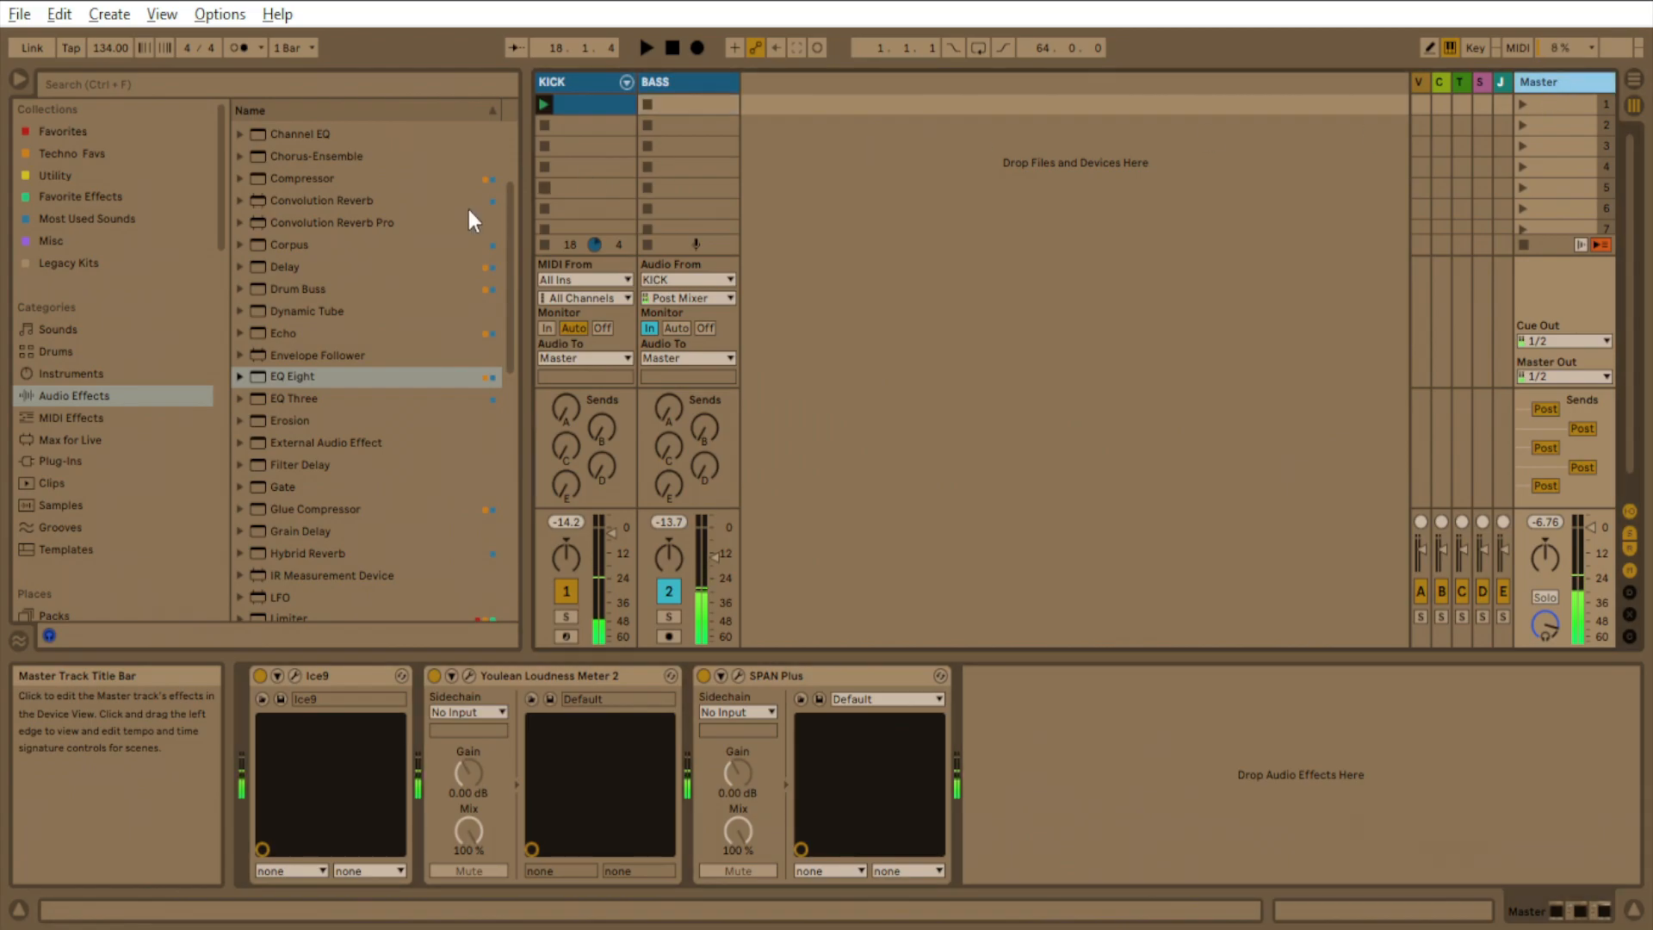
# Raise the Master Limiter gain to 4.43 dB and adjust the KICK fader level.
pyautogui.scroll(-3)
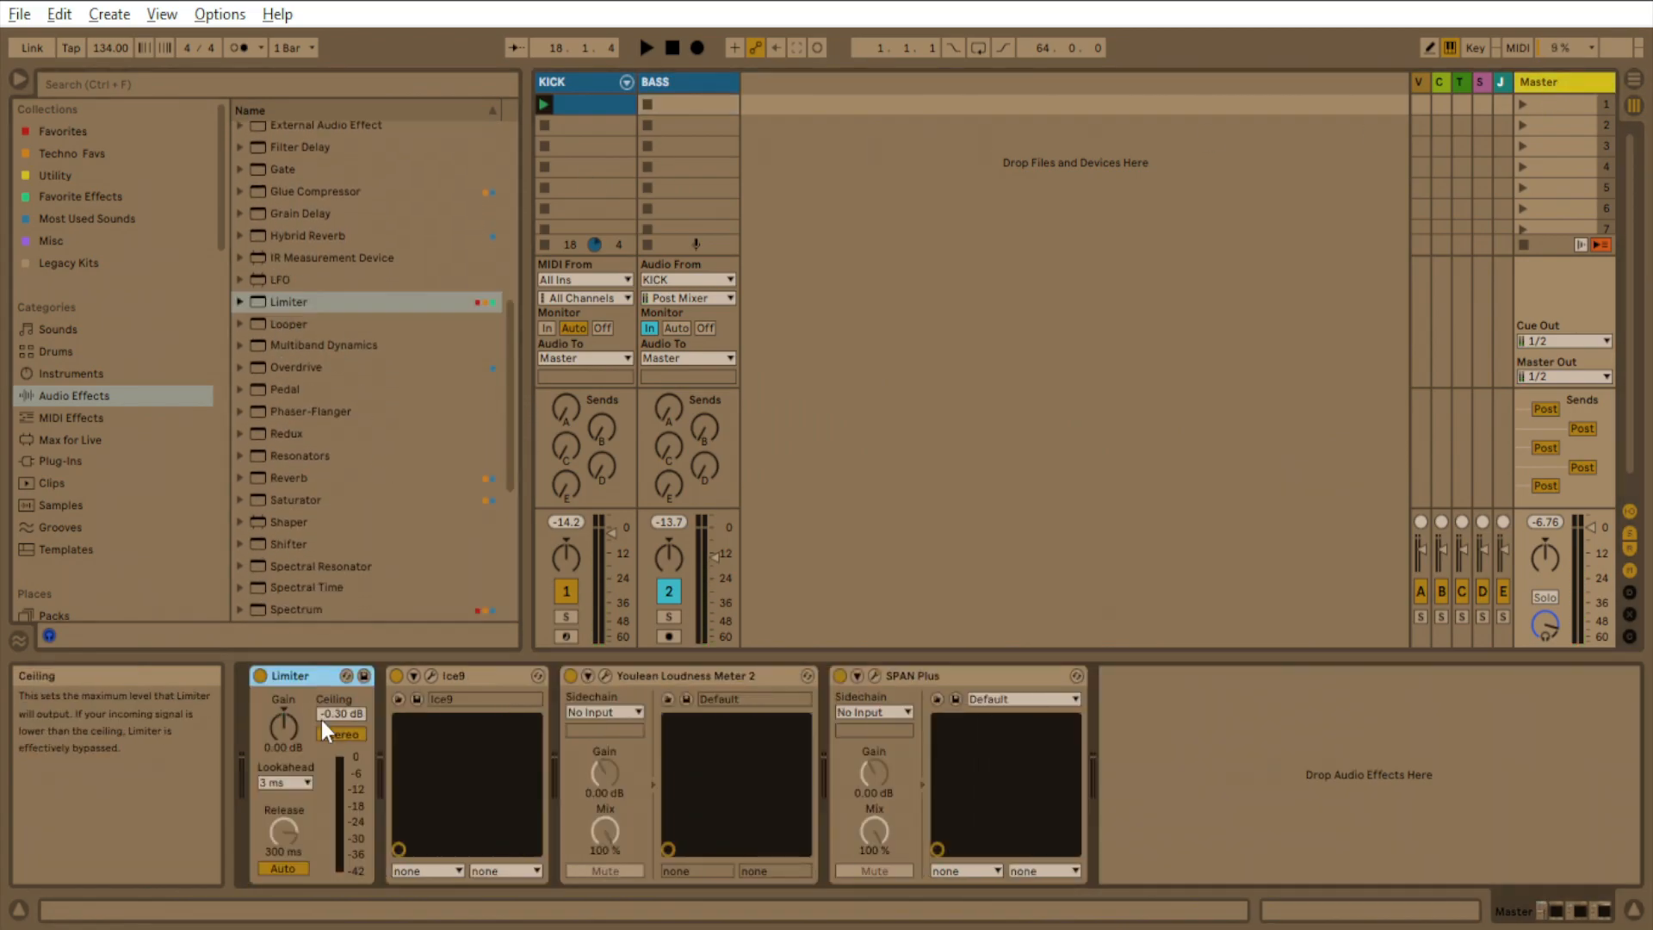
pyautogui.click(645, 48)
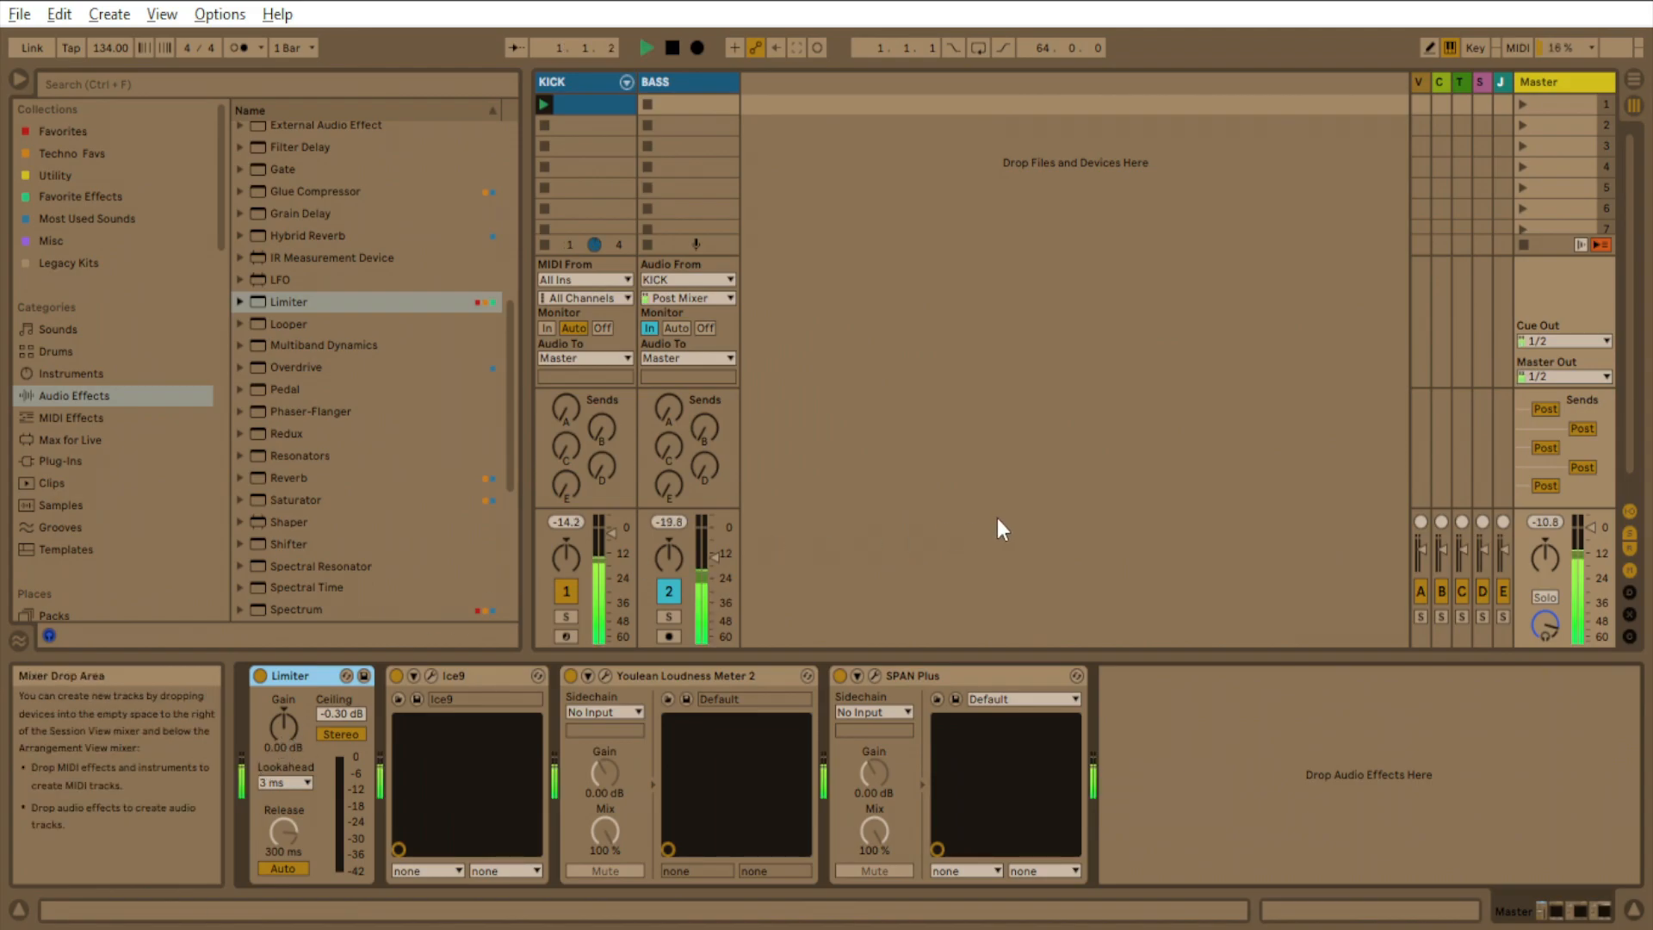
pyautogui.moveTo(282, 727); pyautogui.dragTo(282, 706)
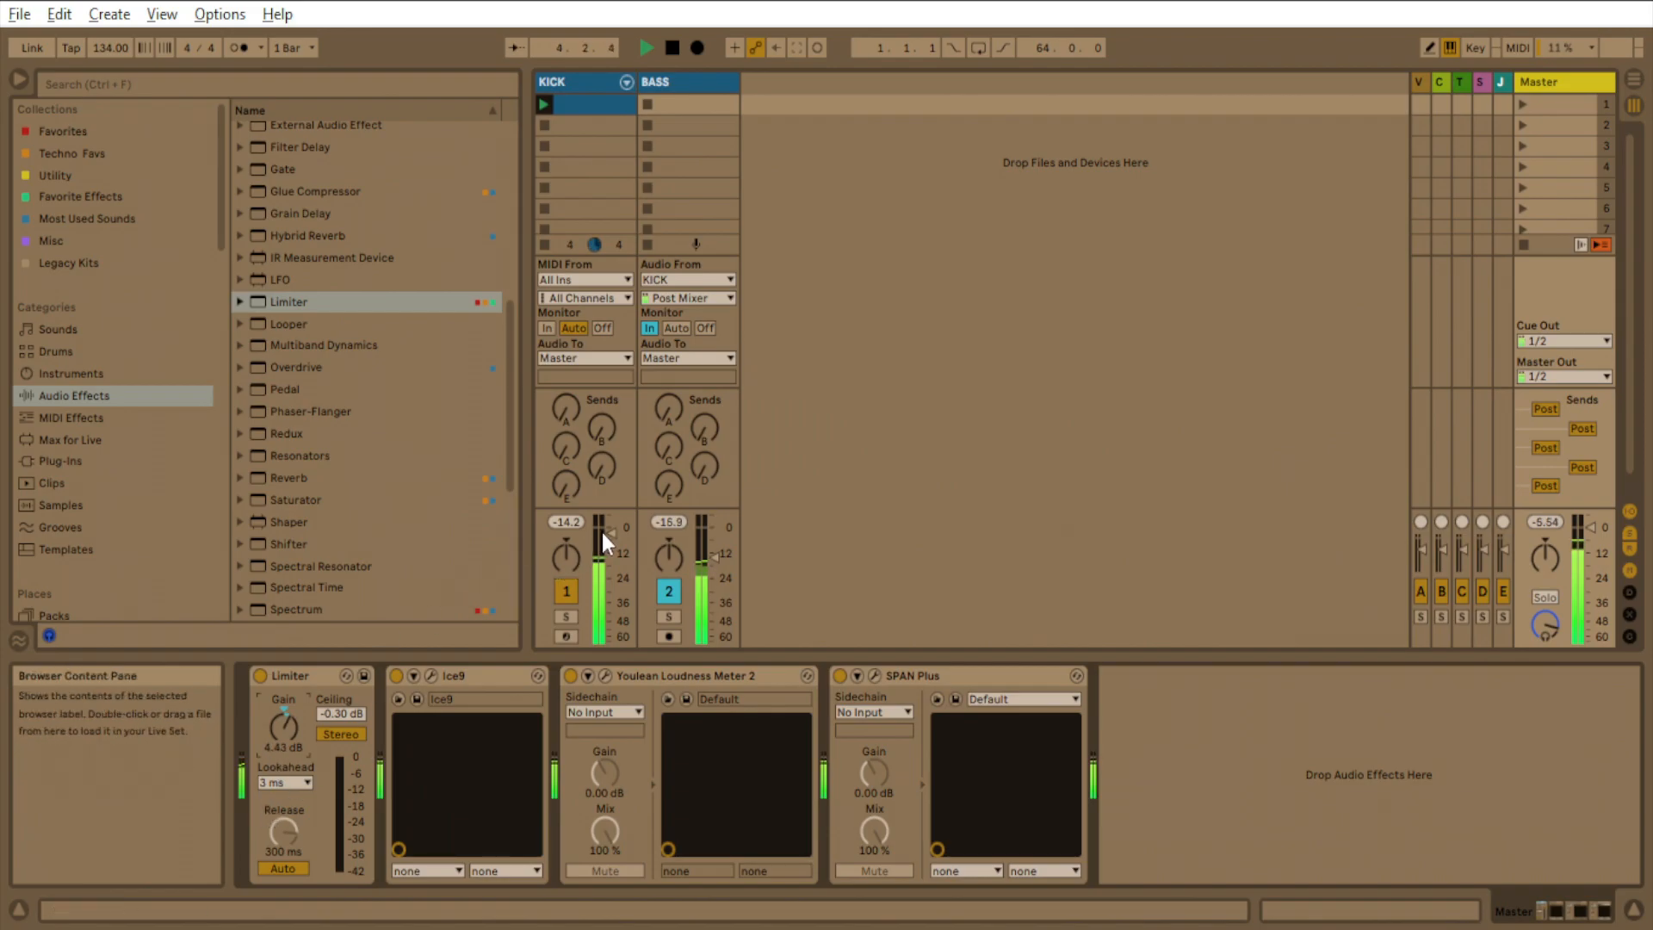
pyautogui.moveTo(601, 569); pyautogui.dragTo(601, 537)
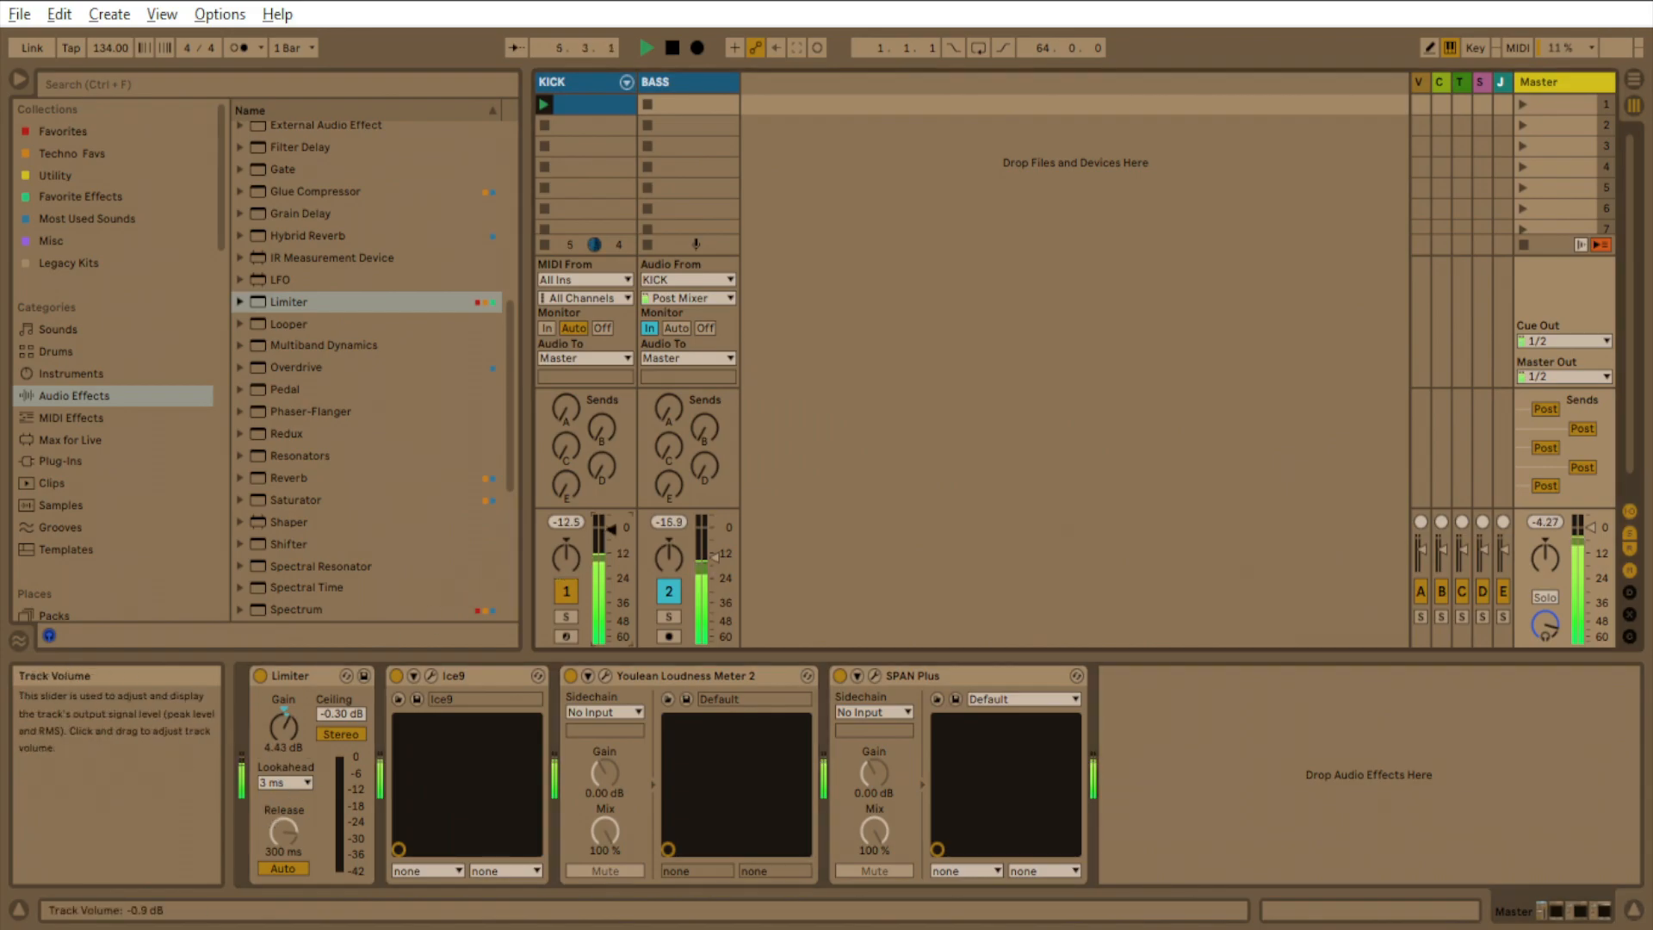
pyautogui.click(660, 83)
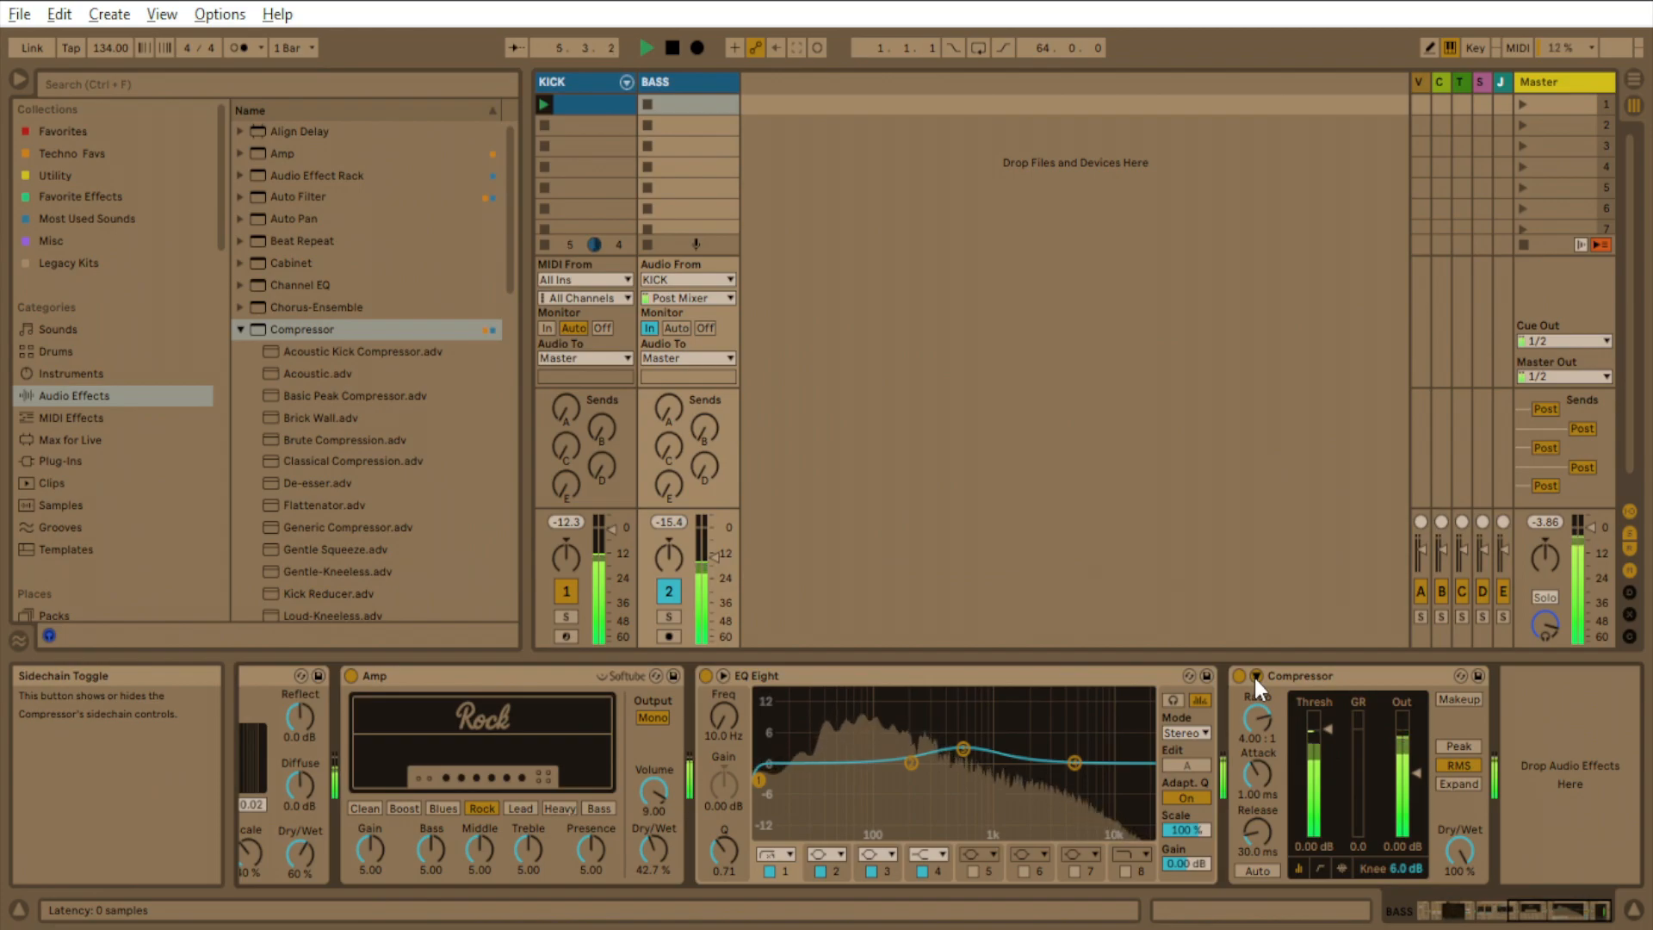
# Enable the BASS Compressor's sidechain with KICK as its external Audio From source.
pyautogui.click(1269, 699)
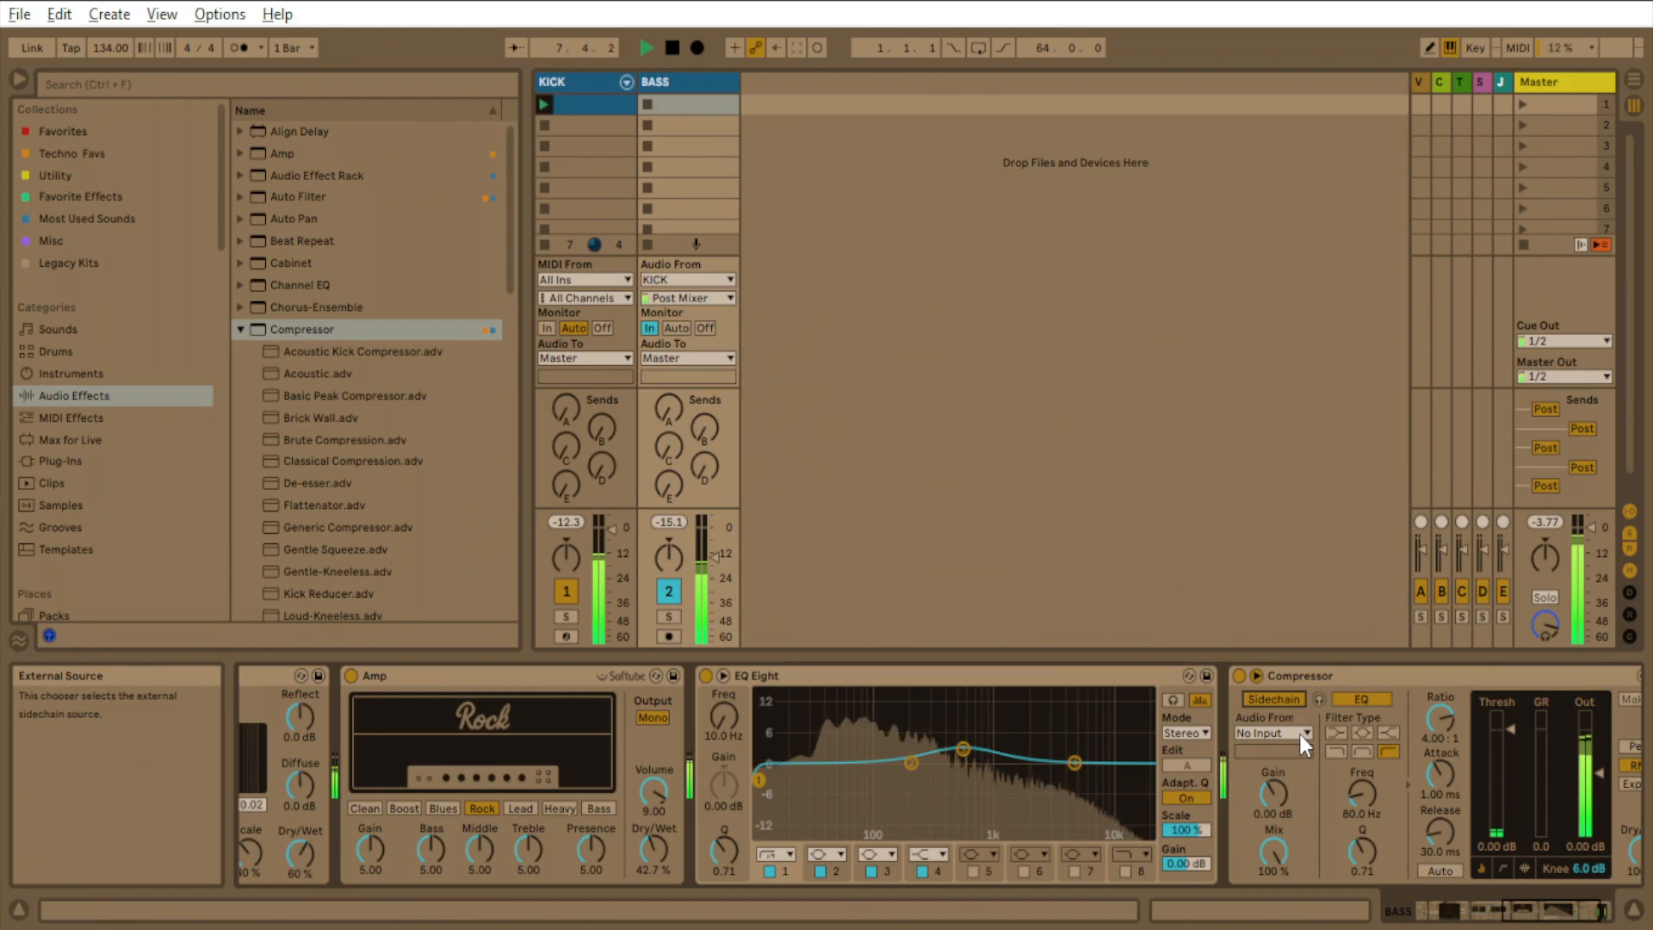
pyautogui.click(1274, 734)
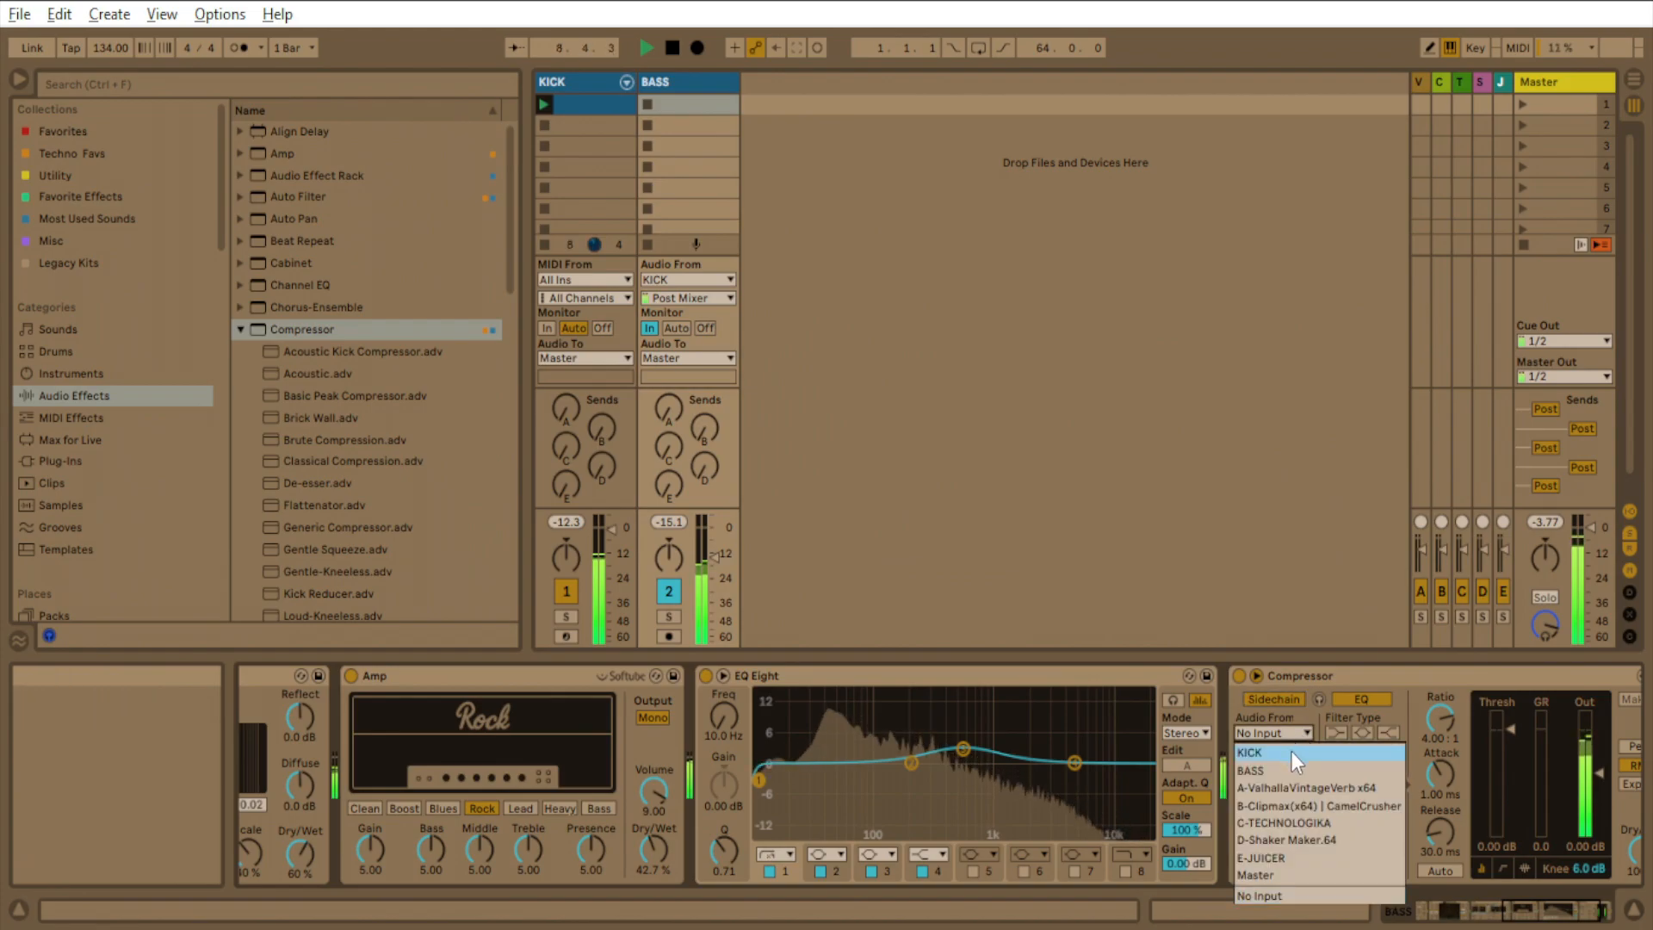
pyautogui.click(1250, 752)
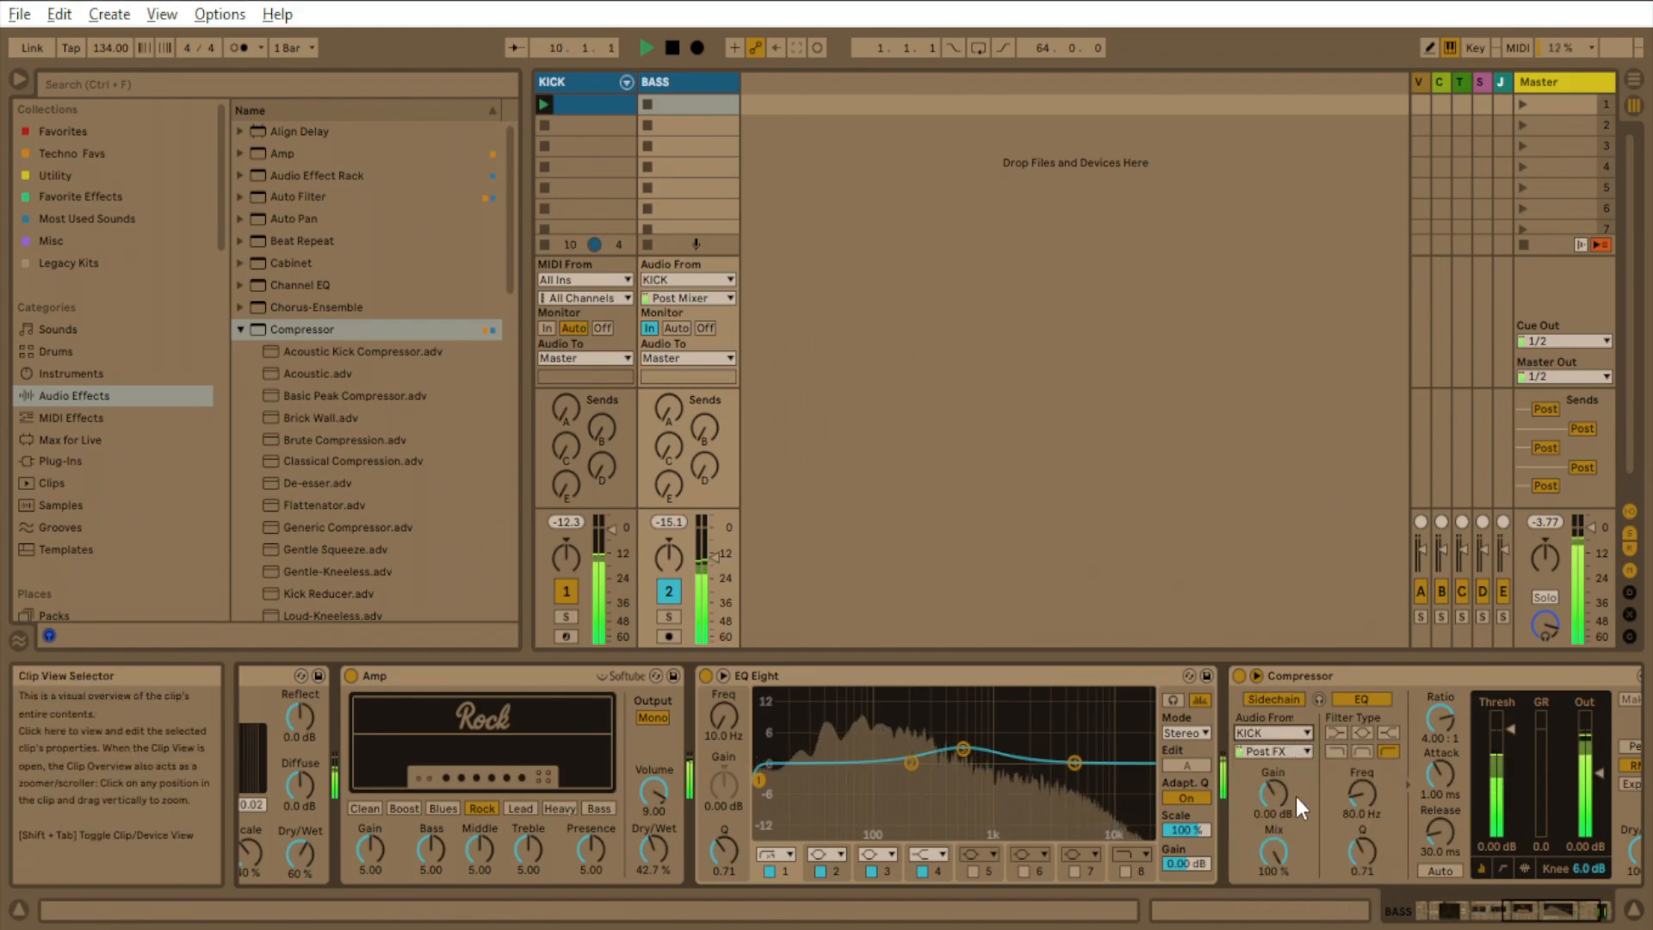
pyautogui.moveTo(1441, 778)
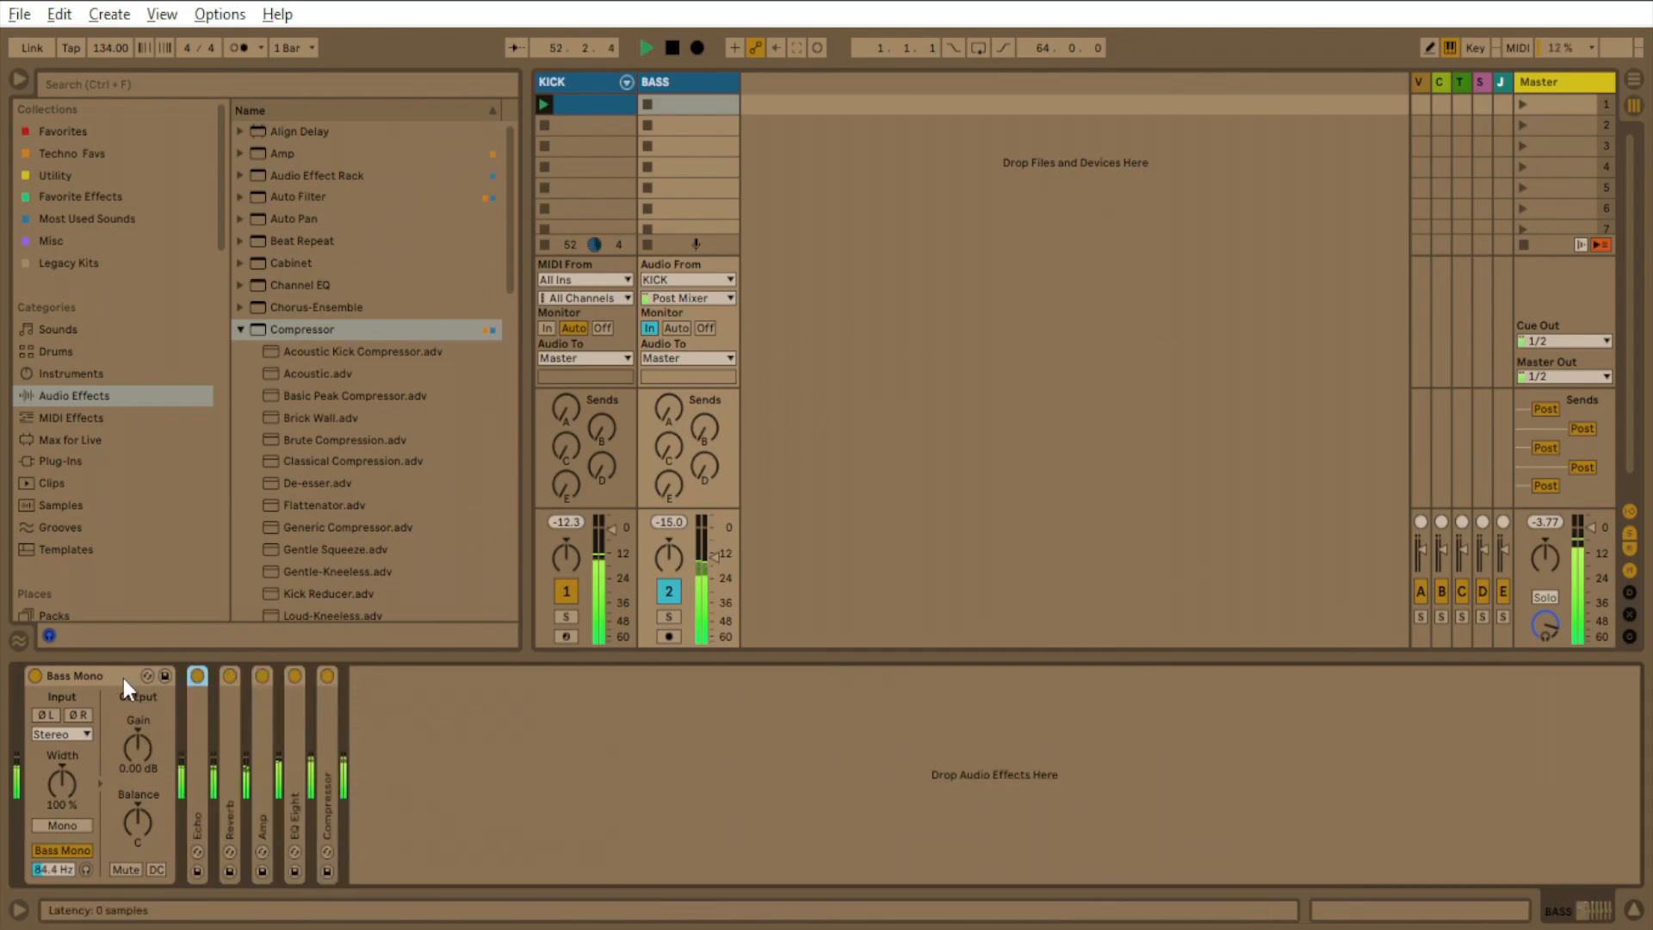
# Select the KICK track header and add BASS to the selection.
pyautogui.click(229, 675)
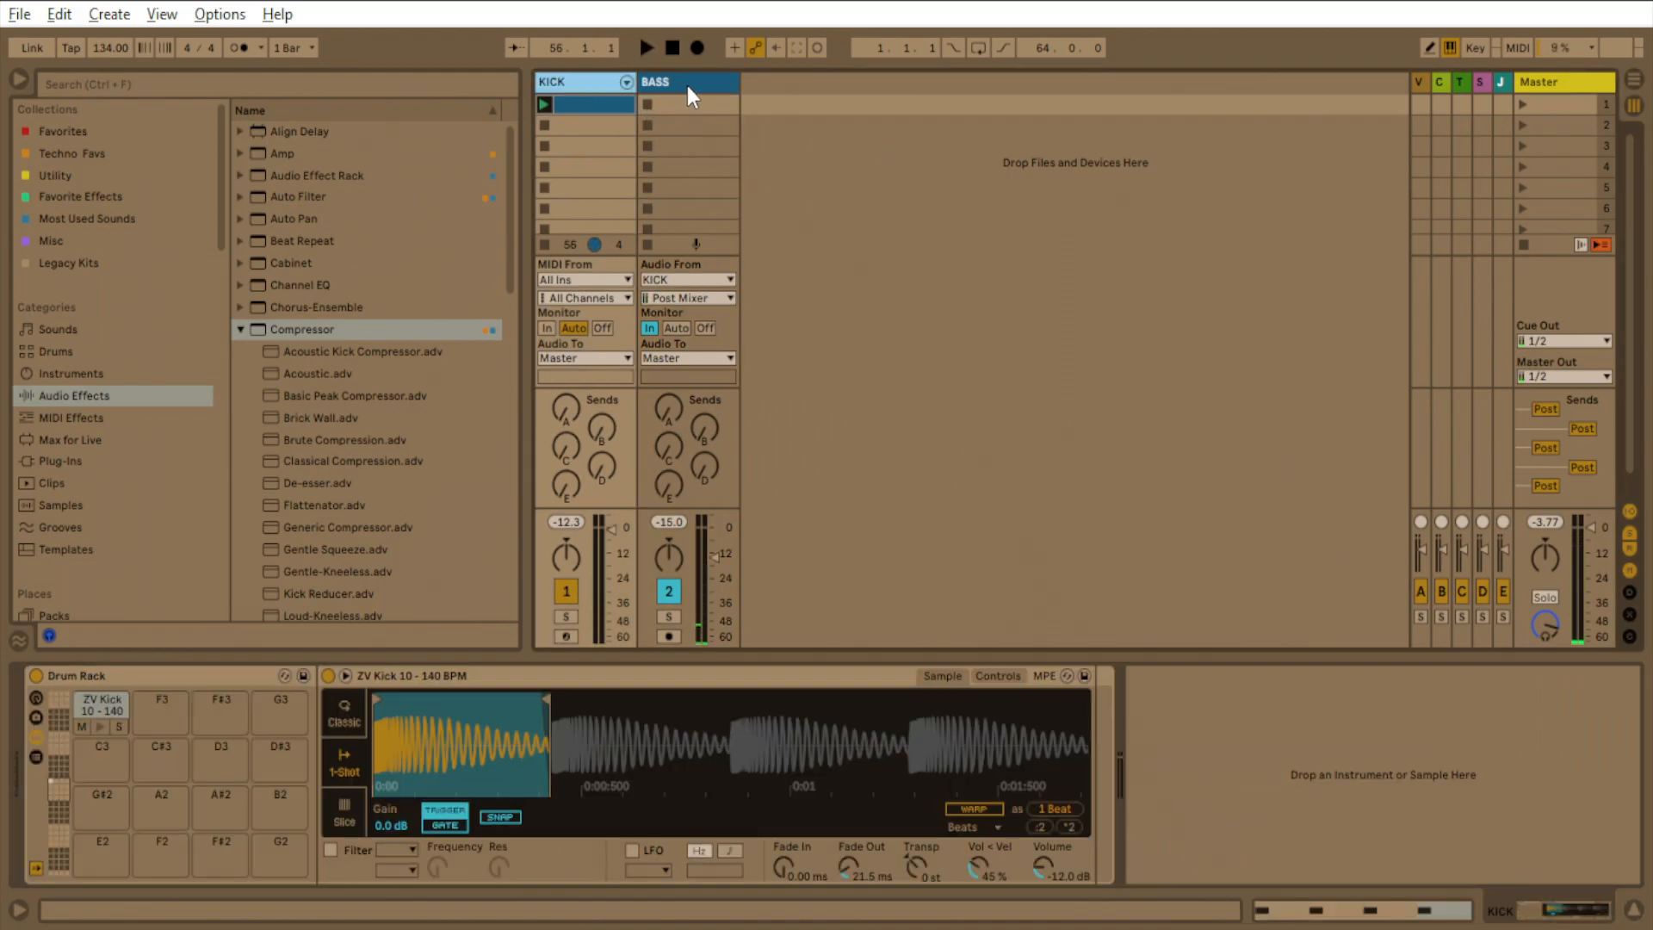
pyautogui.click(655, 83)
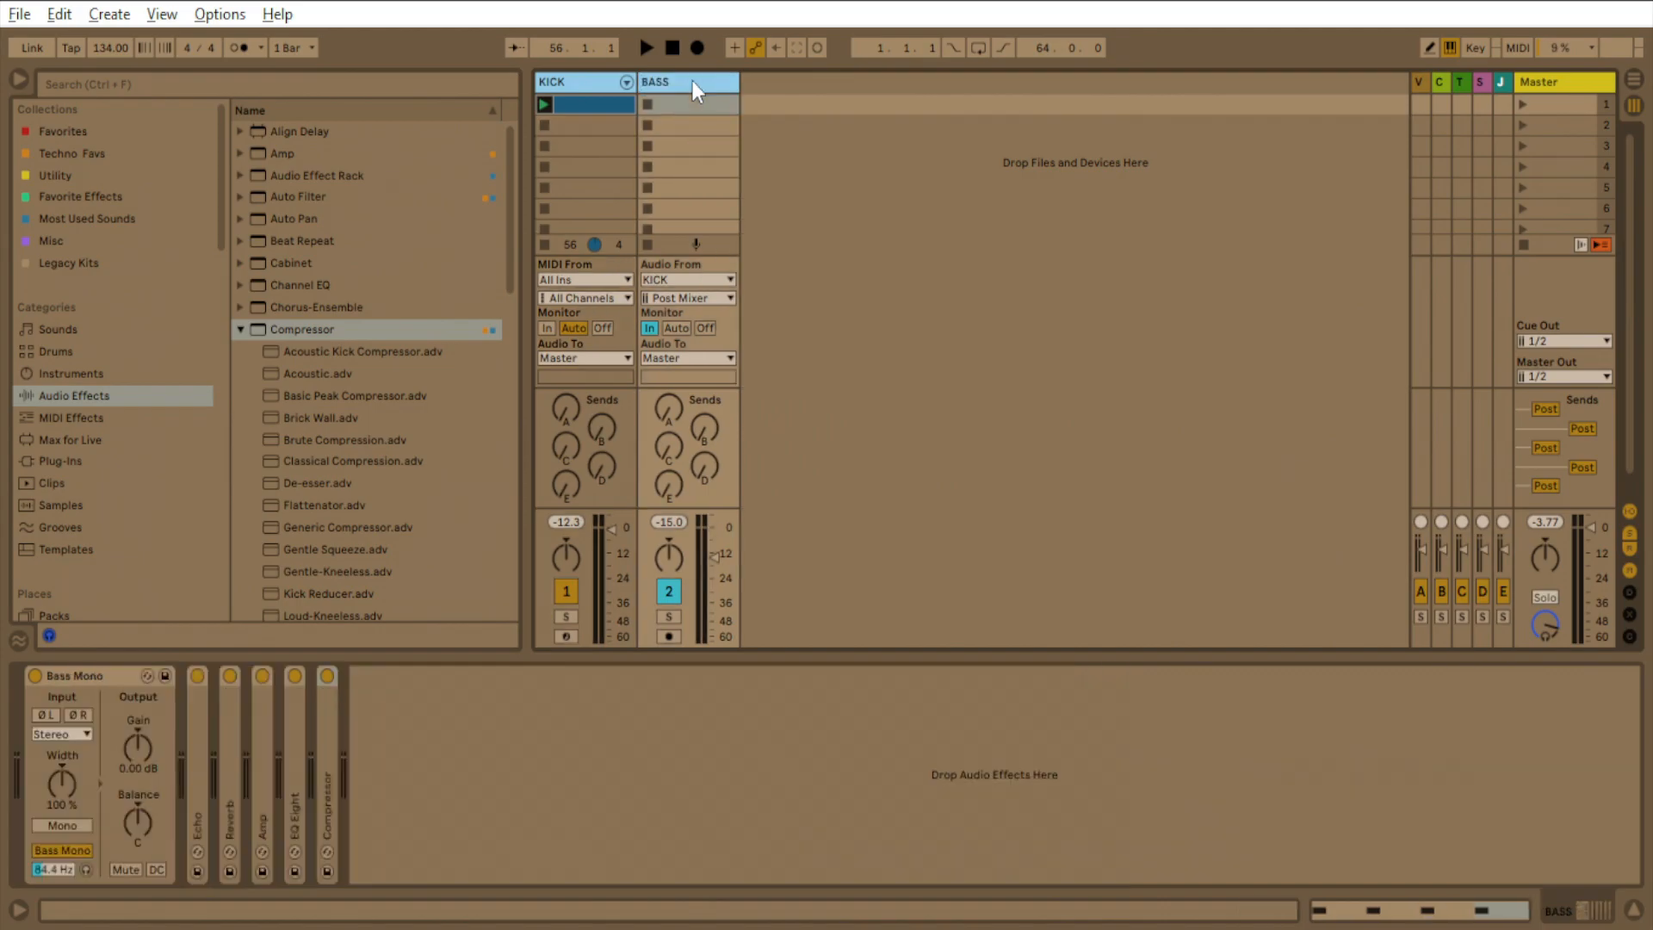
# Group the selected KICK and BASS tracks and rename the new group KNBGROUP.
pyautogui.rightClick(691, 83)
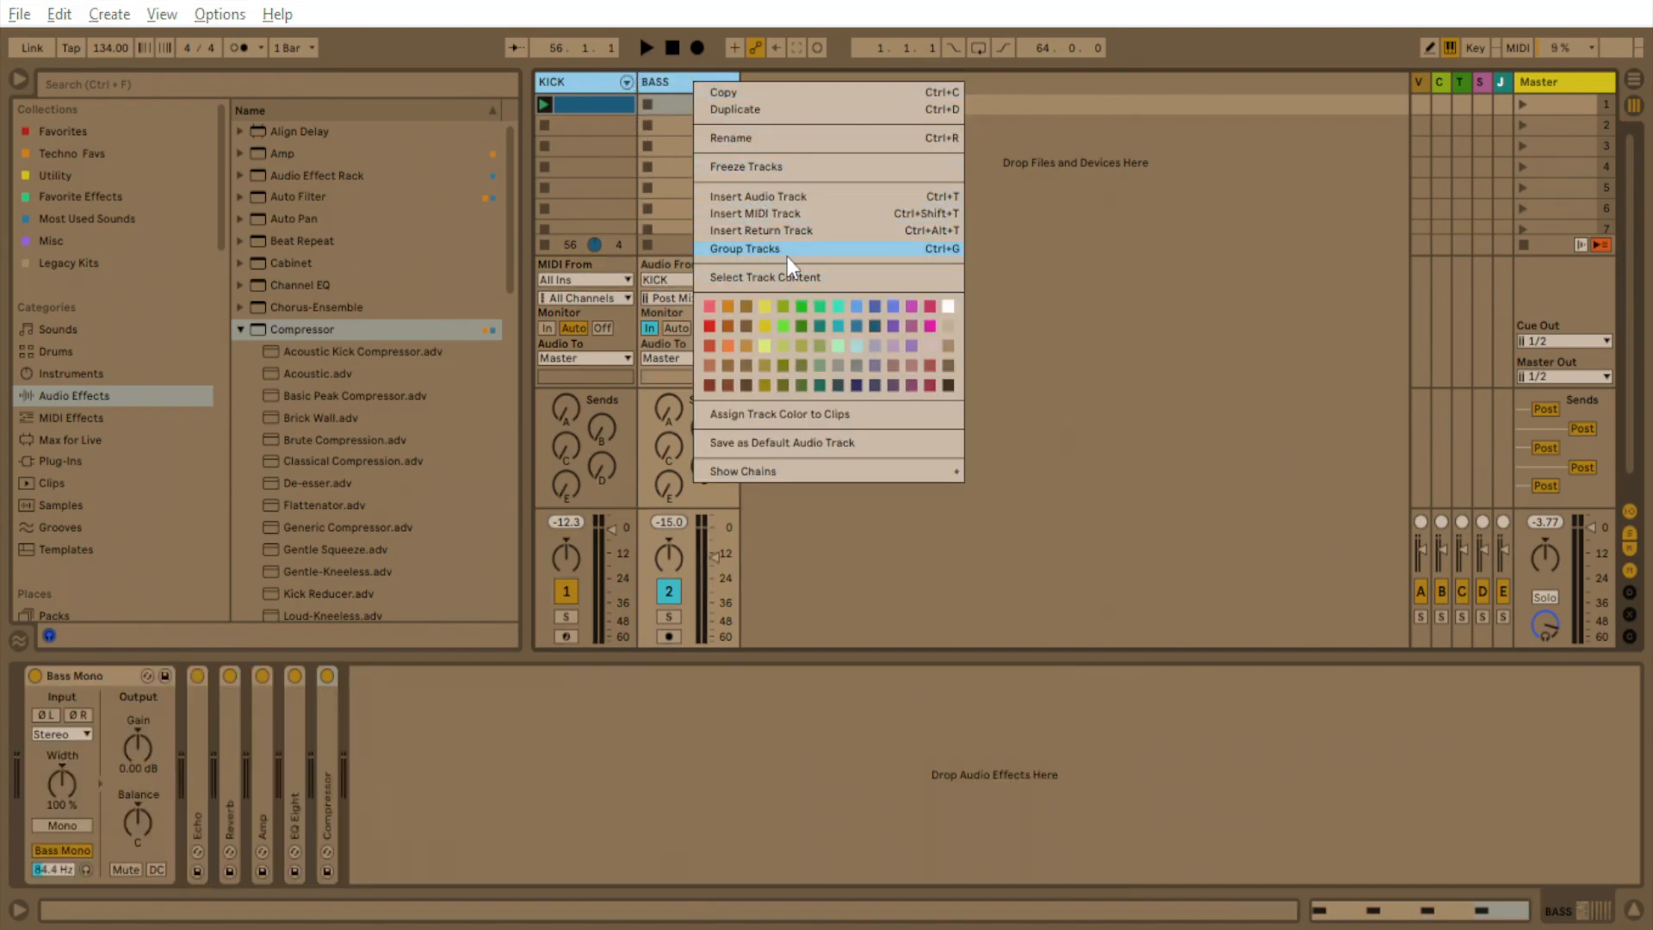
pyautogui.click(744, 248)
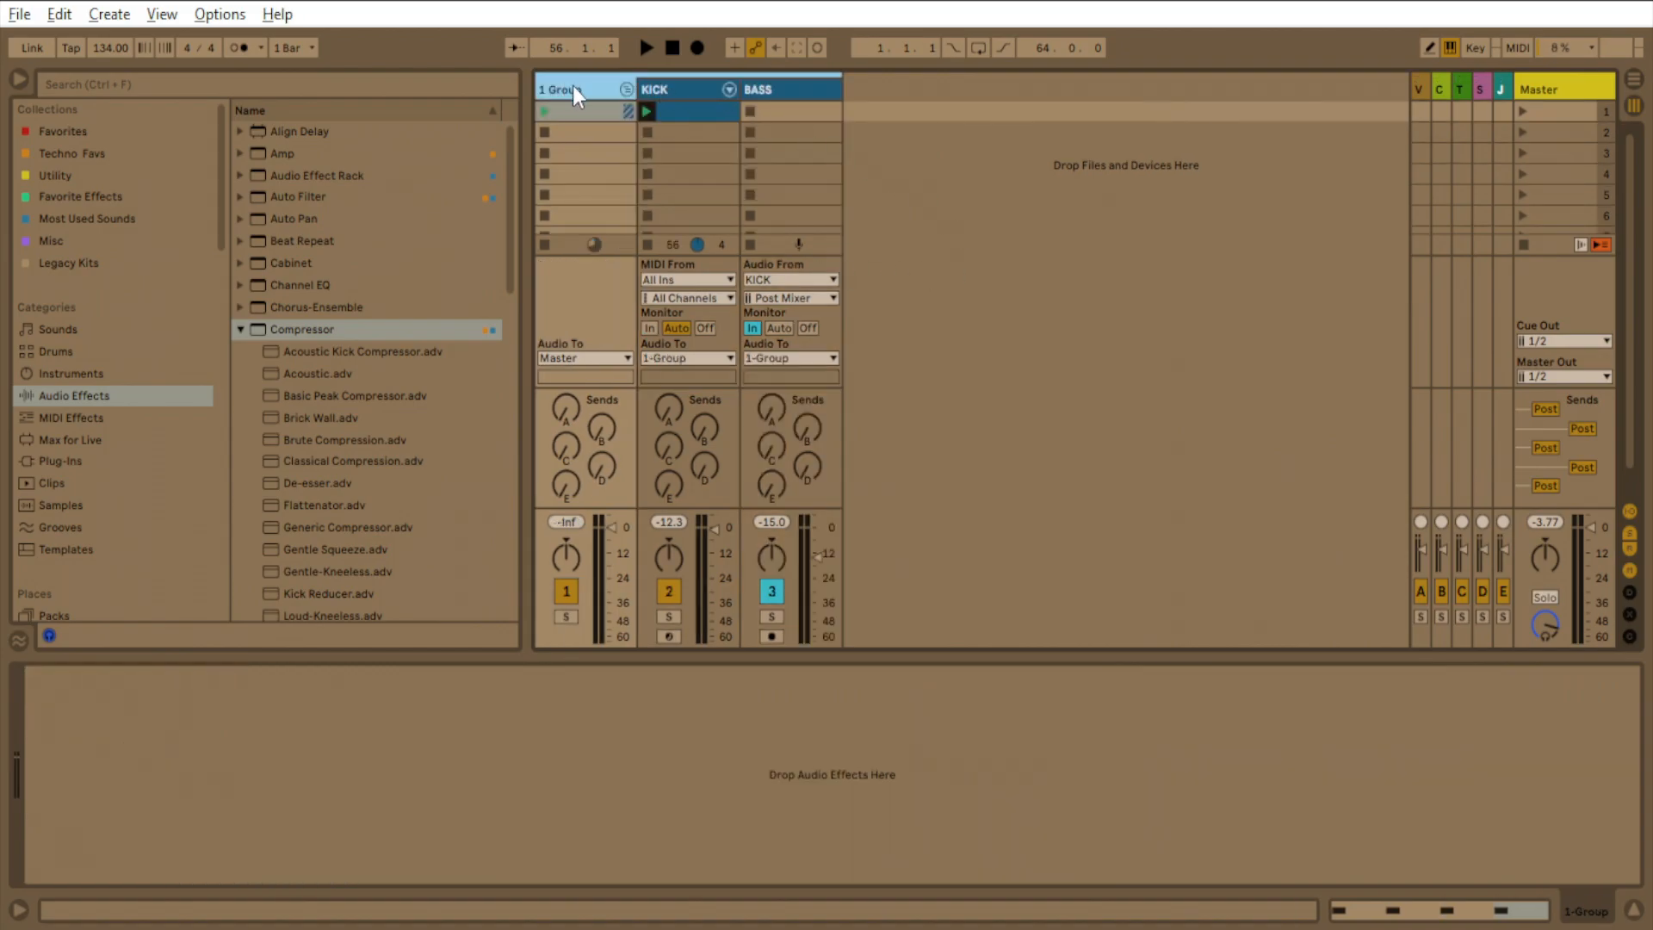
pyautogui.write('KN')
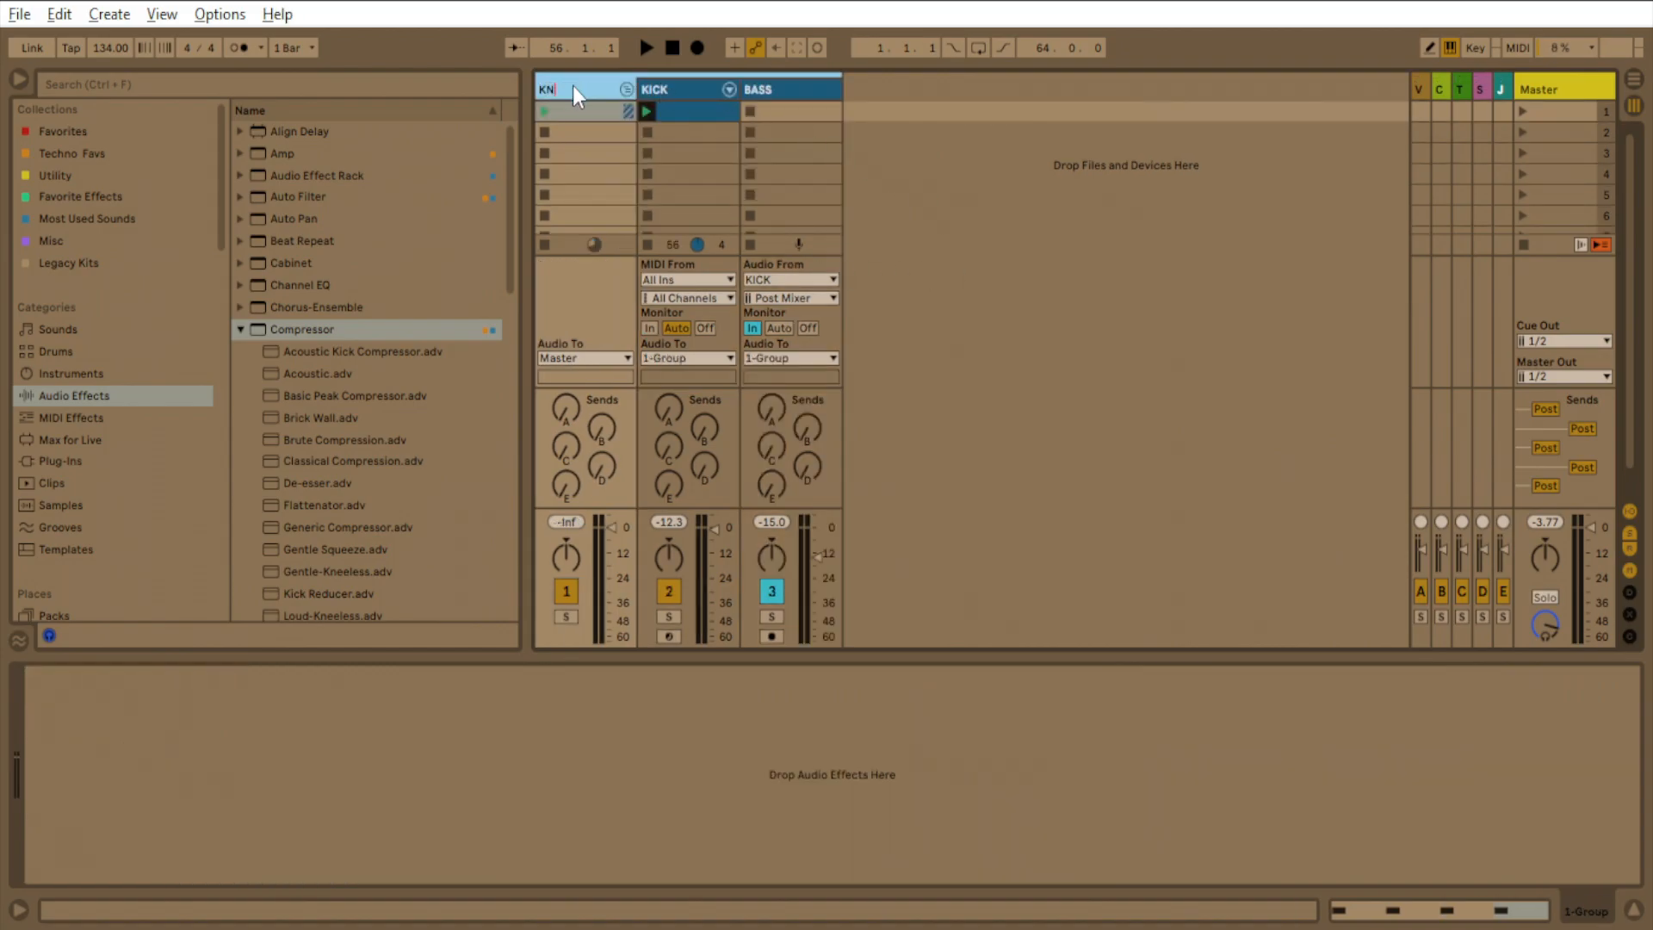
pyautogui.write('BGROUP')
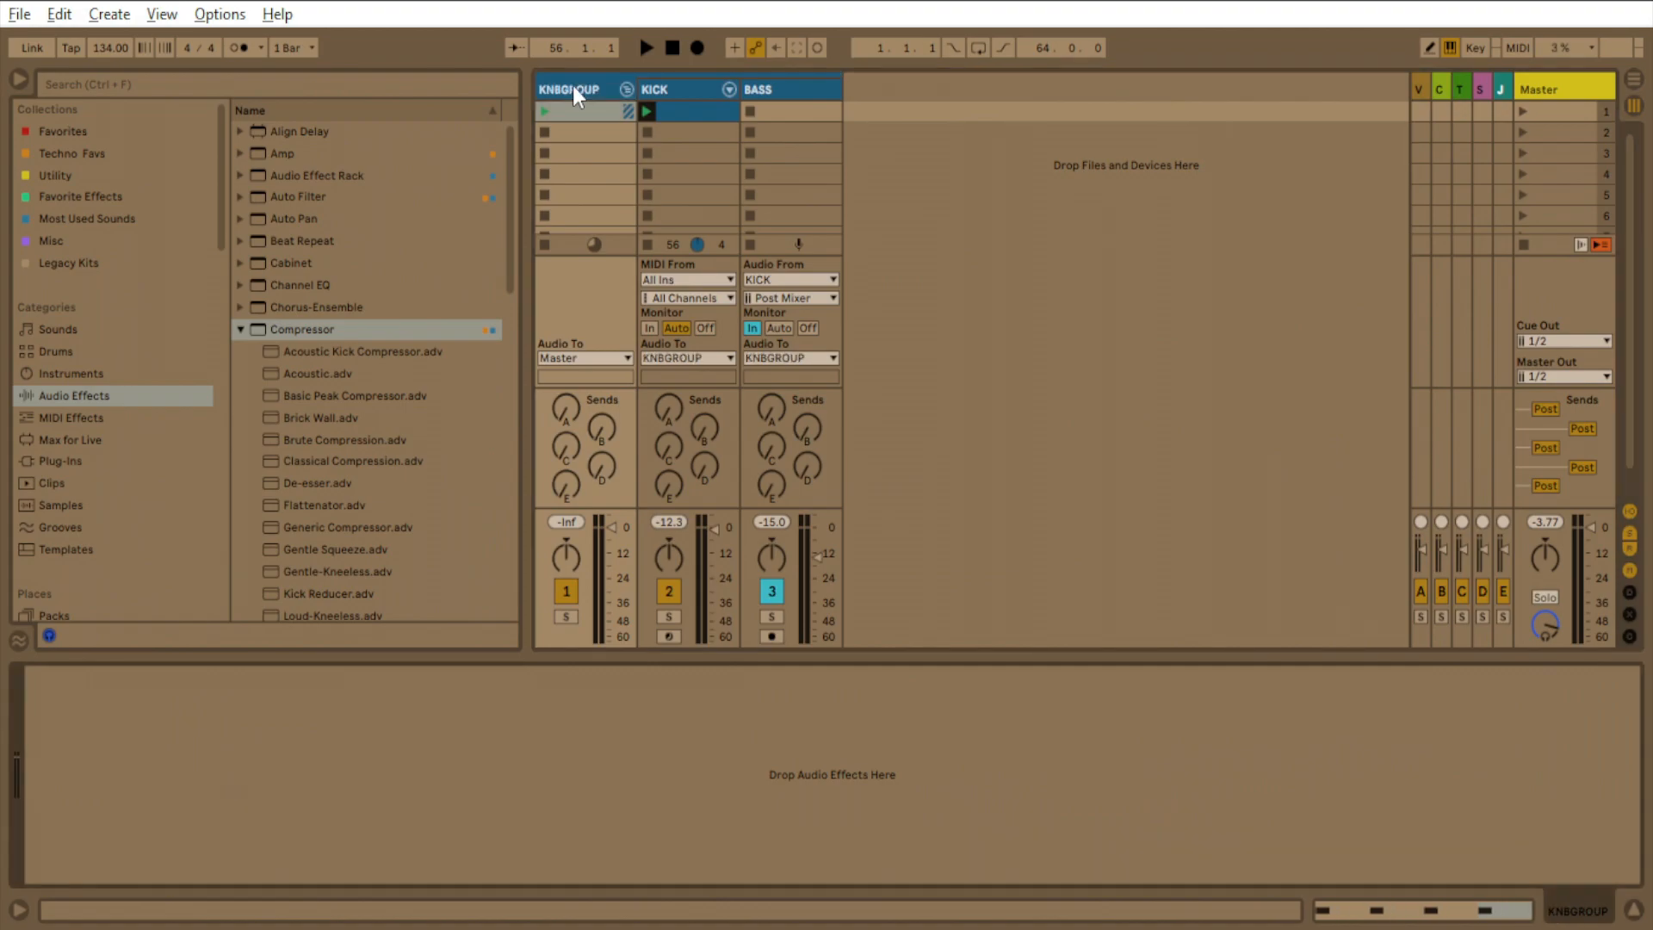
pyautogui.moveTo(238, 345)
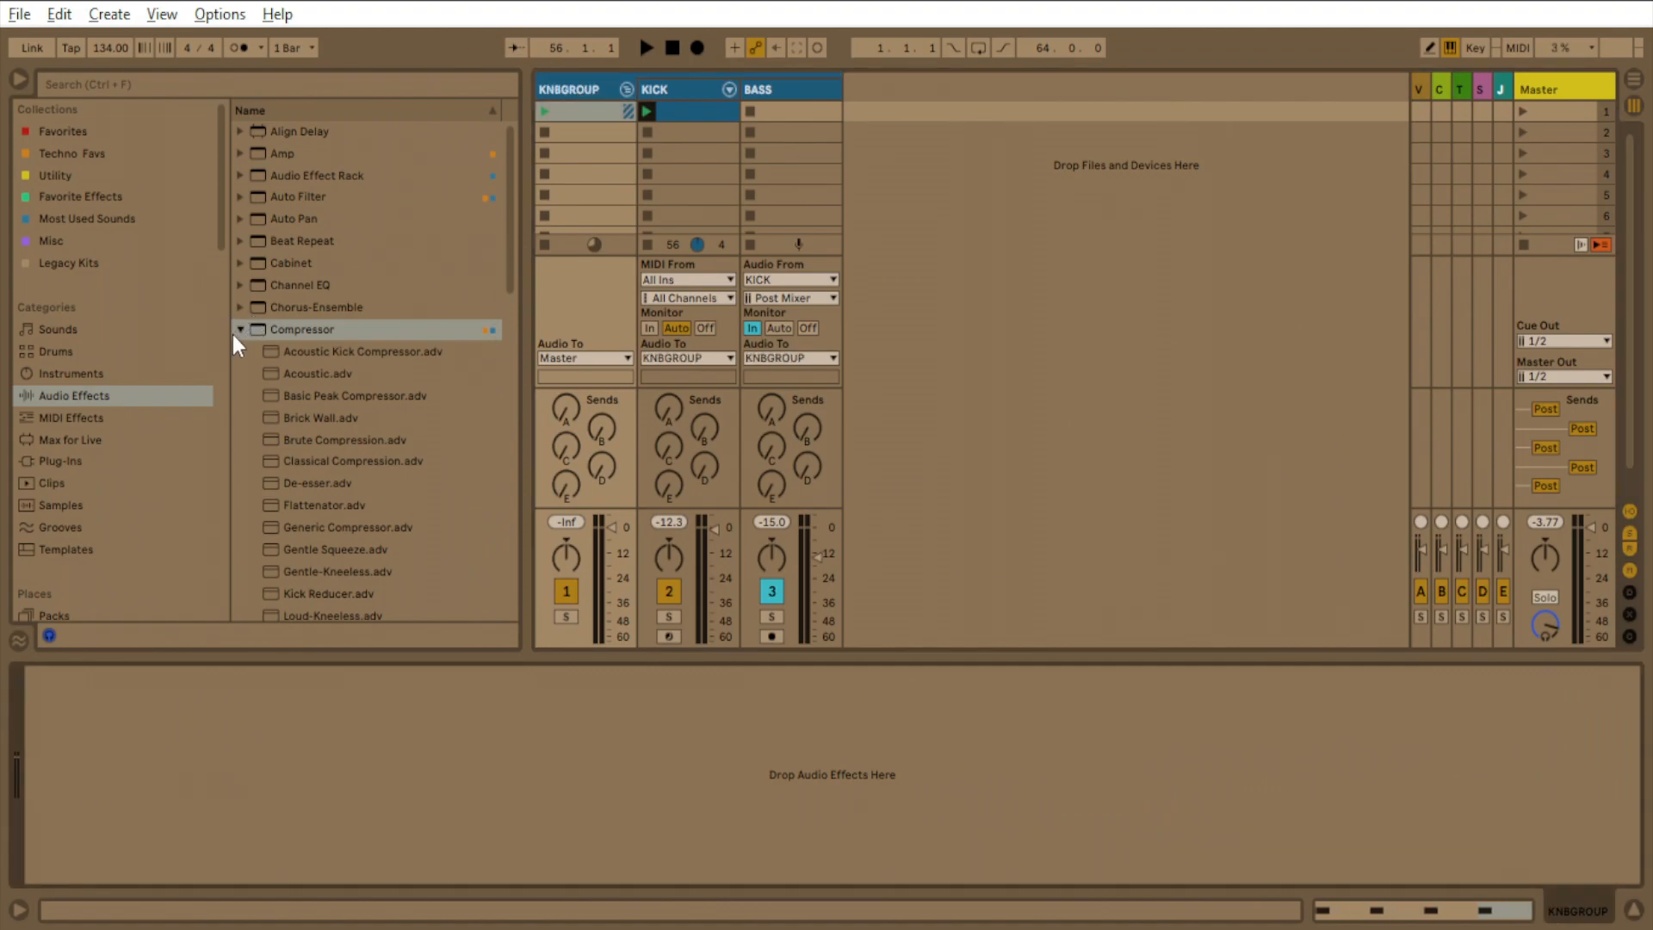
# Add EQ Eight high-passing near 237 Hz to KNBGROUP, then the Glue Compressor Bass - Punch and Parallel preset.
pyautogui.scroll(-3)
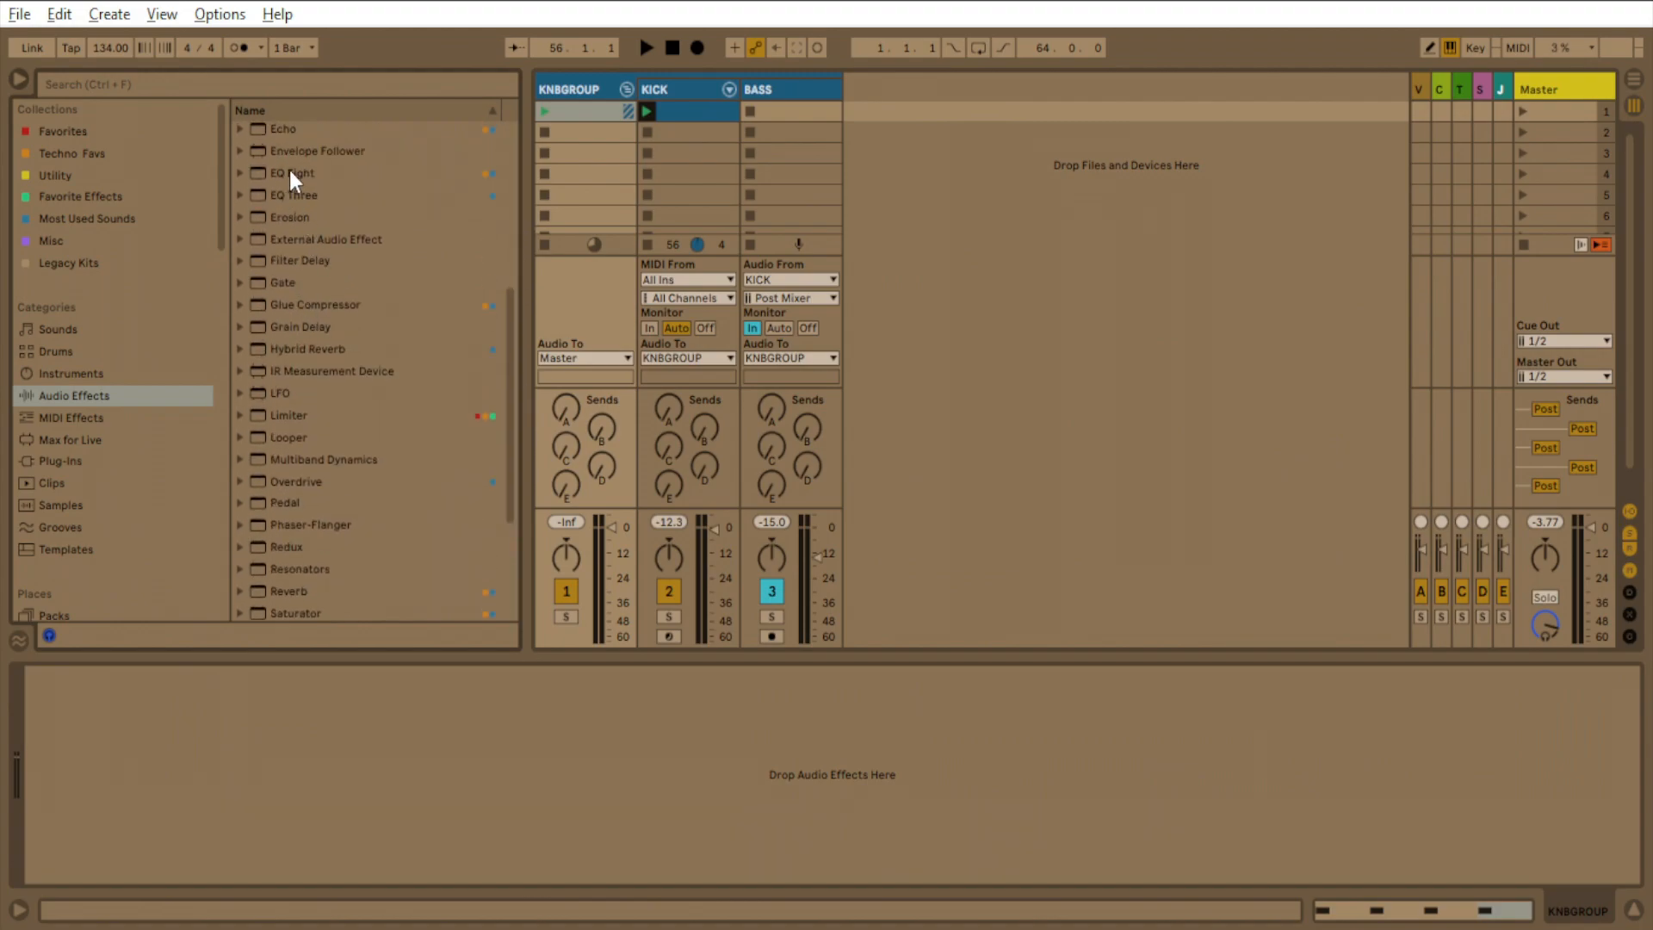
pyautogui.doubleClick(293, 173)
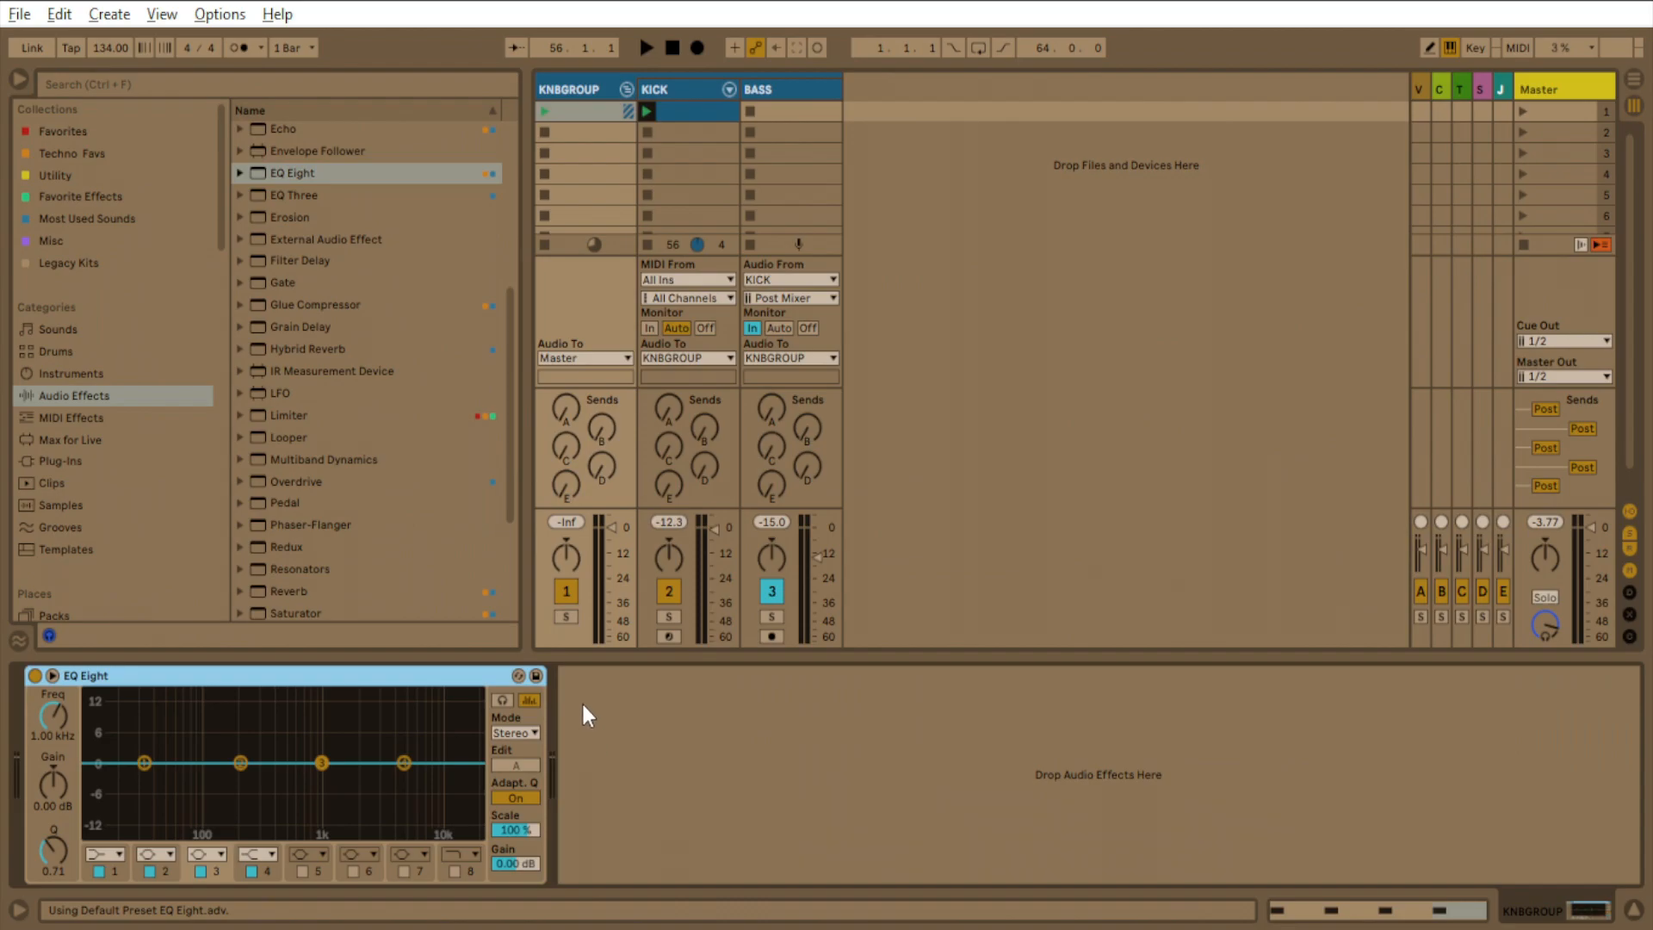
pyautogui.moveTo(570, 627)
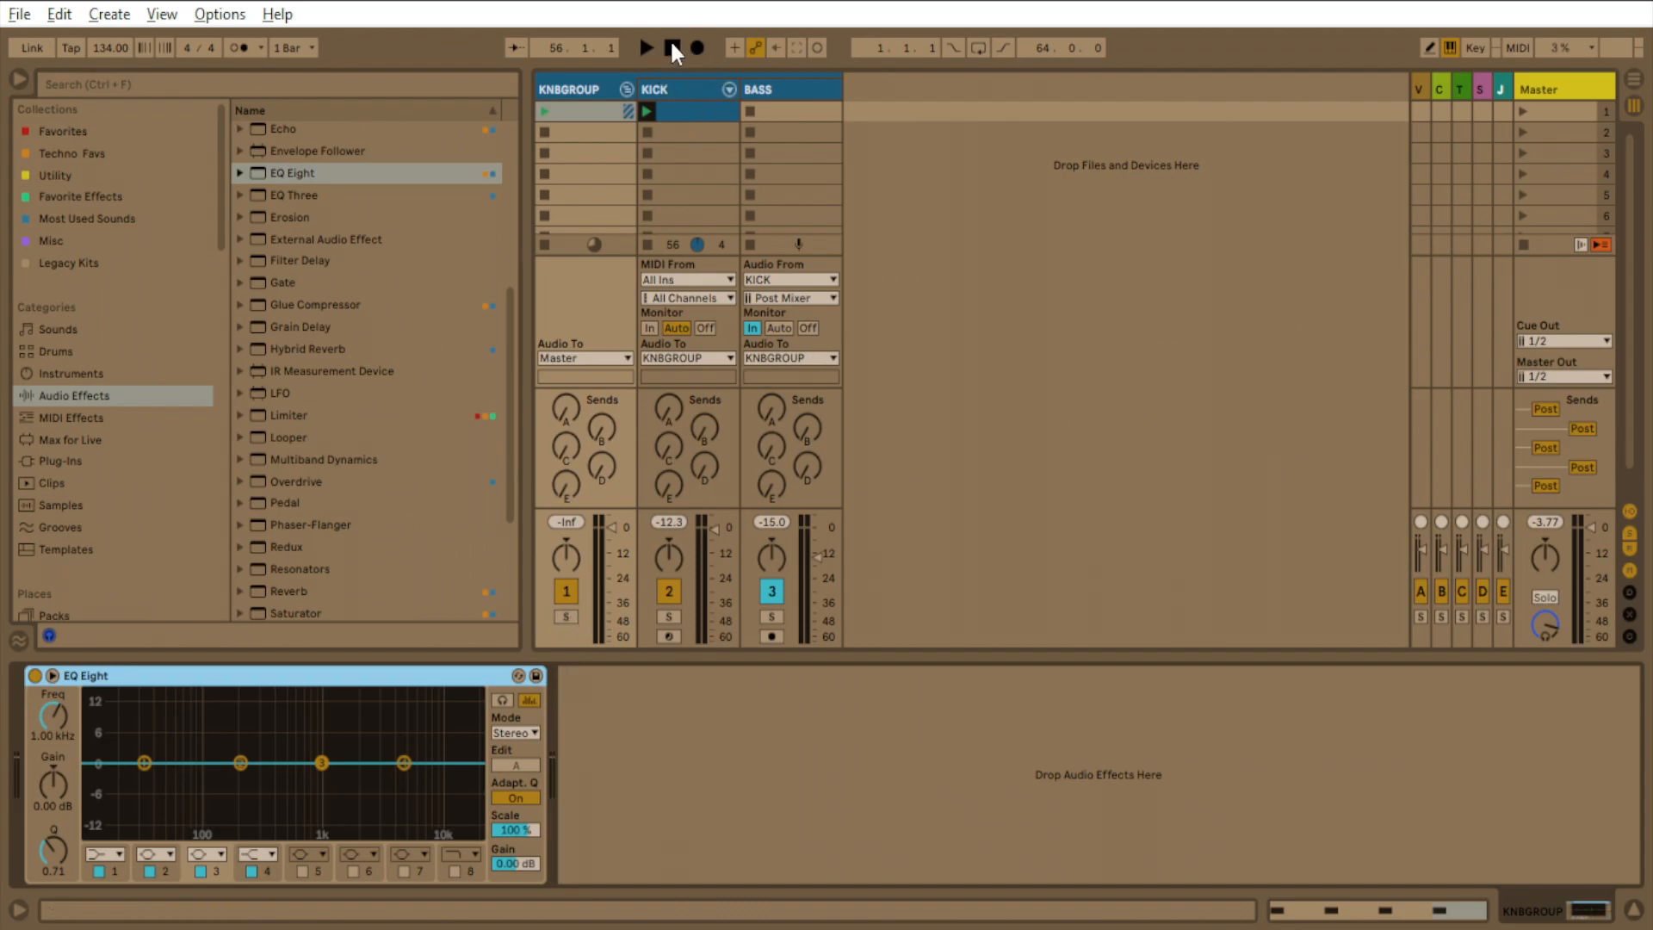
pyautogui.click(648, 48)
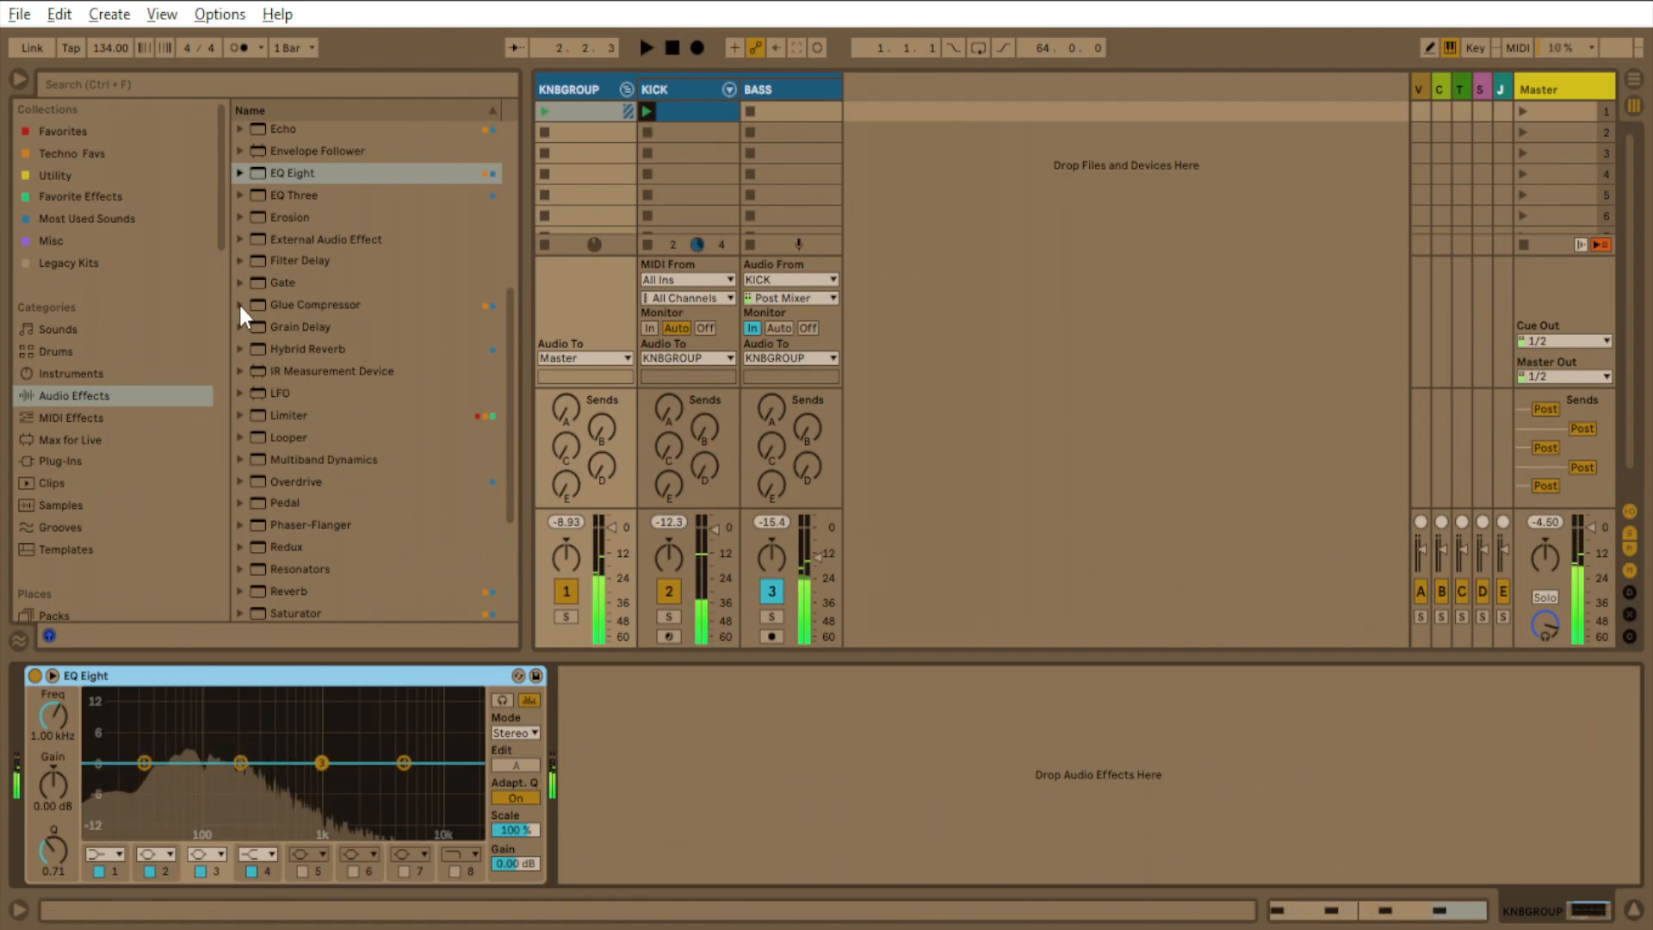
pyautogui.click(241, 305)
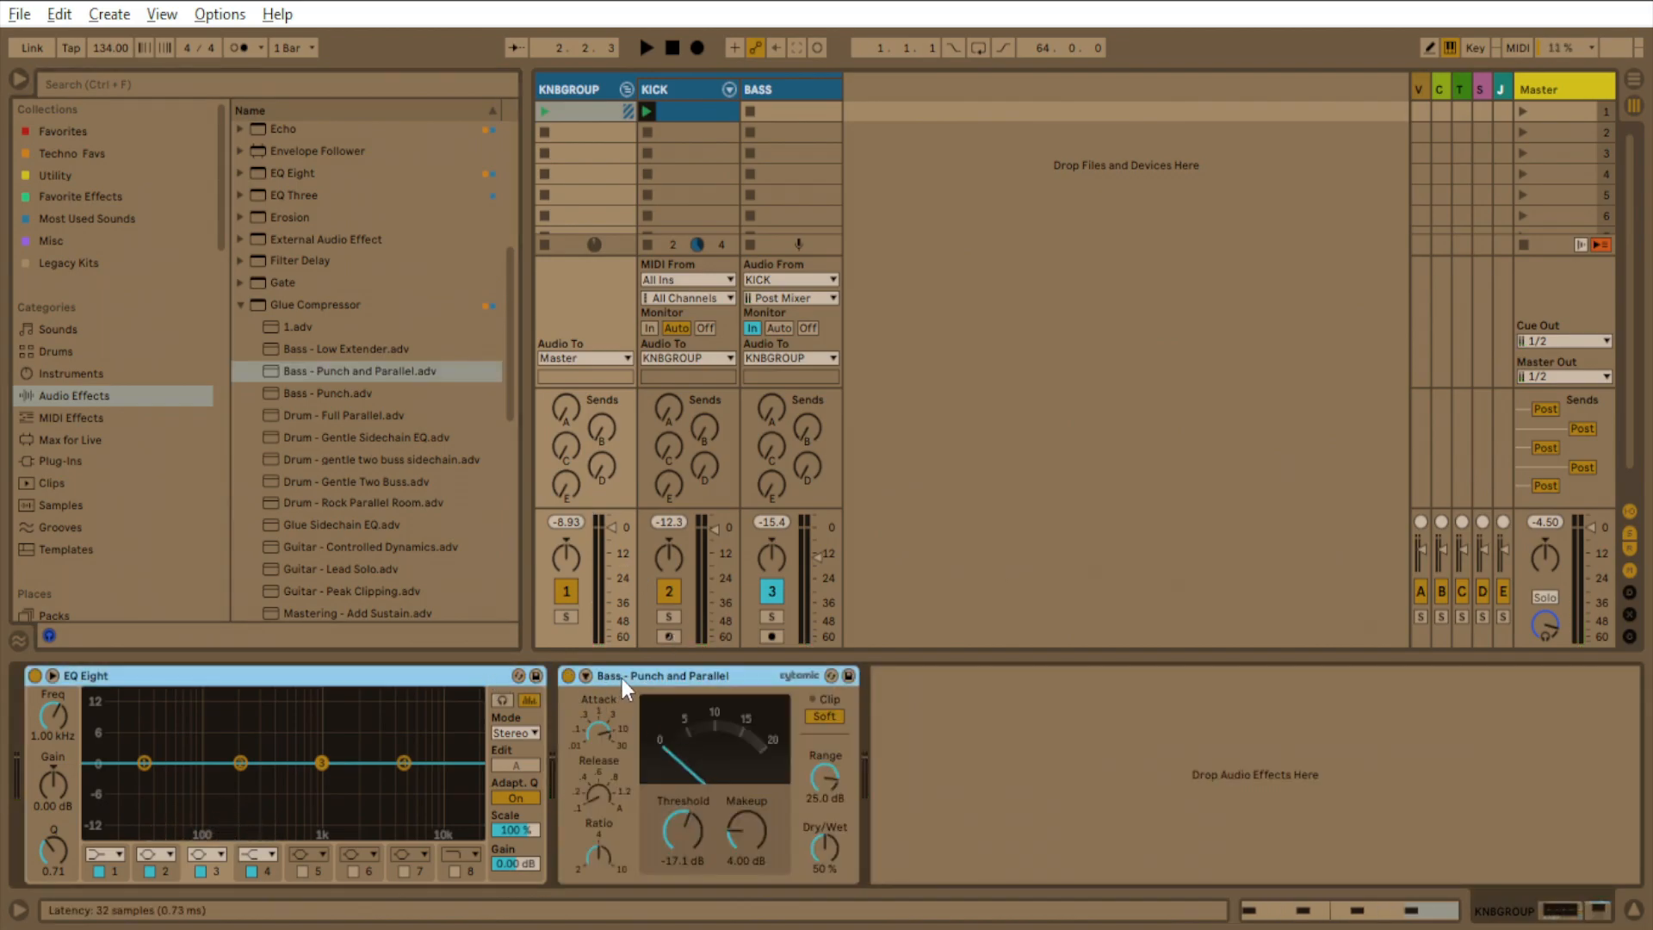
pyautogui.moveTo(744, 690)
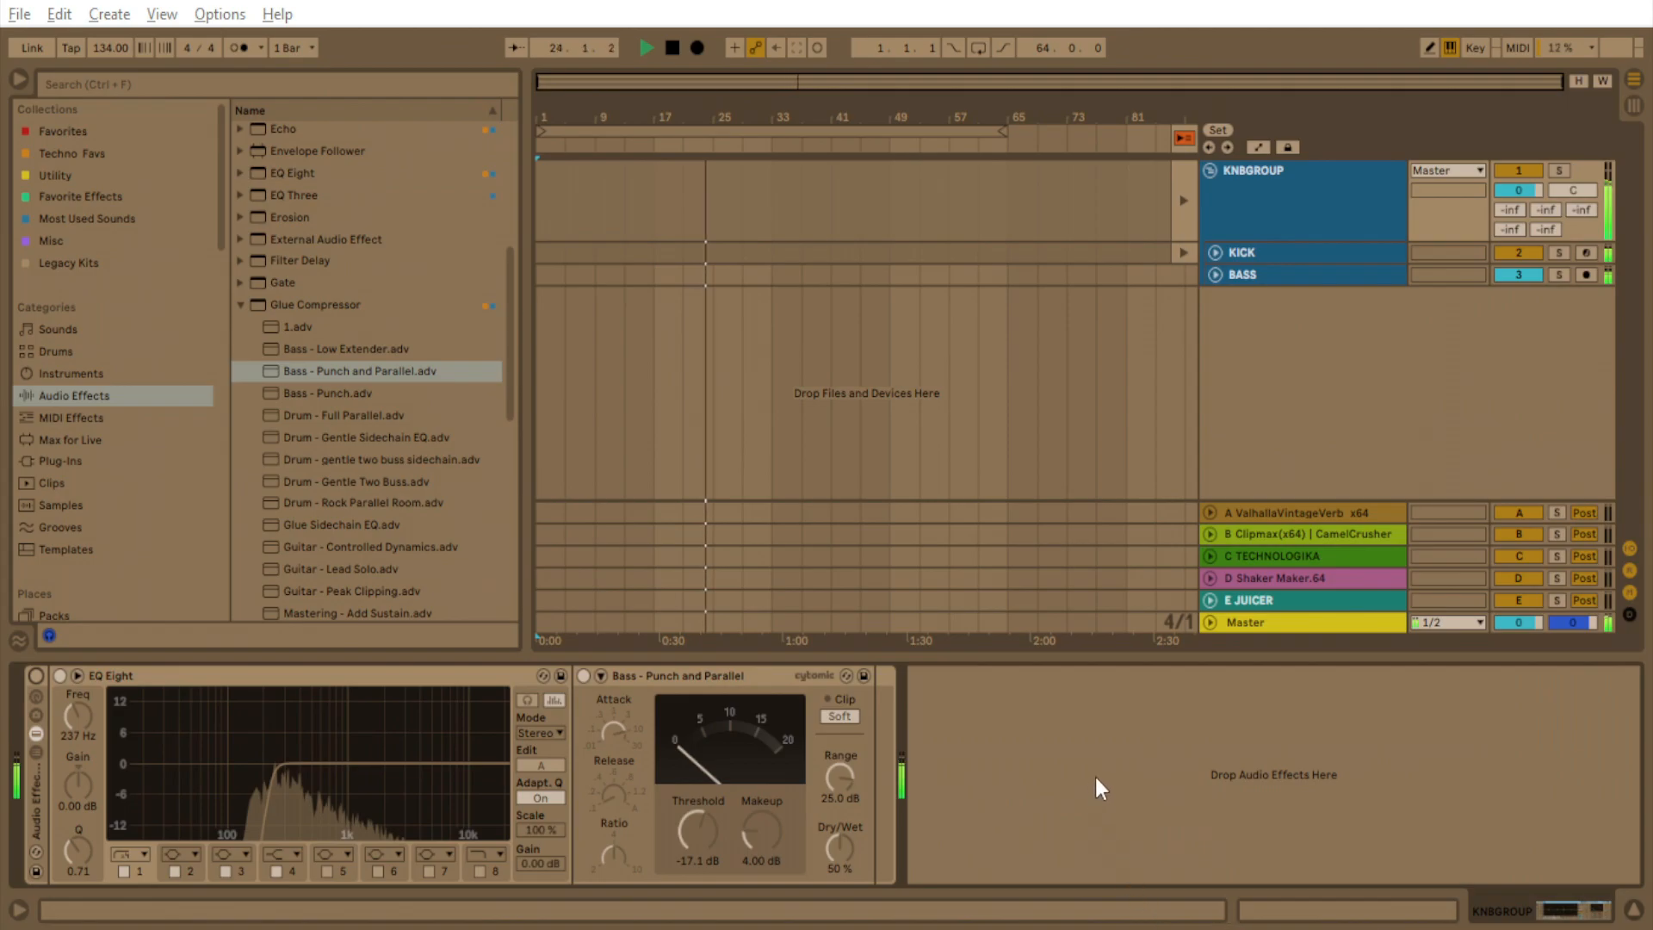
pyautogui.click(670, 48)
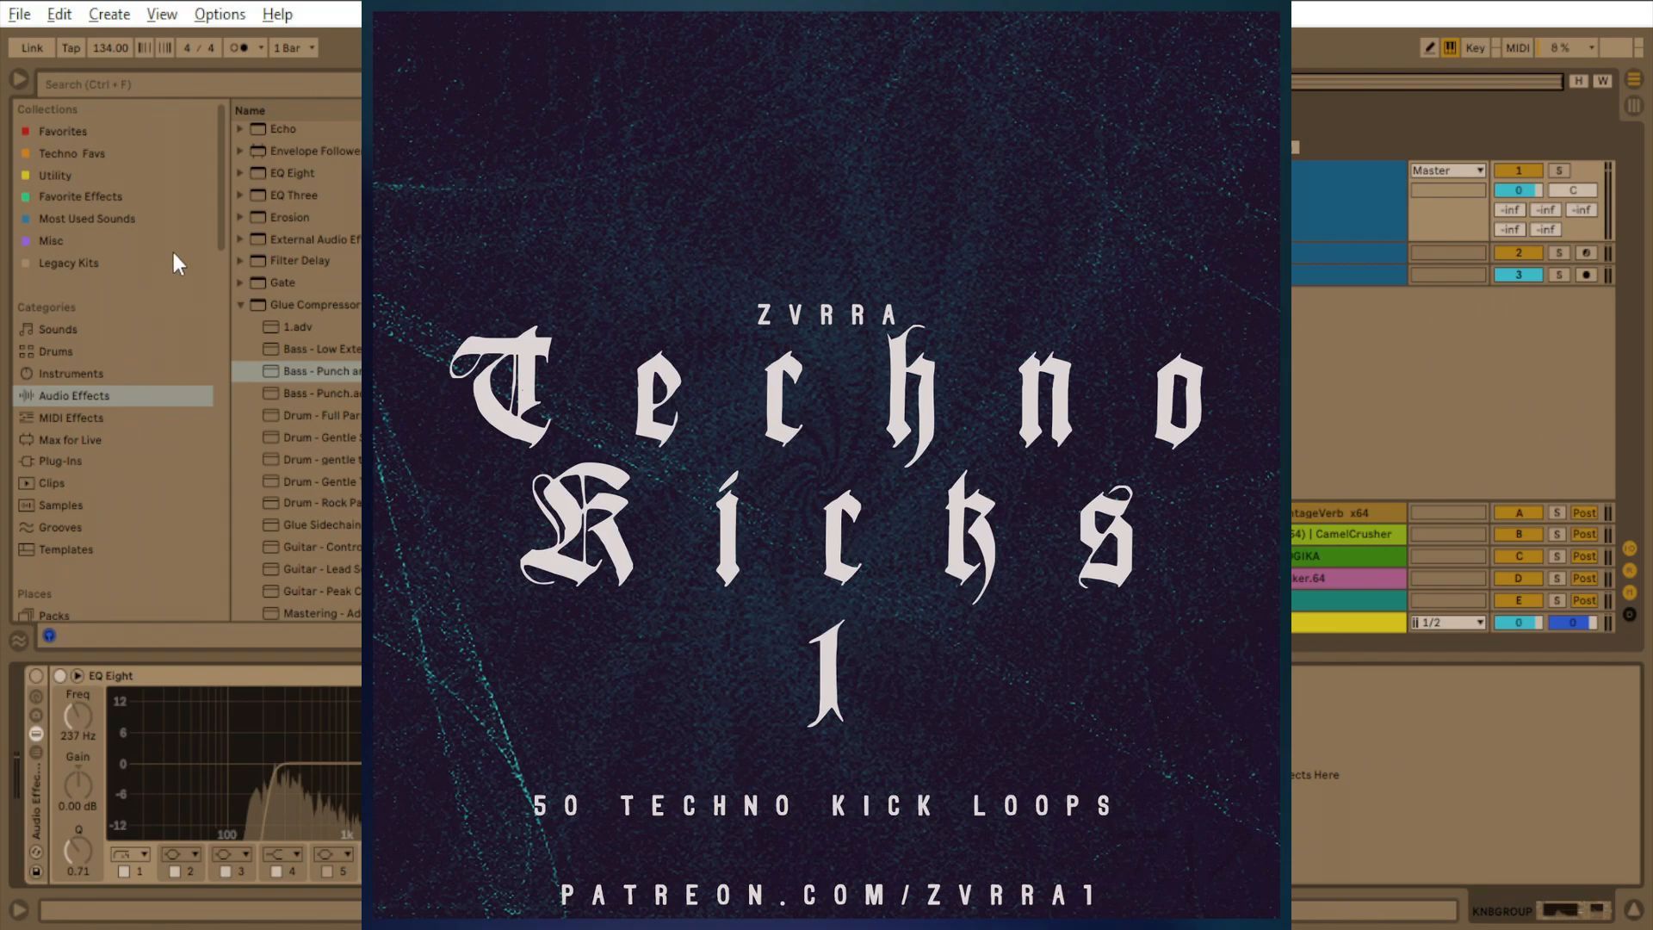
# Browse into the Zvrra - Techno Kicks 1 folder to list its ZV Kick samples.
pyautogui.scroll(-3)
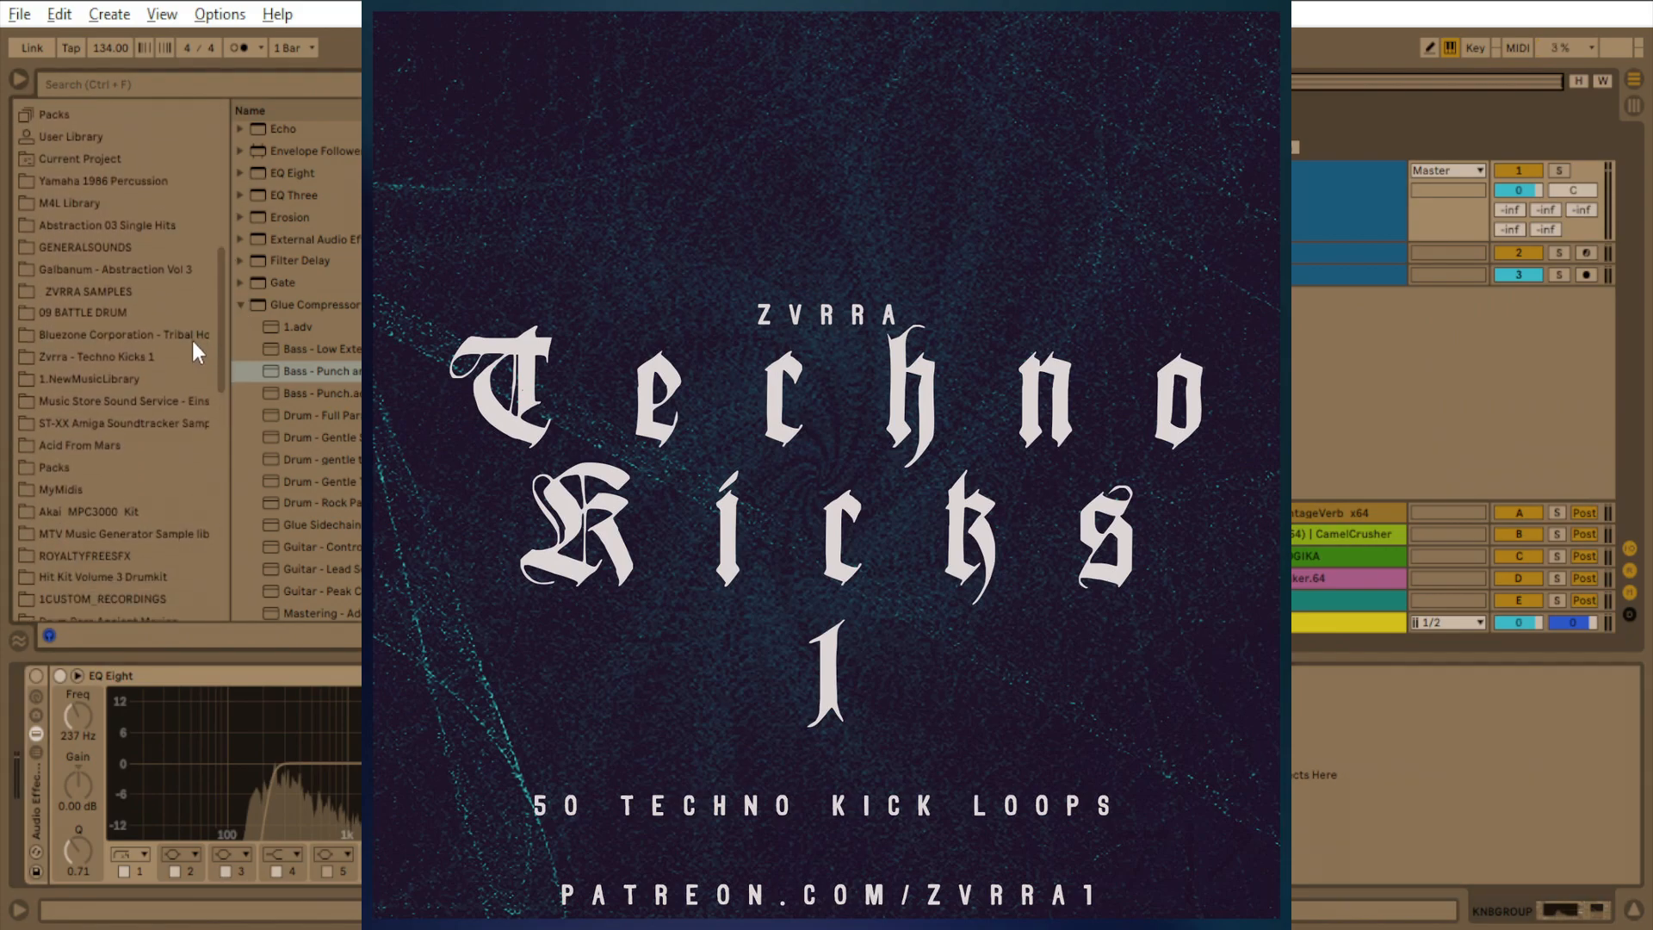
pyautogui.click(95, 356)
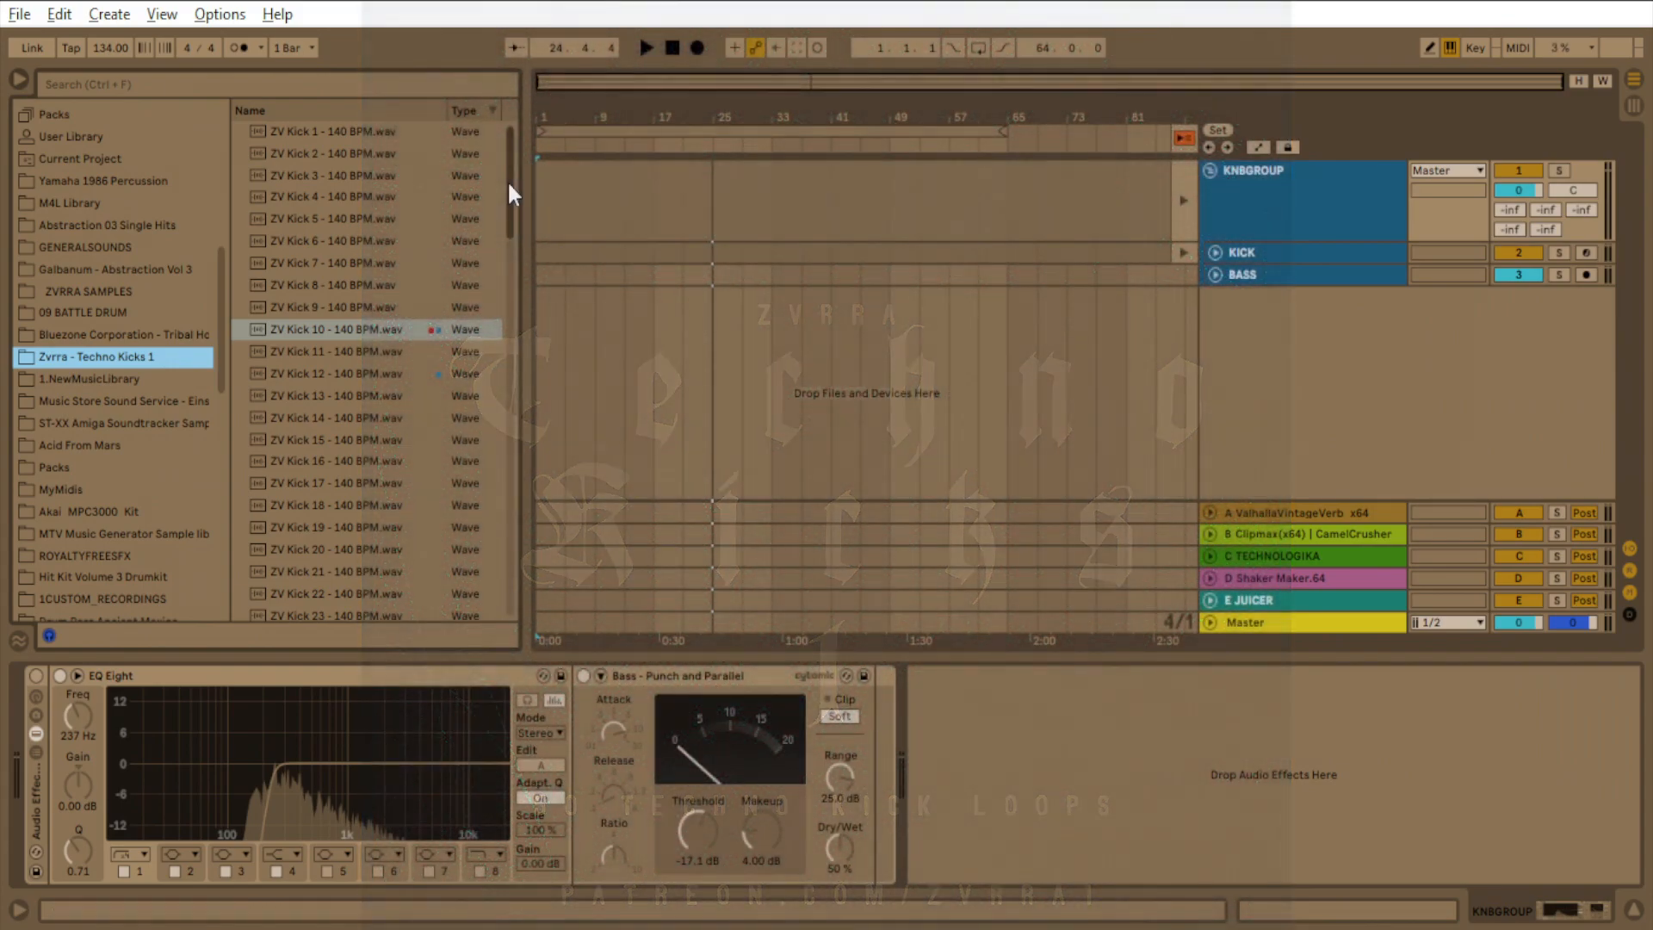
pyautogui.scroll(-3)
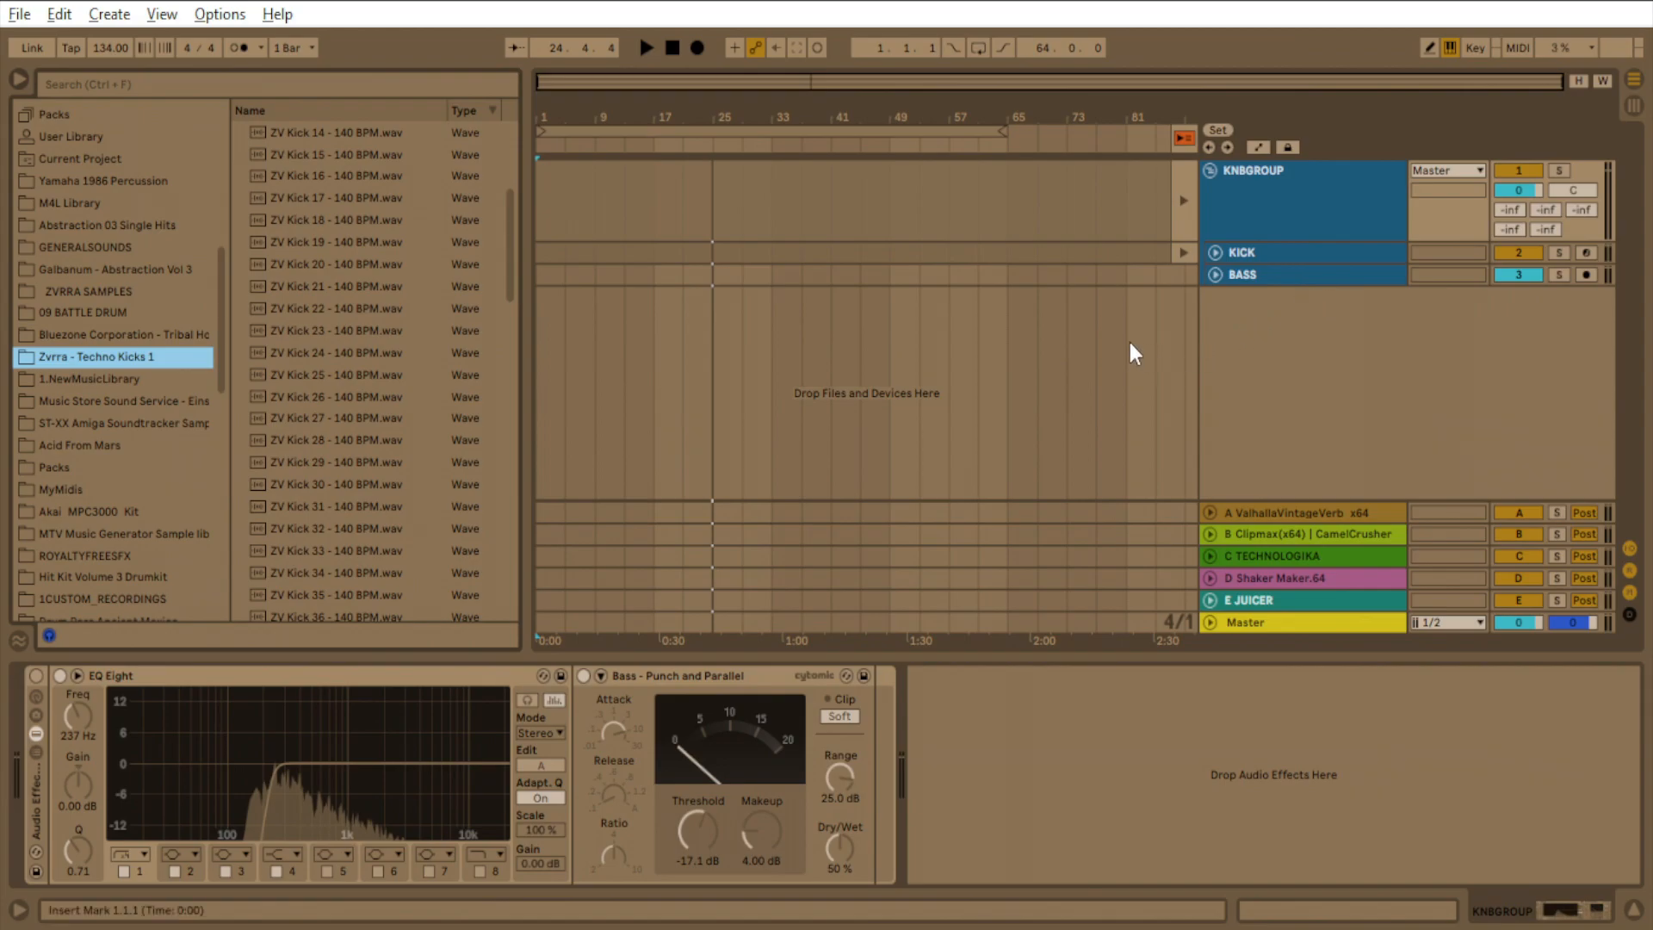
pyautogui.moveTo(1028, 341)
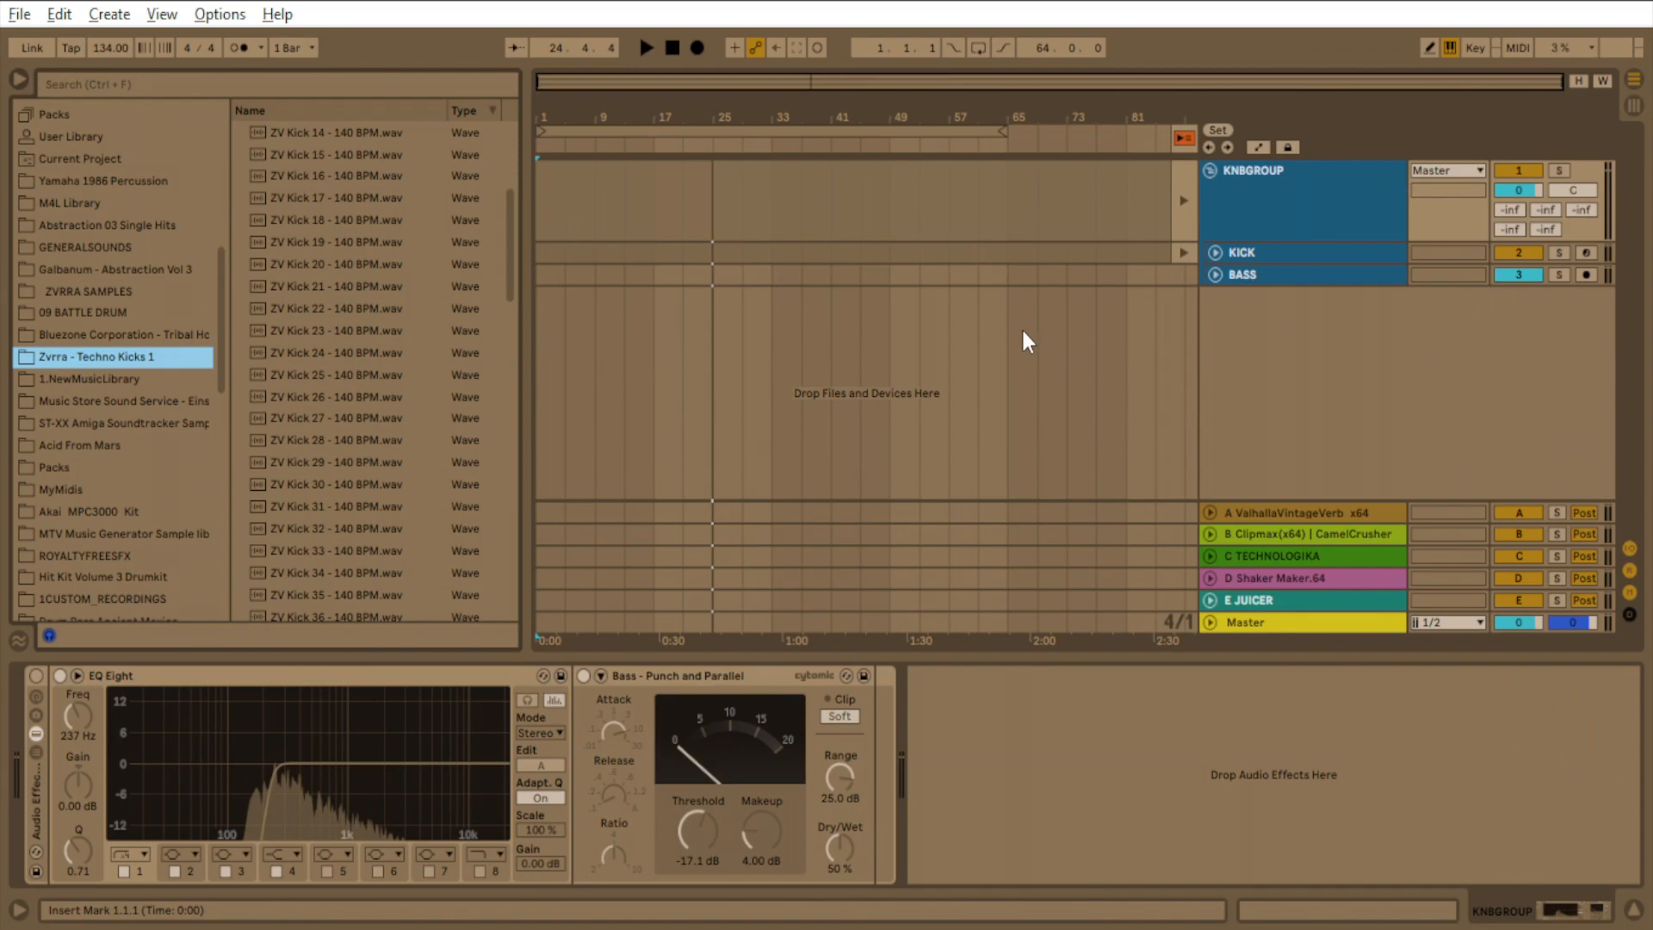